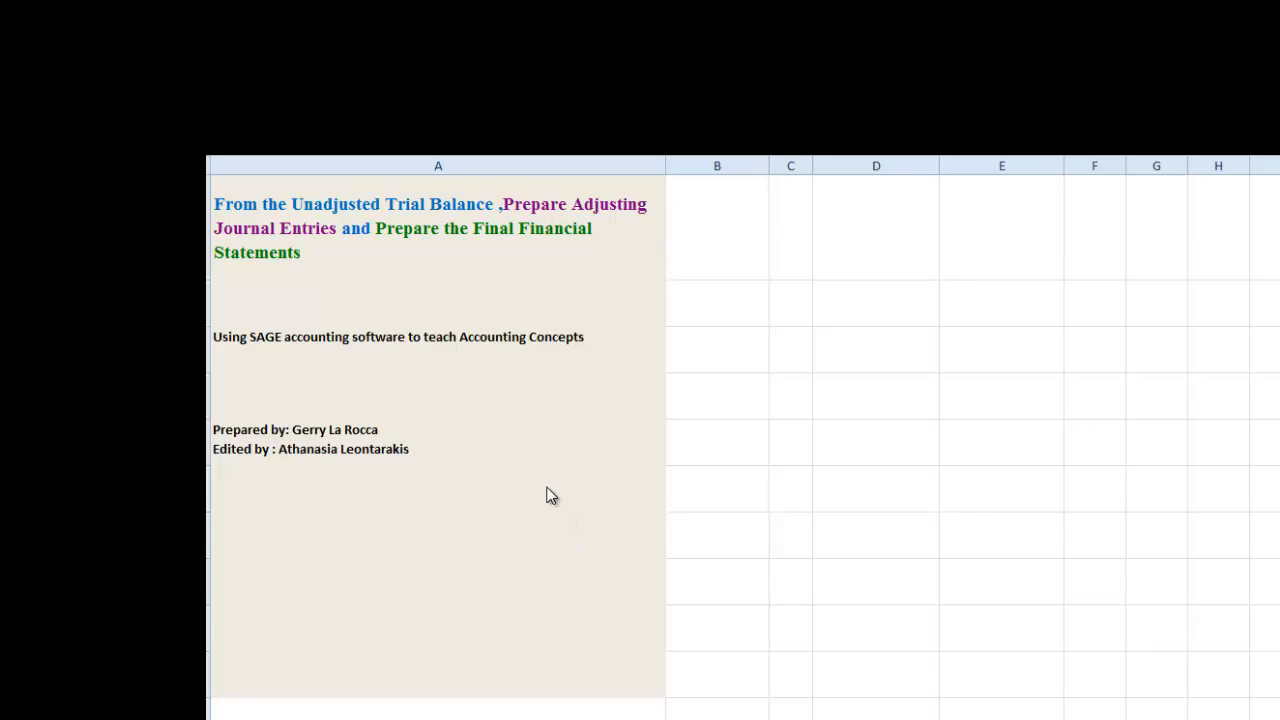
# - Review the trial balance worksheet, then bring up the Income Statement sheet
pyautogui.click(876, 628)
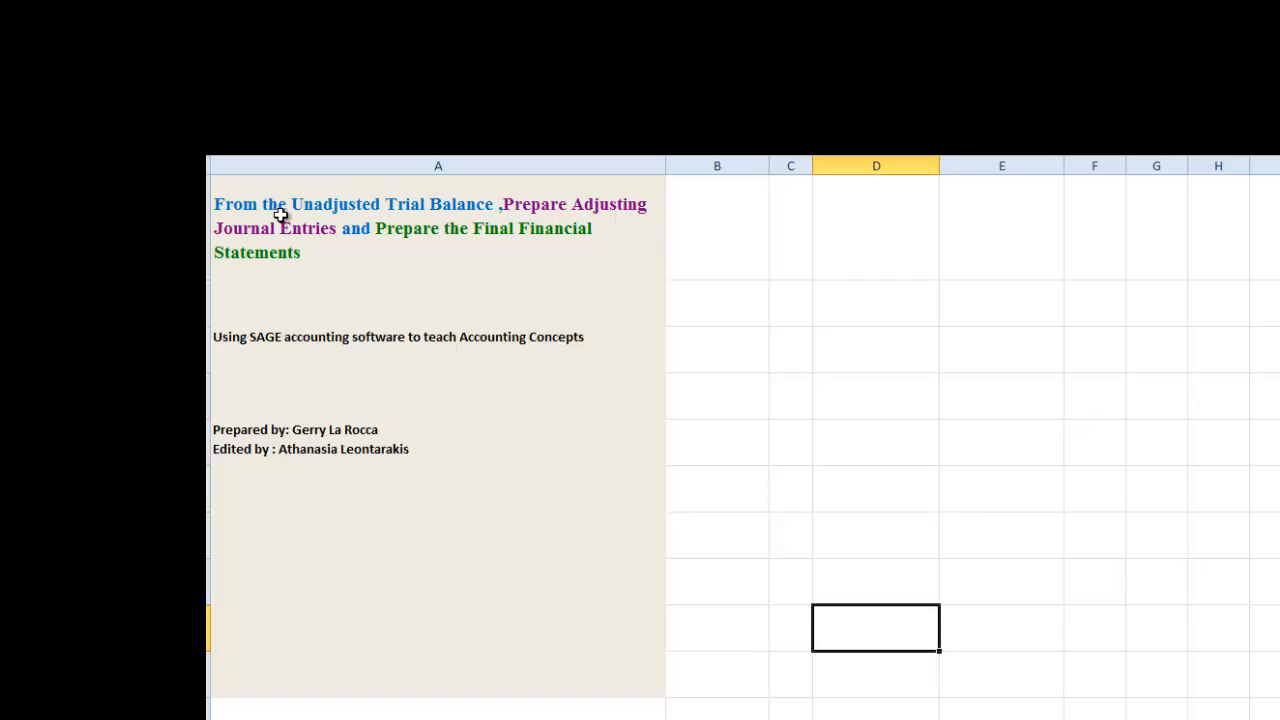
pyautogui.moveTo(436, 214)
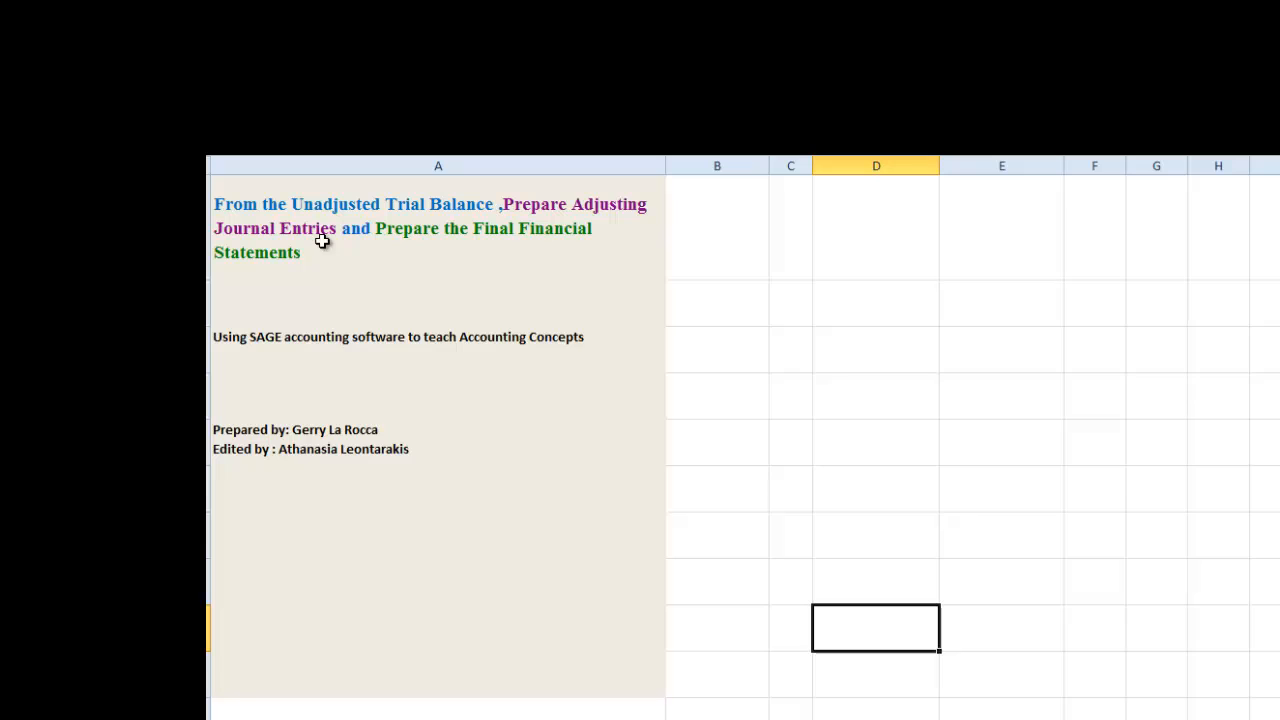
pyautogui.moveTo(512, 242)
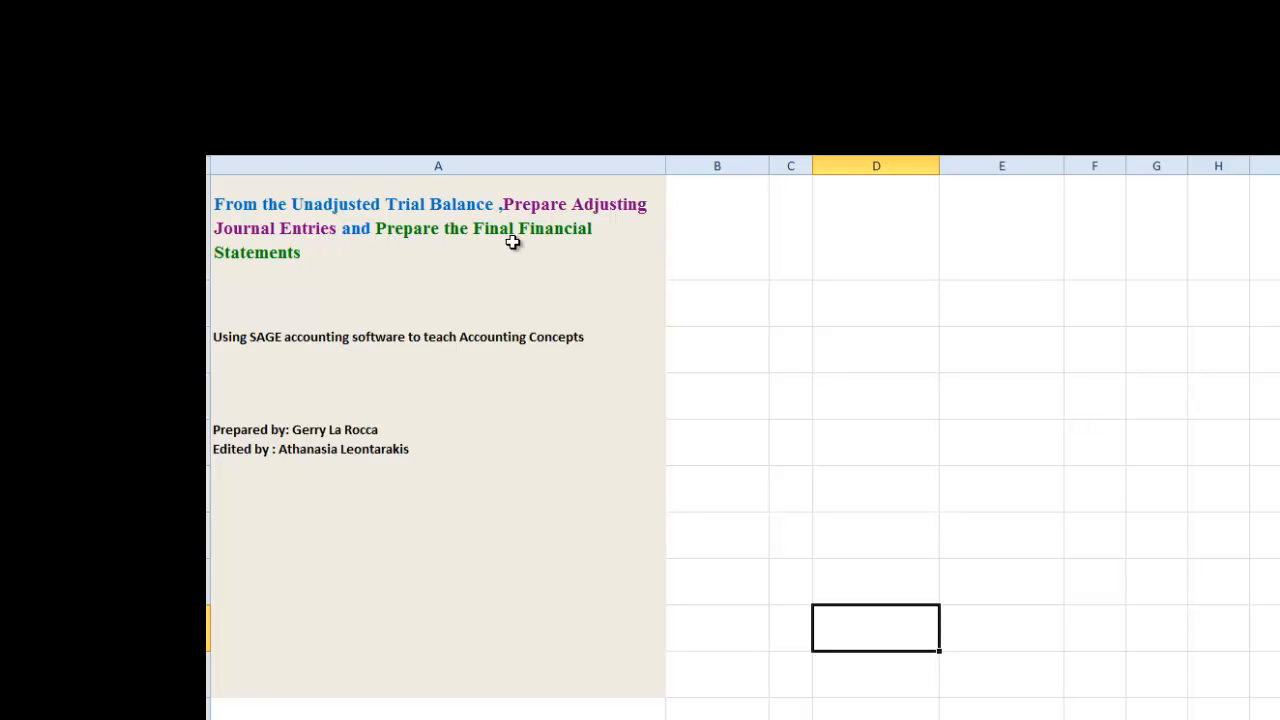
pyautogui.moveTo(278, 344)
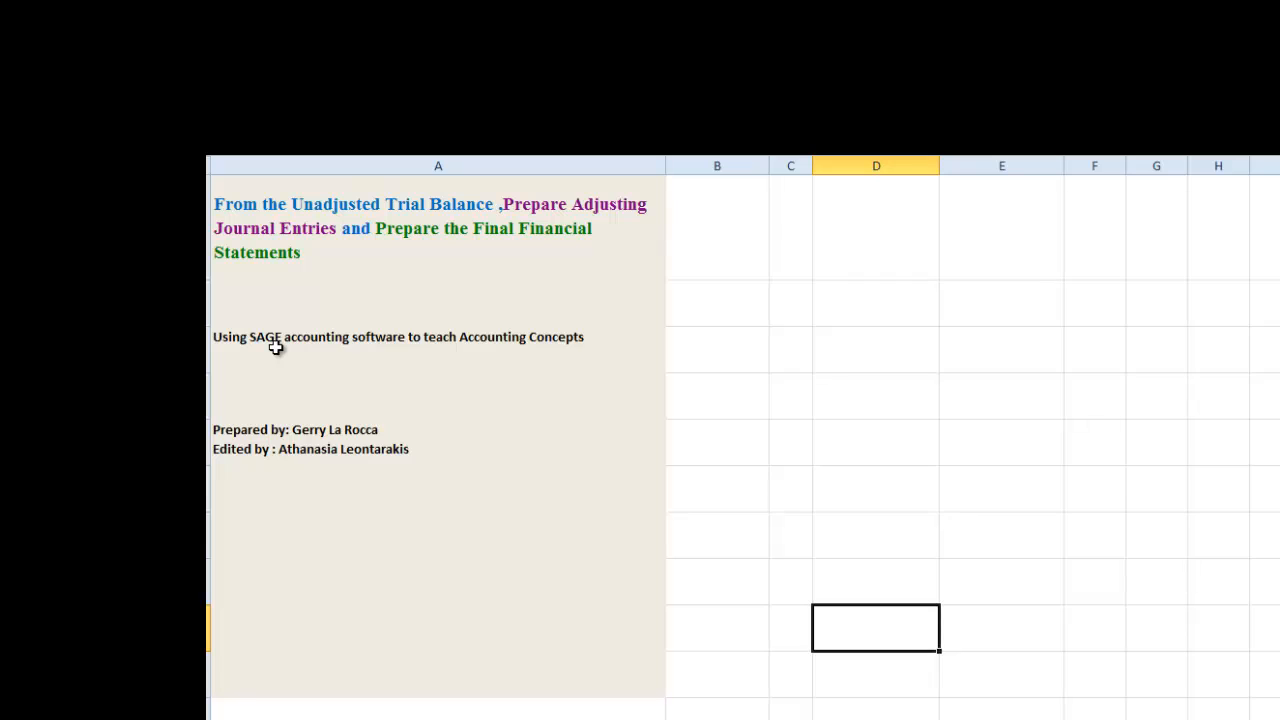
pyautogui.moveTo(498, 346)
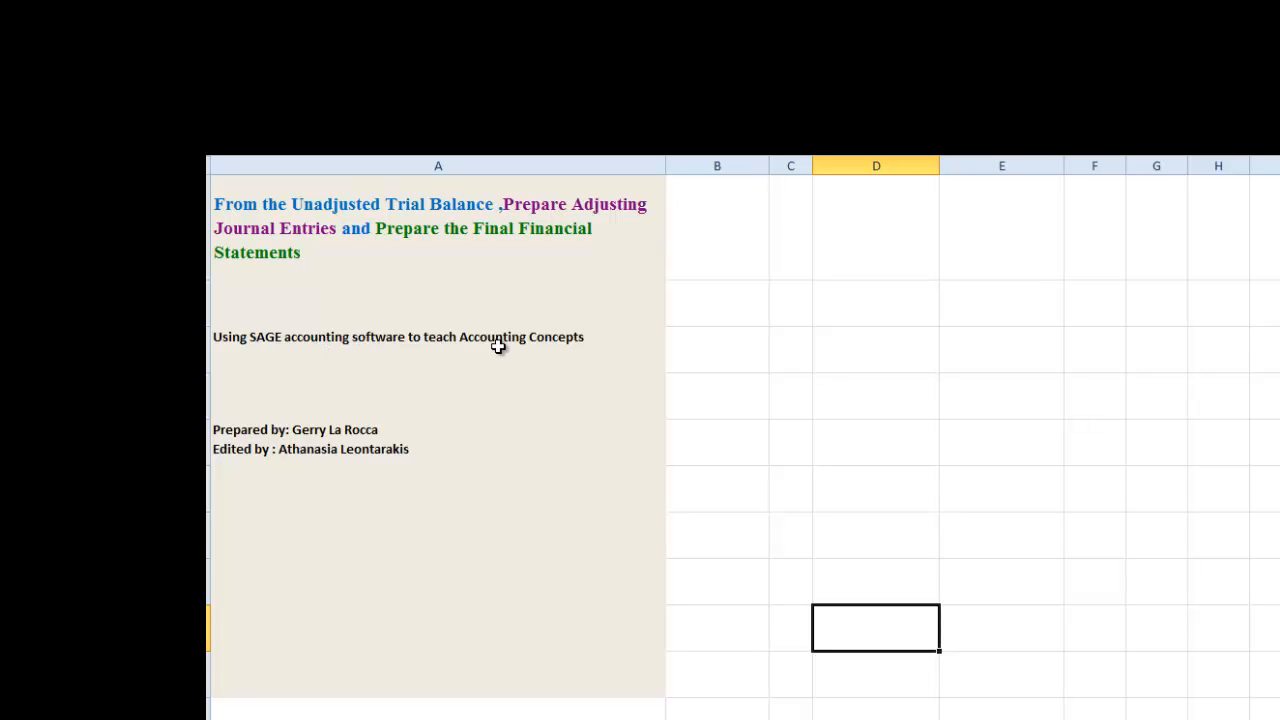
pyautogui.moveTo(416, 444)
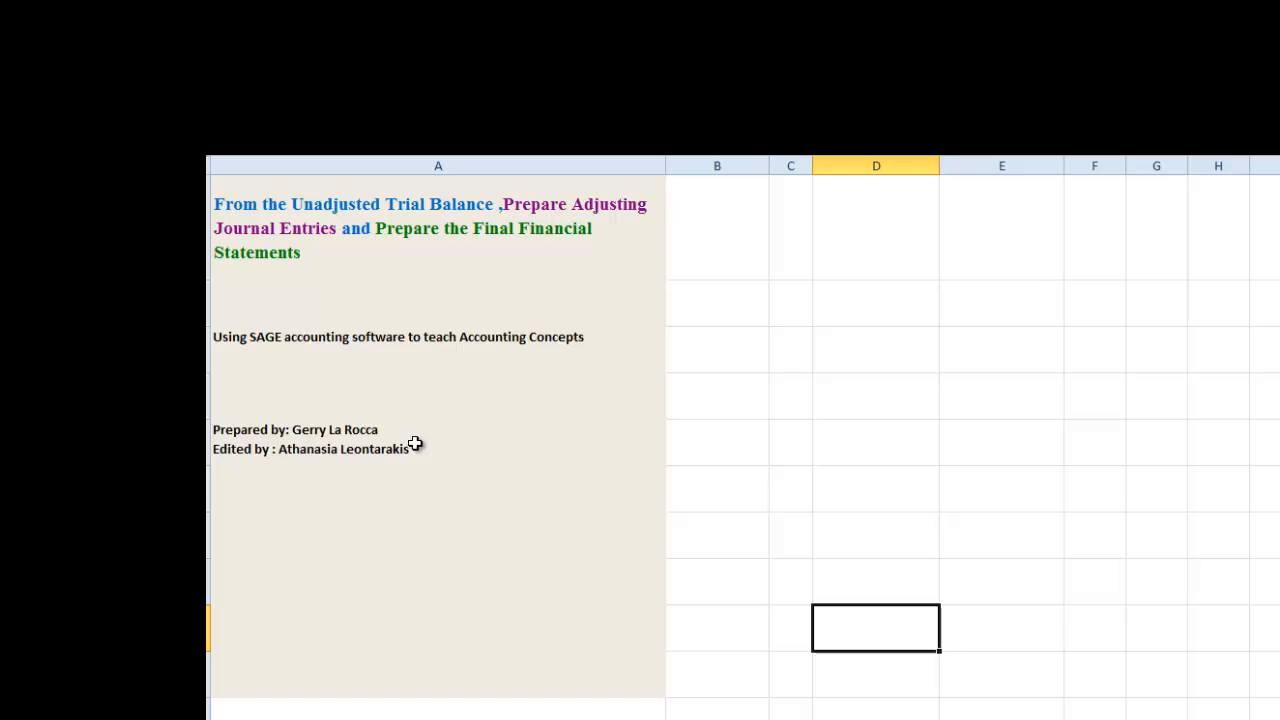
pyautogui.moveTo(310, 432)
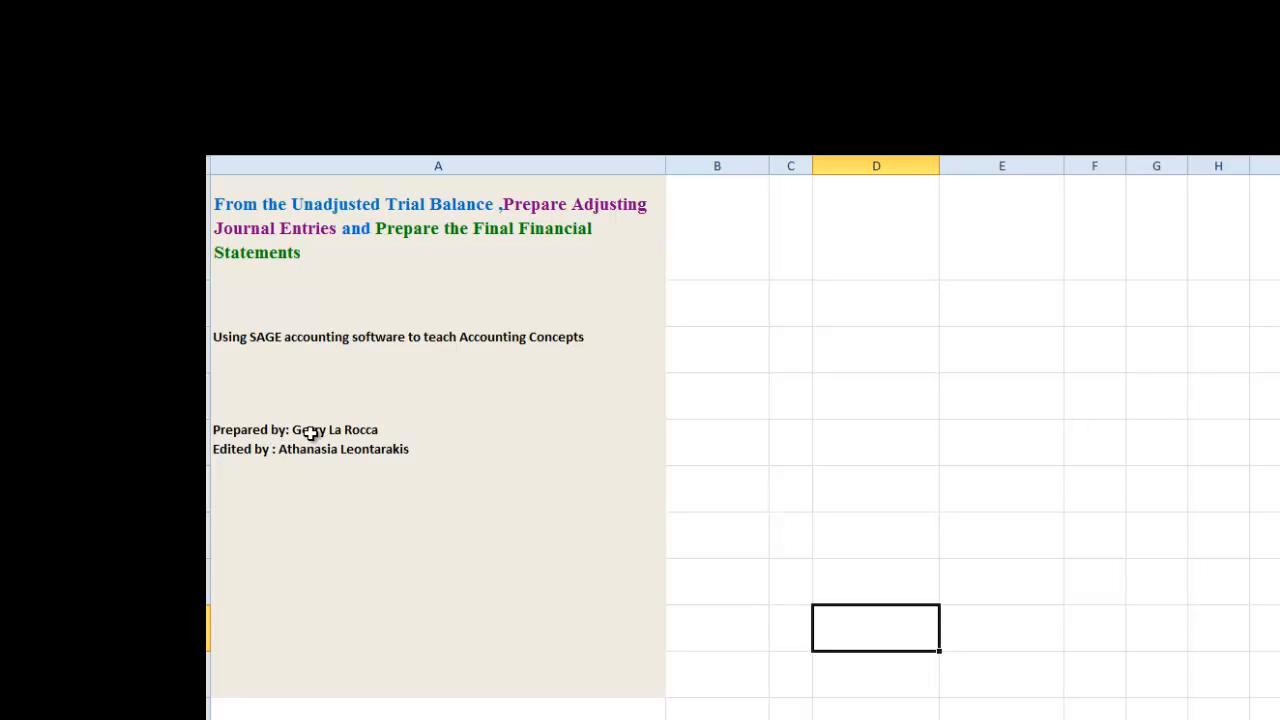
pyautogui.moveTo(236, 456)
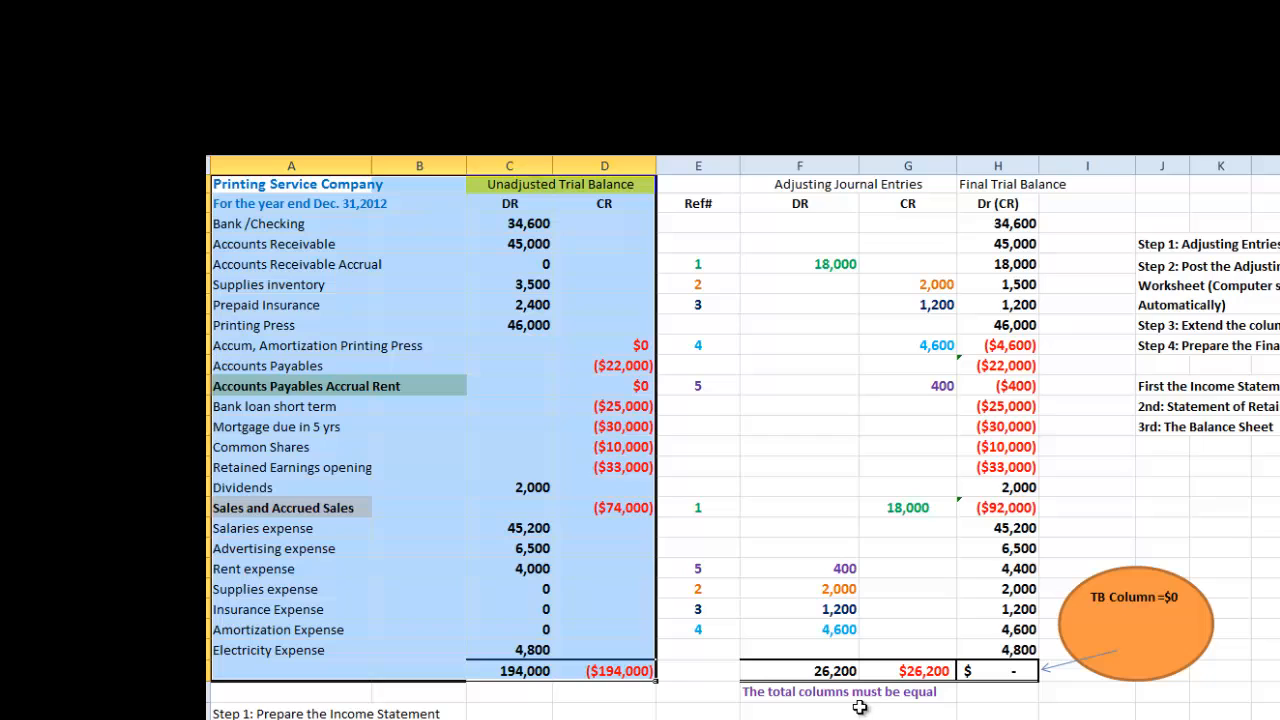
pyautogui.moveTo(282, 190)
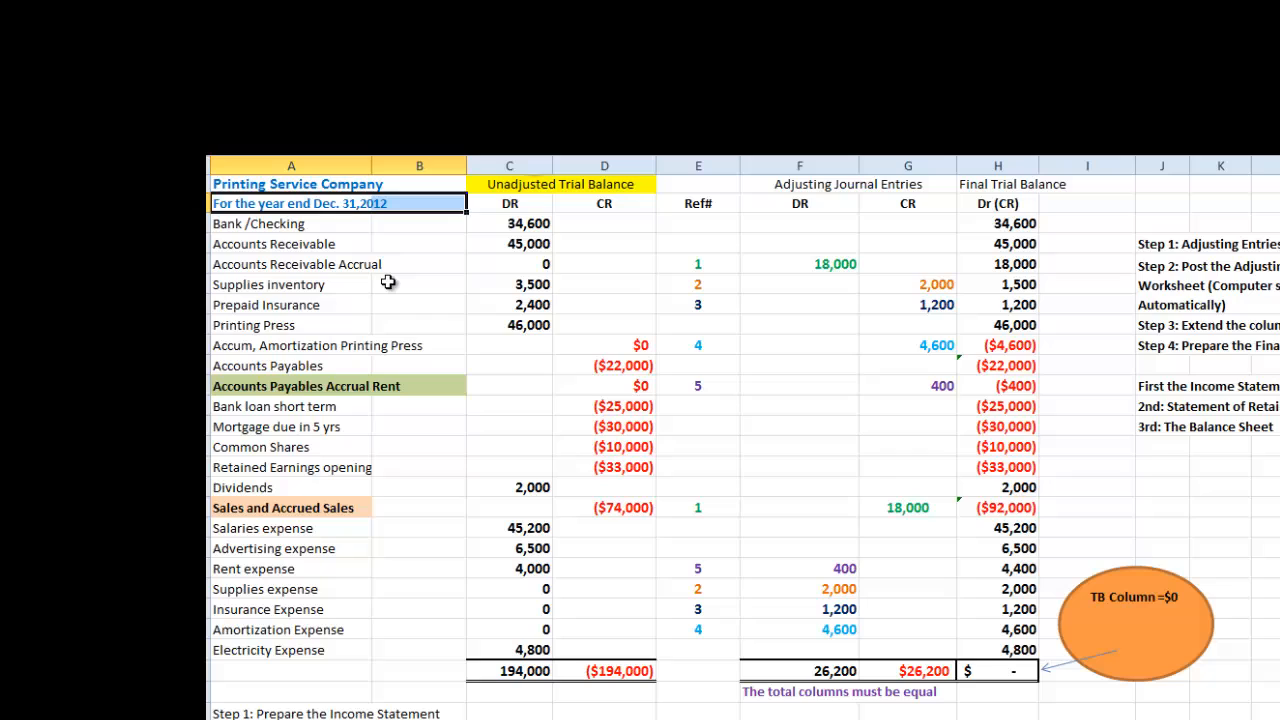
pyautogui.moveTo(436, 268)
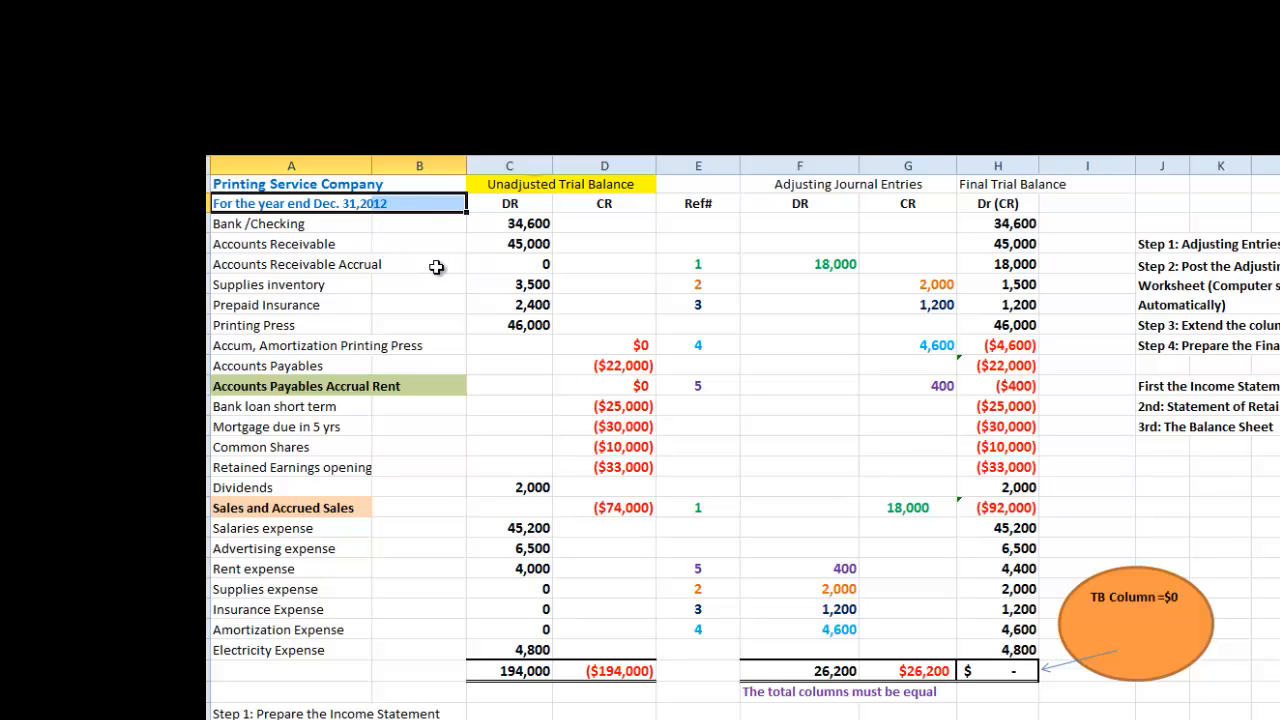
pyautogui.moveTo(458, 268)
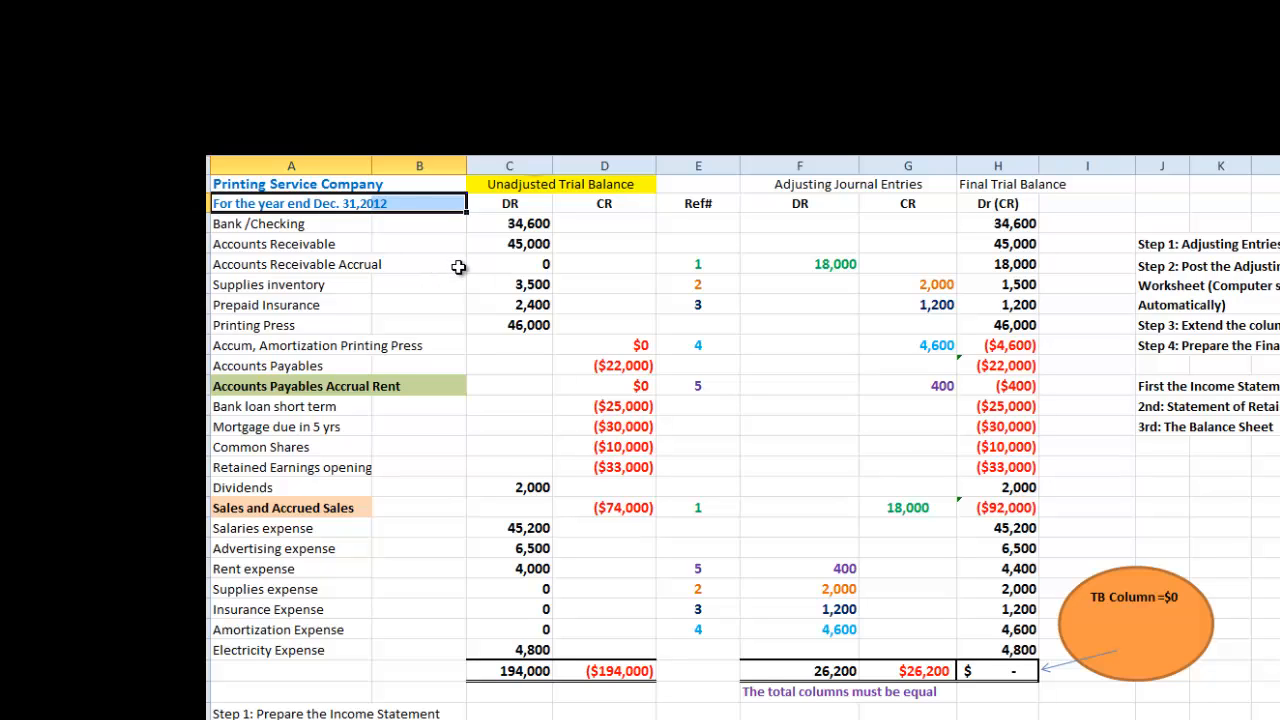
pyautogui.moveTo(780, 230)
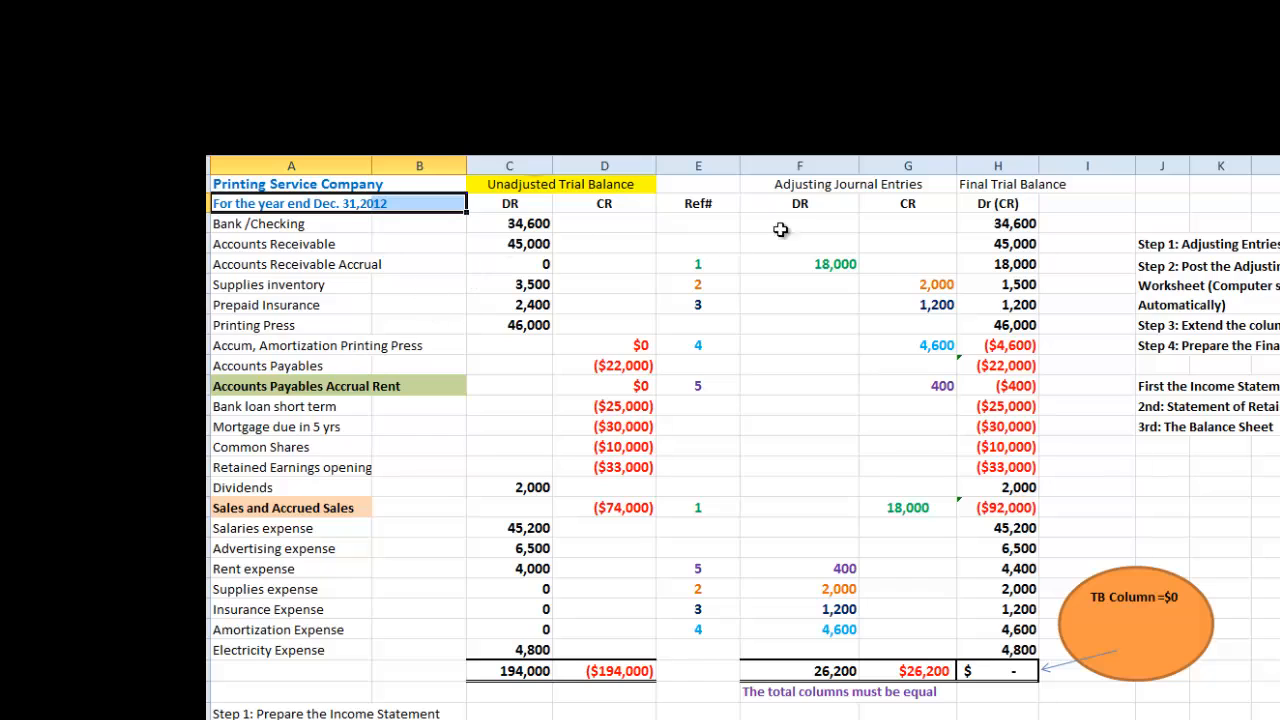
pyautogui.moveTo(736, 204)
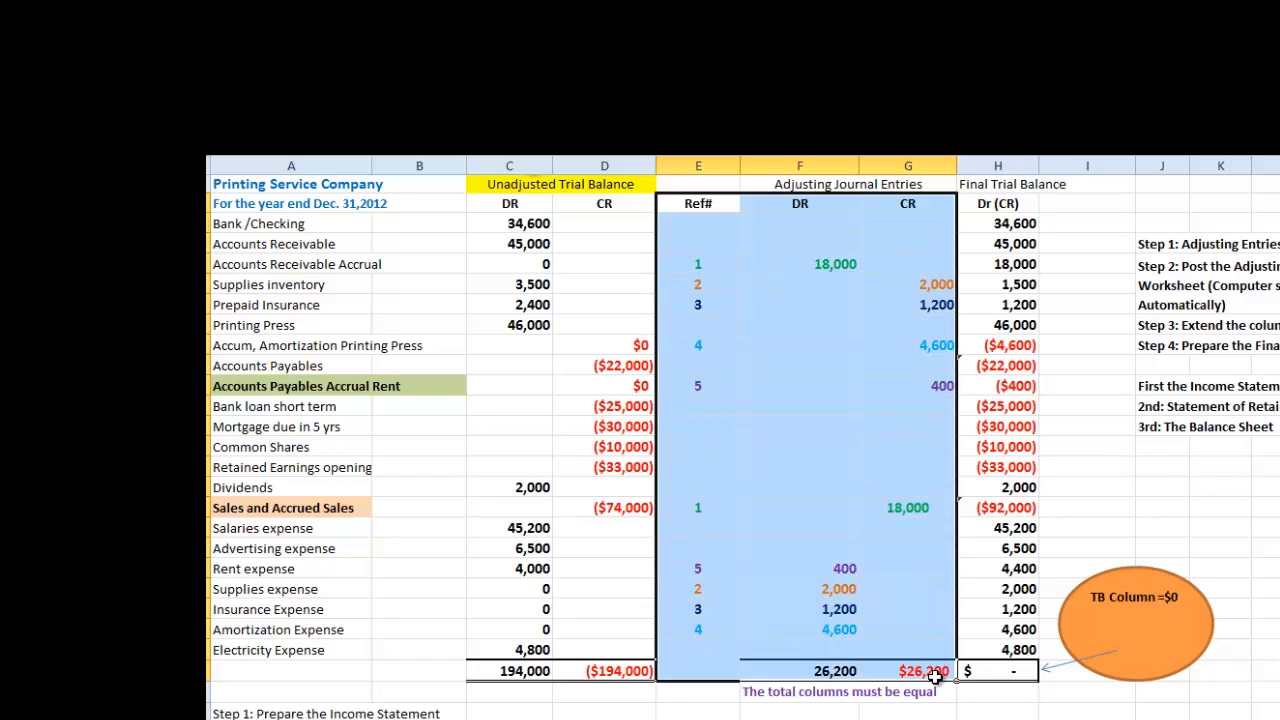
pyautogui.moveTo(832, 356)
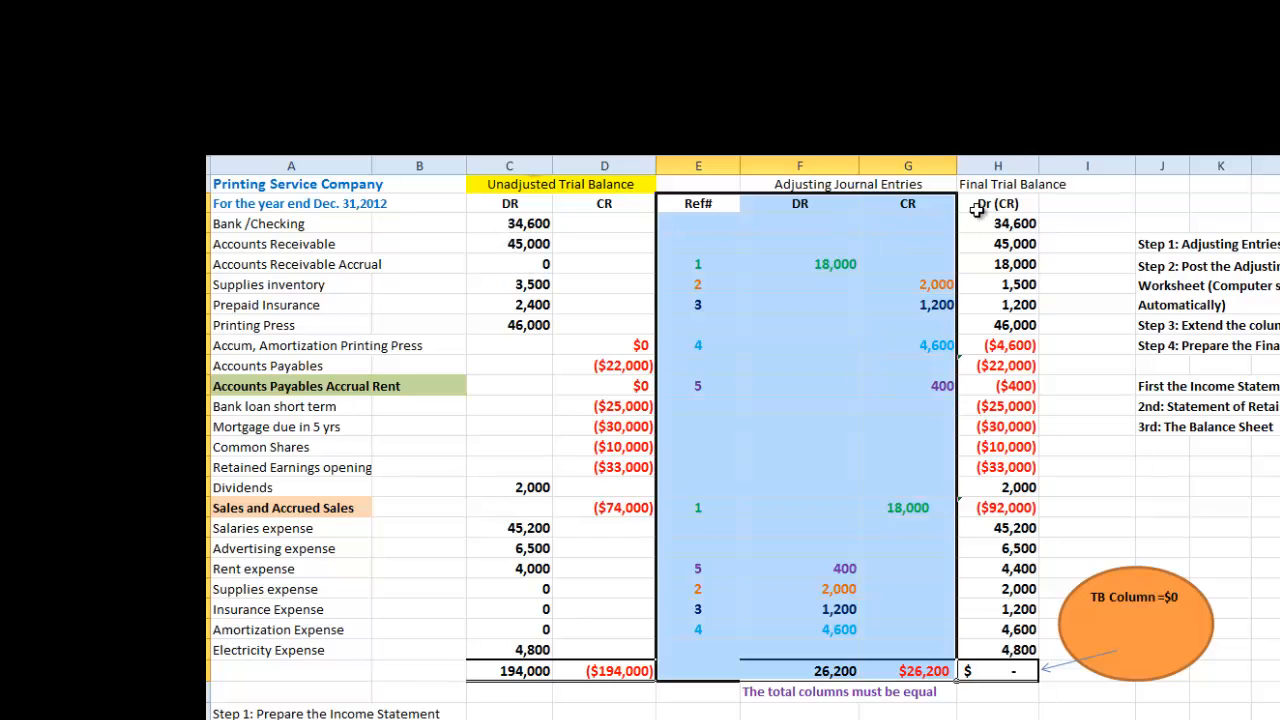
pyautogui.moveTo(806, 264)
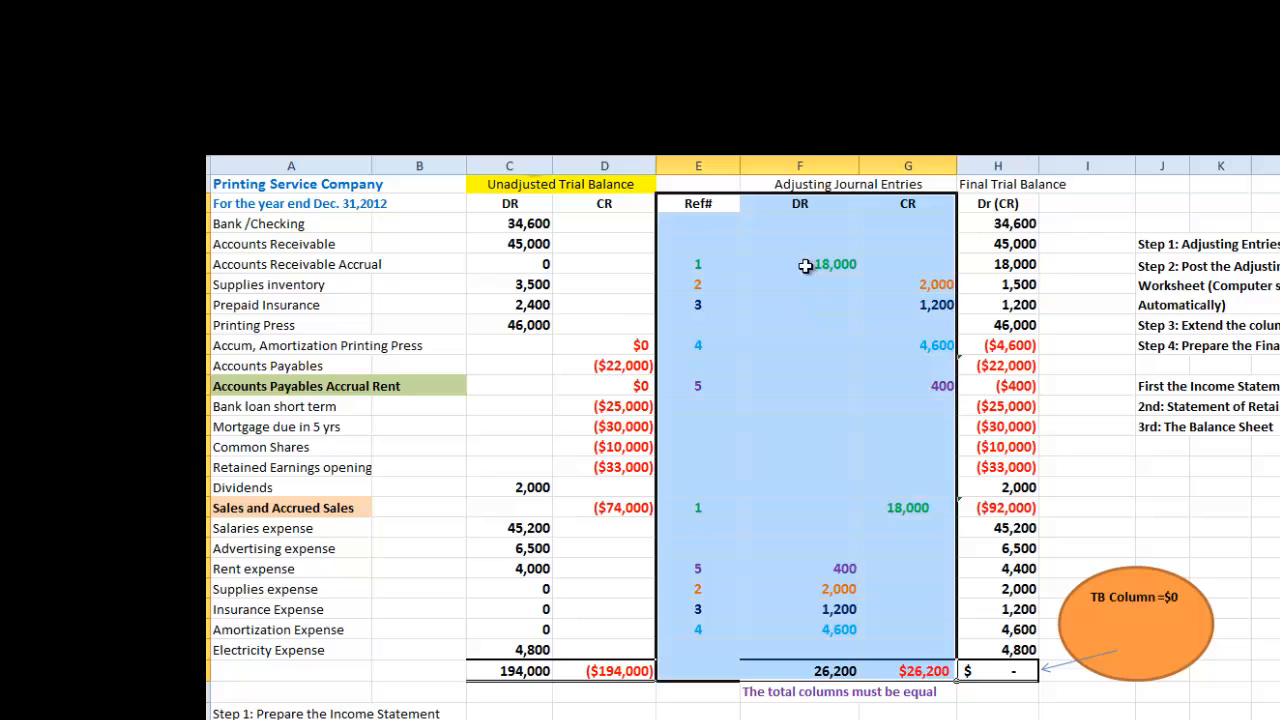
pyautogui.moveTo(536, 284)
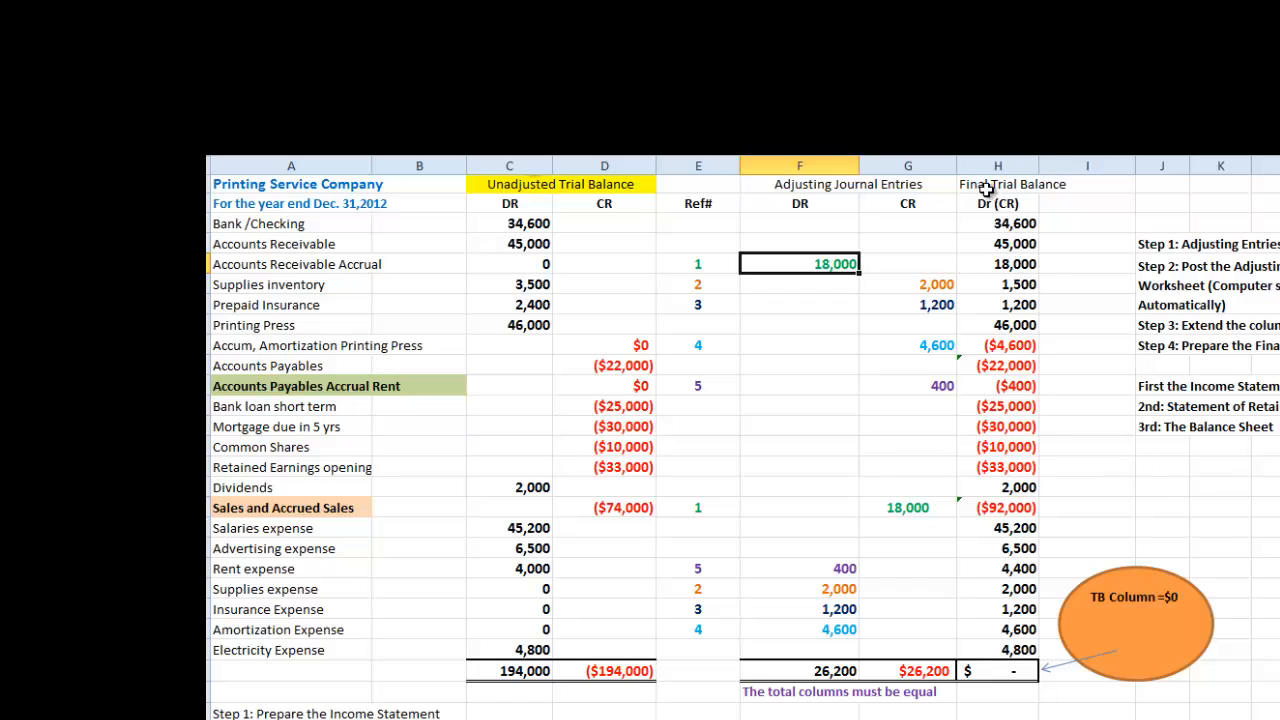
pyautogui.click(996, 164)
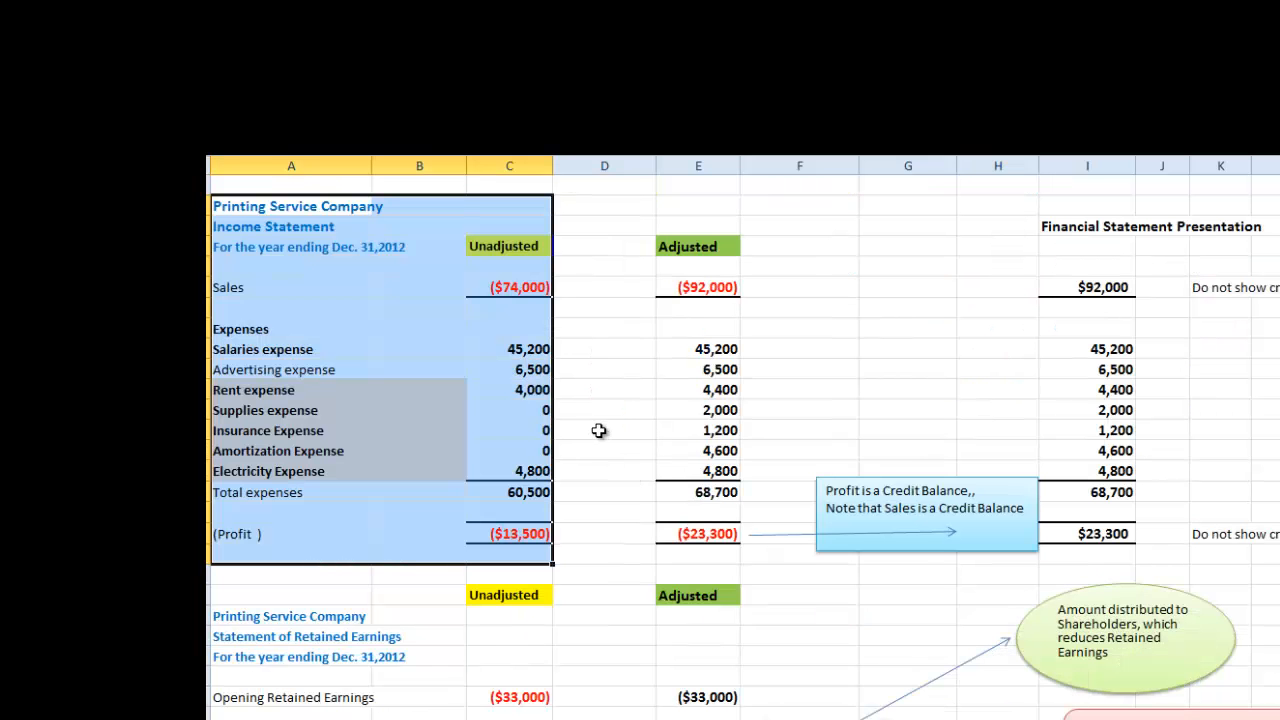
# - Highlight the adjusted income statement figures and point out the ($23,300) adjusted profit
pyautogui.click(292, 206)
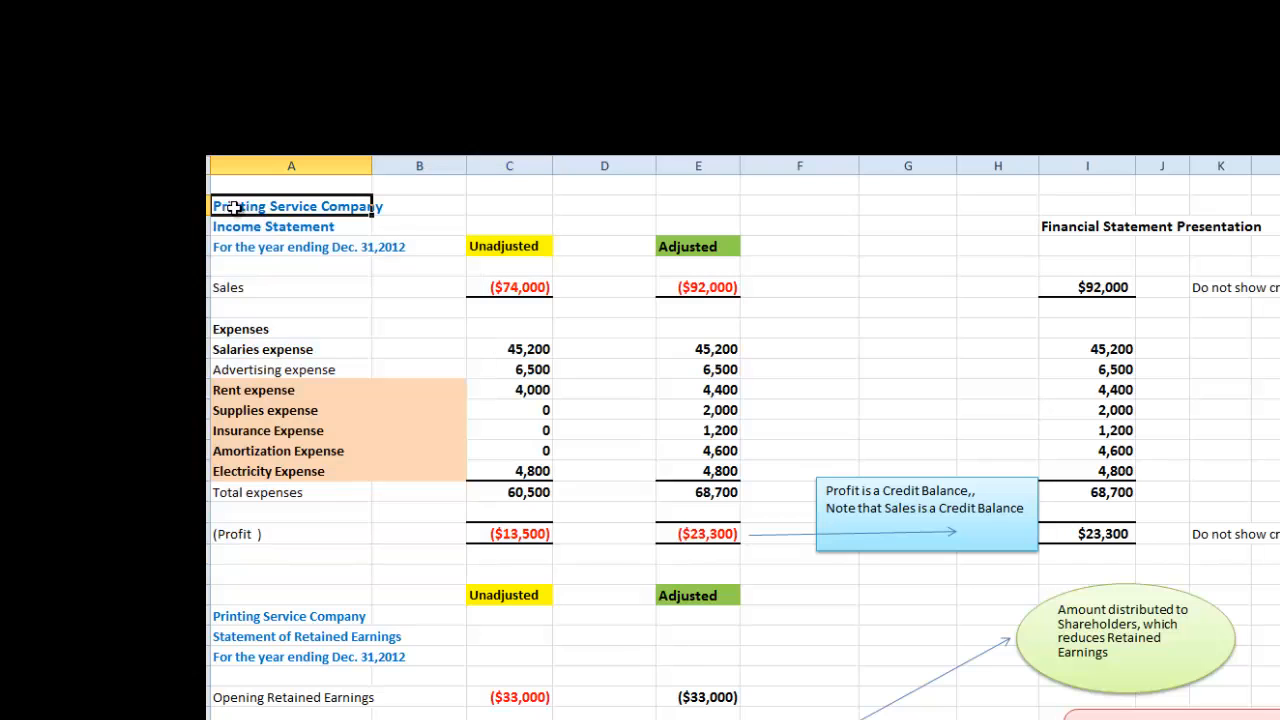
pyautogui.moveTo(234, 206); pyautogui.dragTo(536, 532)
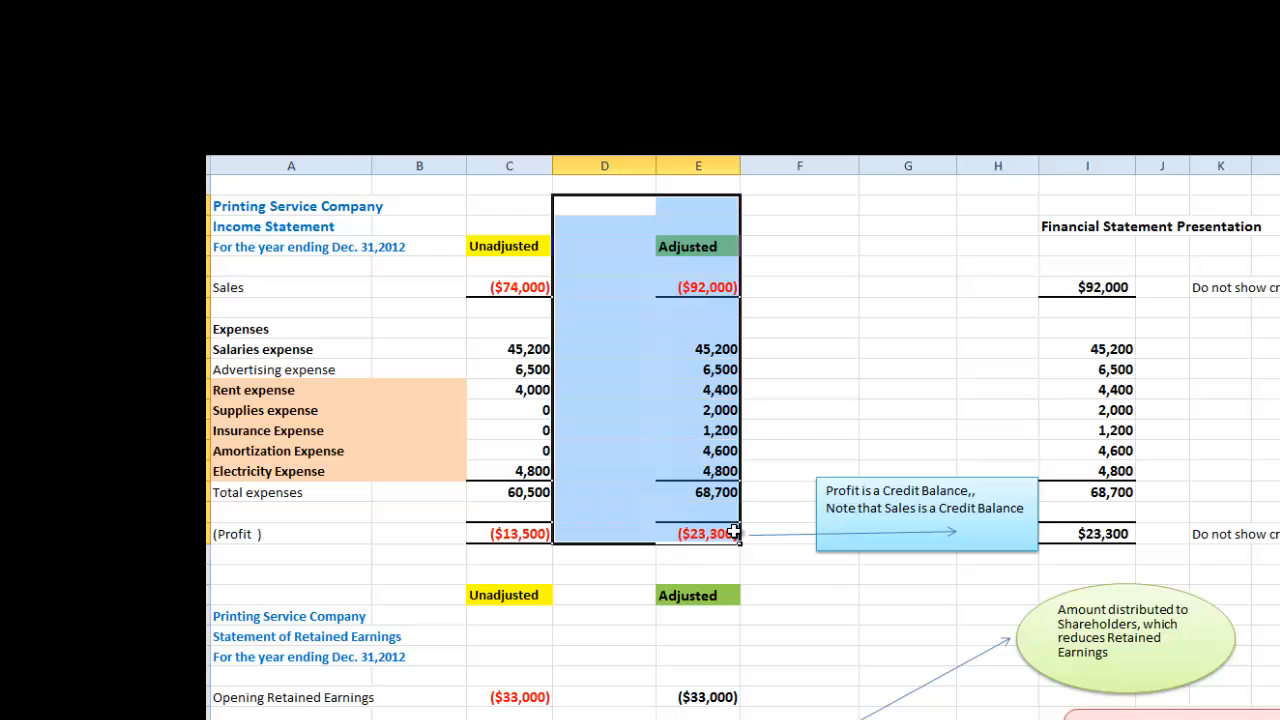
pyautogui.click(698, 532)
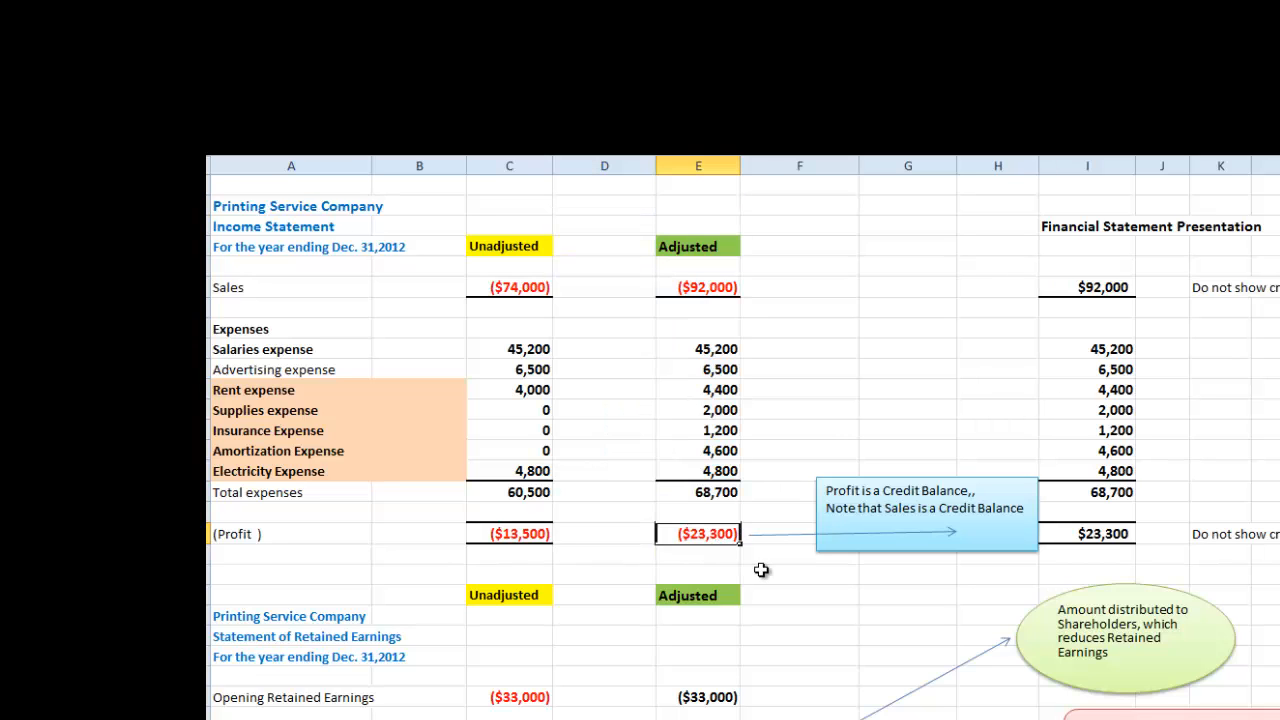
pyautogui.moveTo(768, 566)
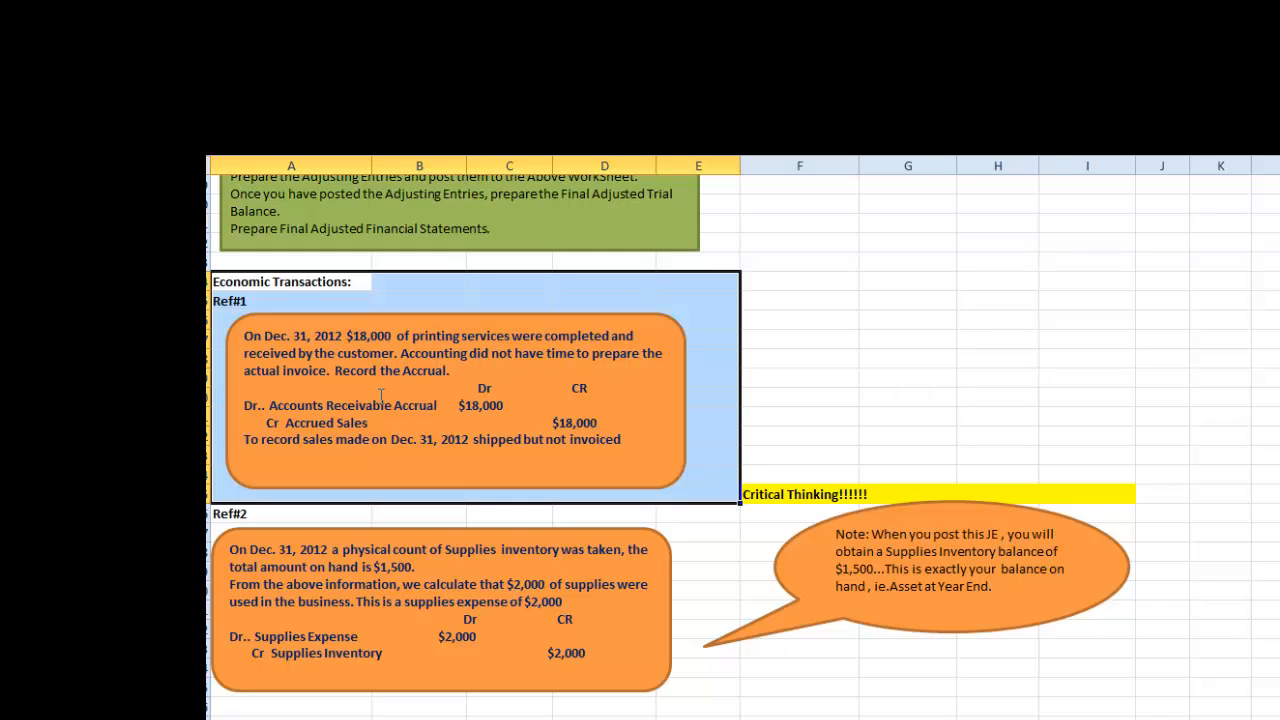
pyautogui.moveTo(462, 380)
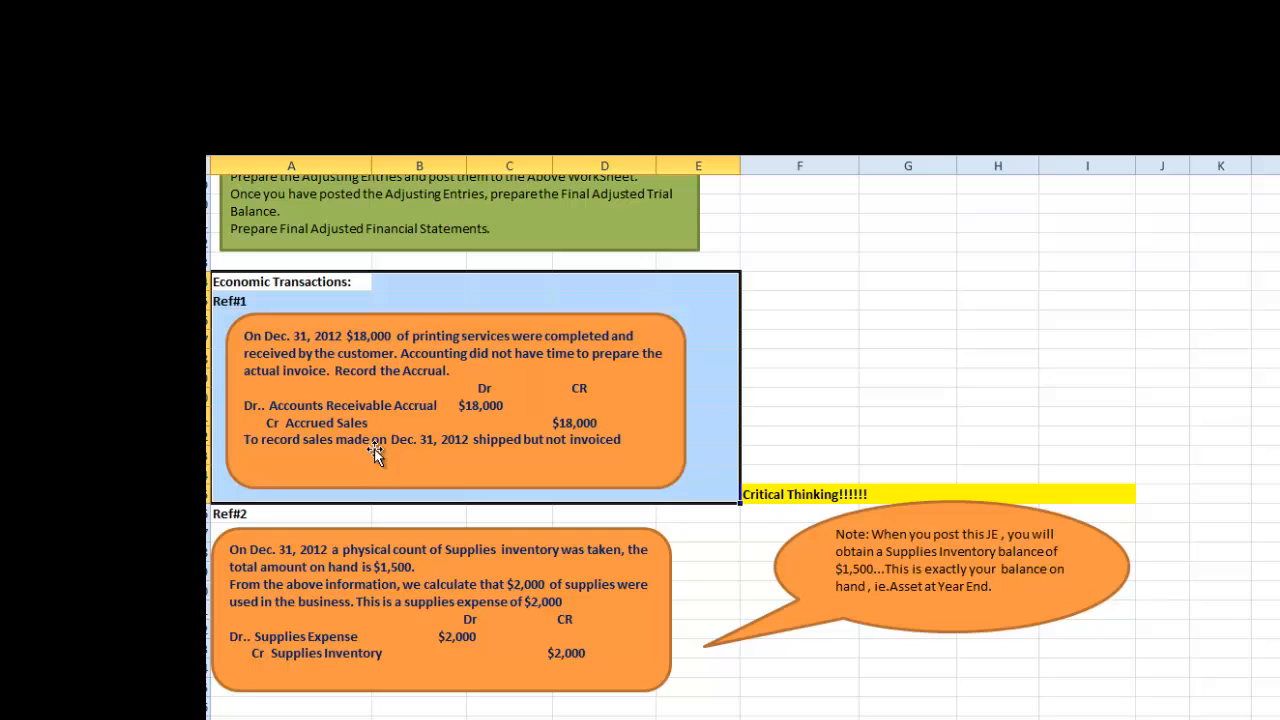
pyautogui.moveTo(464, 450)
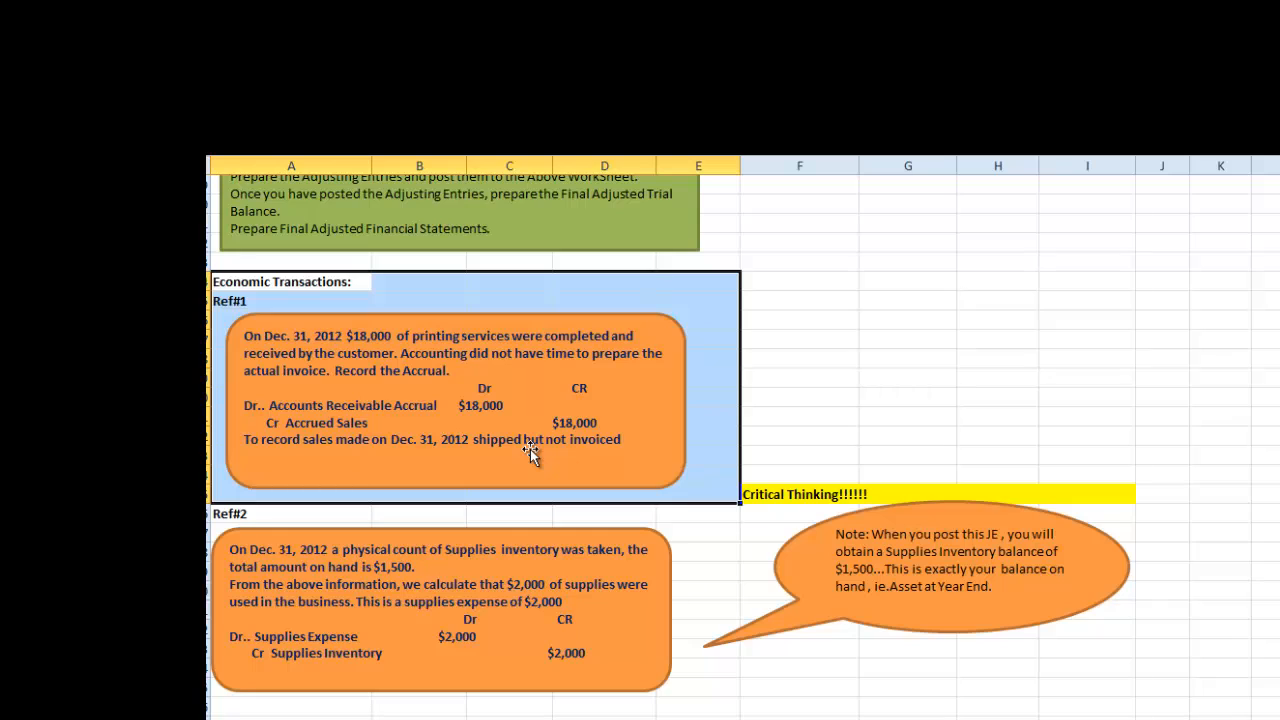
pyautogui.moveTo(378, 388)
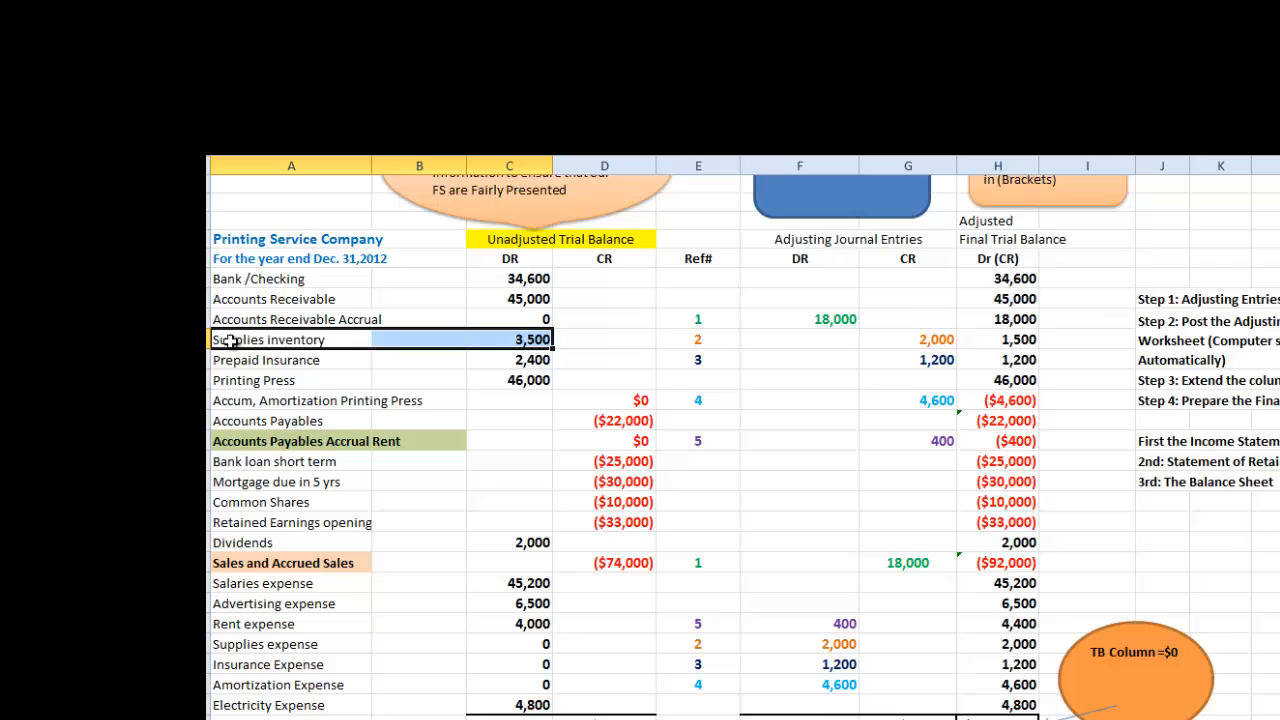
pyautogui.moveTo(482, 330)
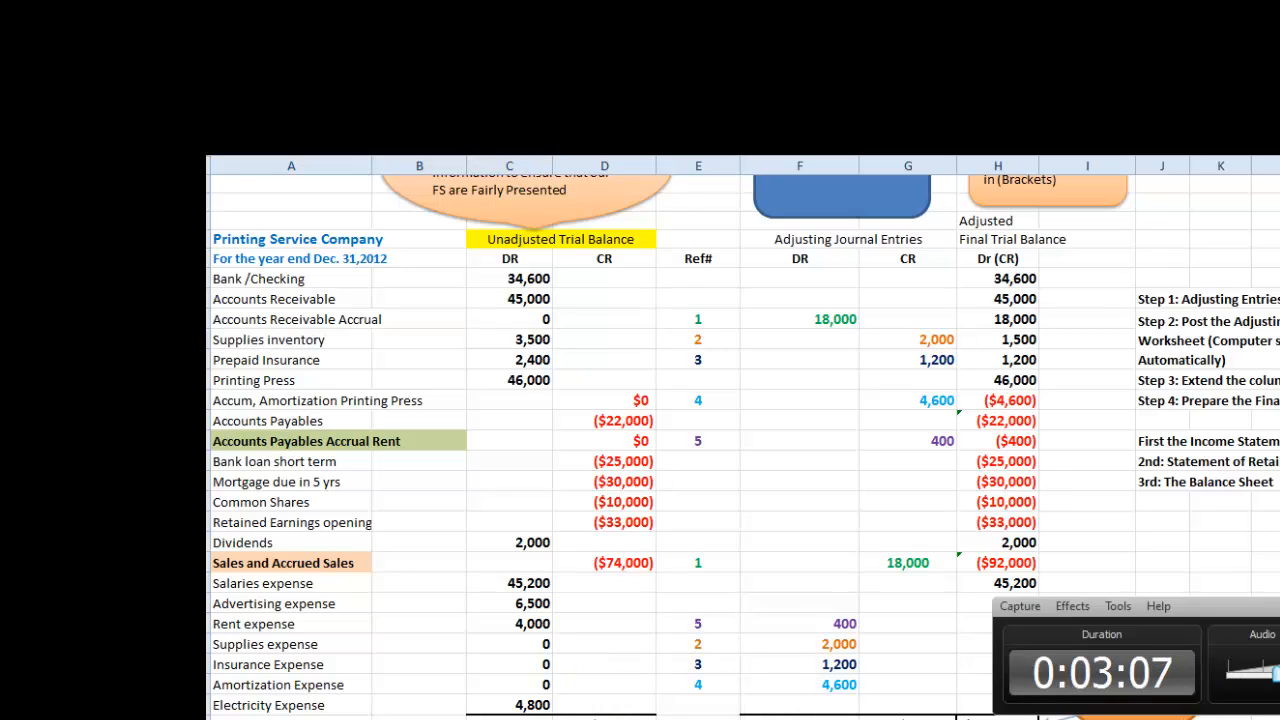
# - Scroll down to the Ref#2 supplies count and Ref#3 insurance policy notes
pyautogui.scroll(-3)
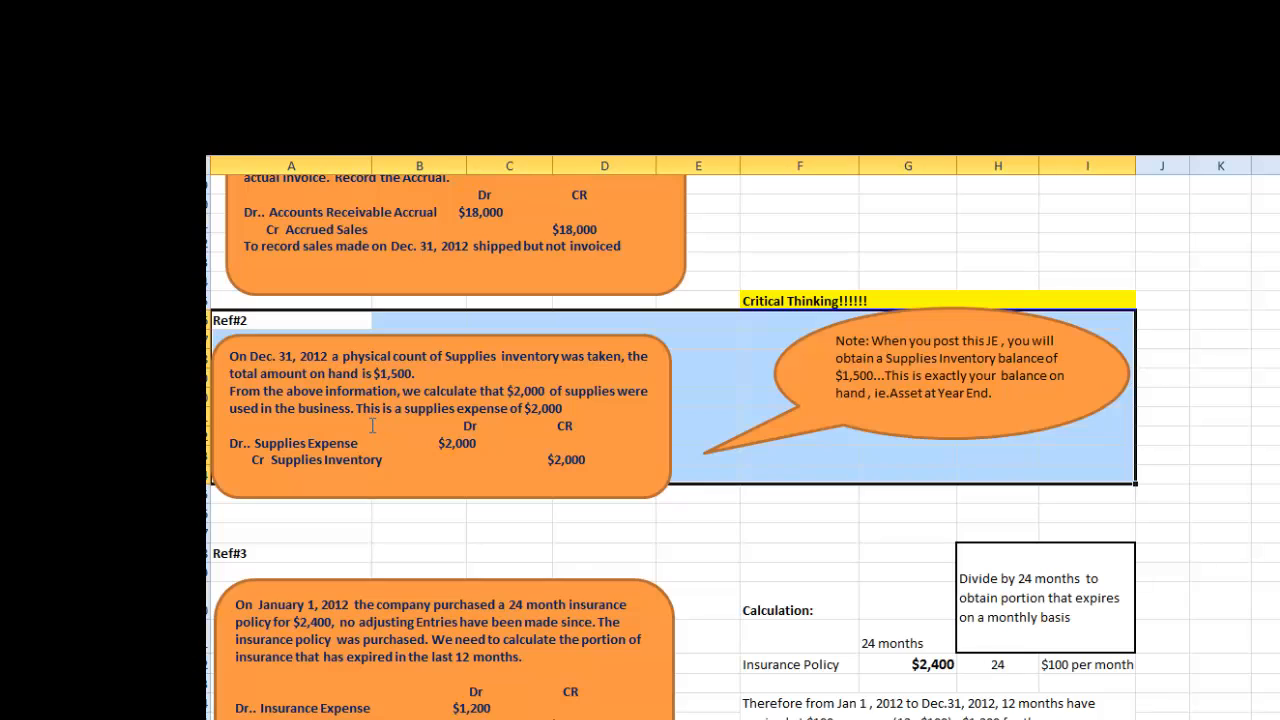
pyautogui.moveTo(552, 414)
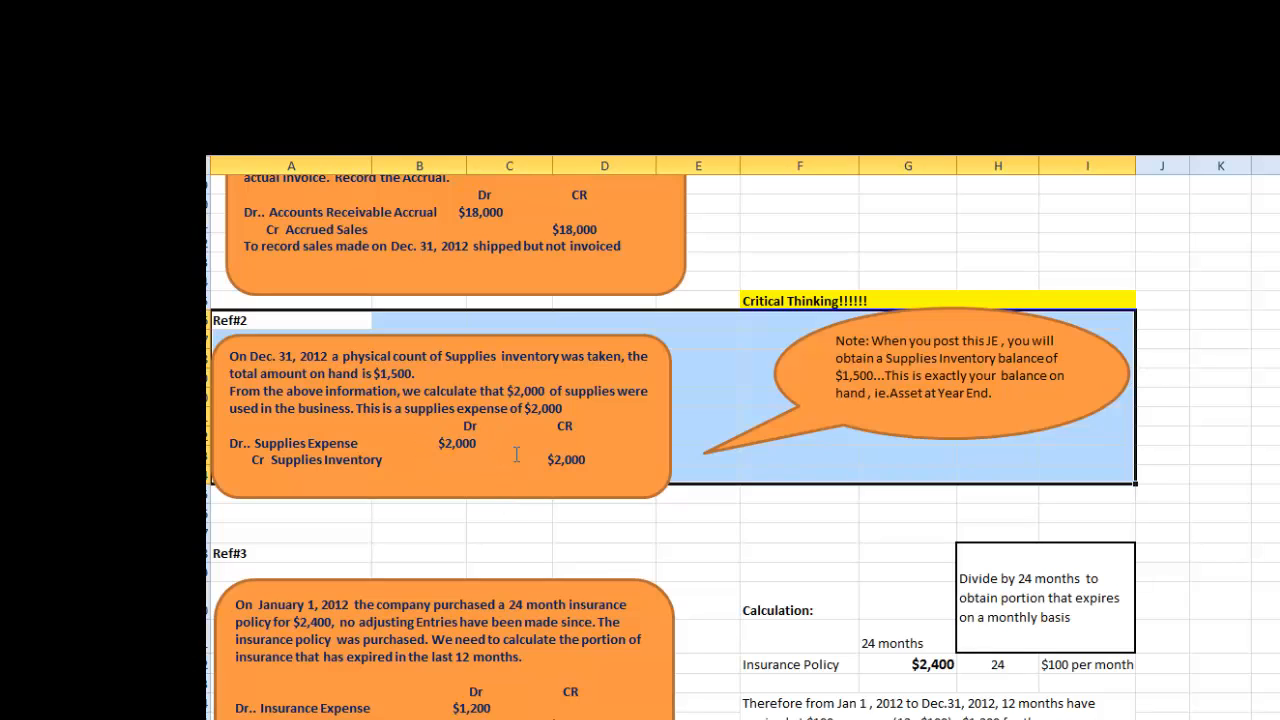
pyautogui.moveTo(616, 520)
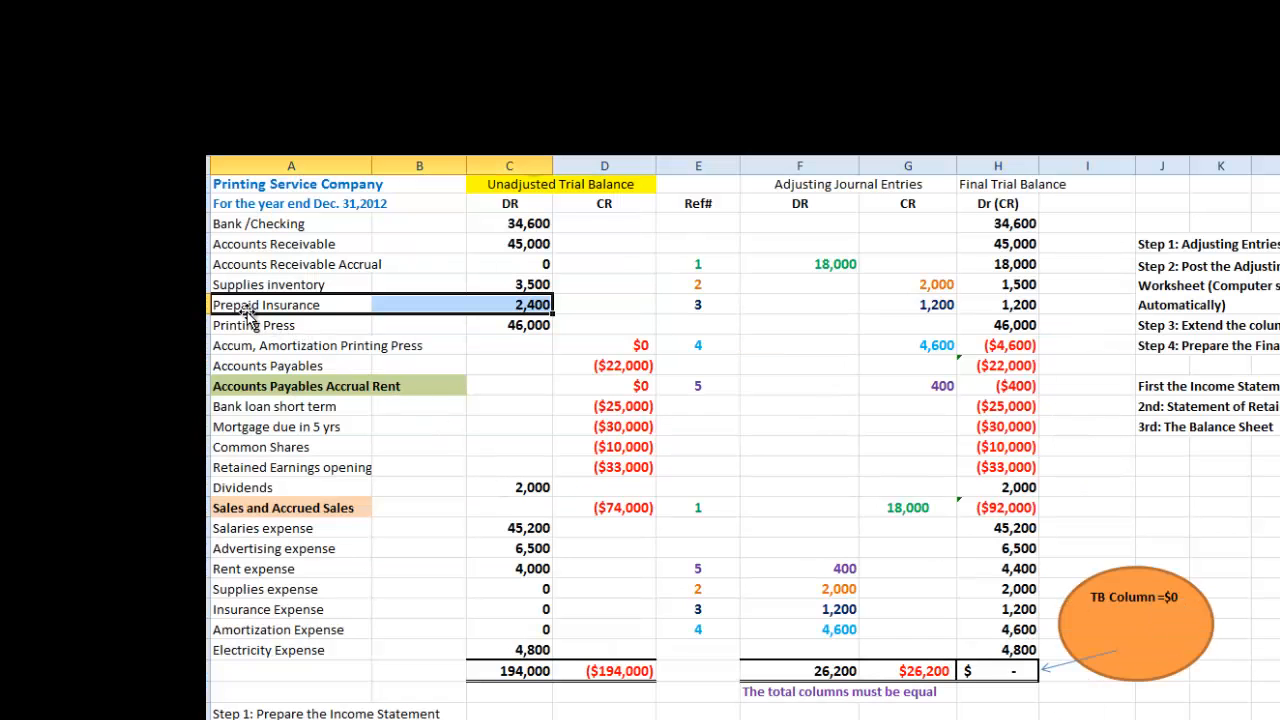
pyautogui.moveTo(568, 204)
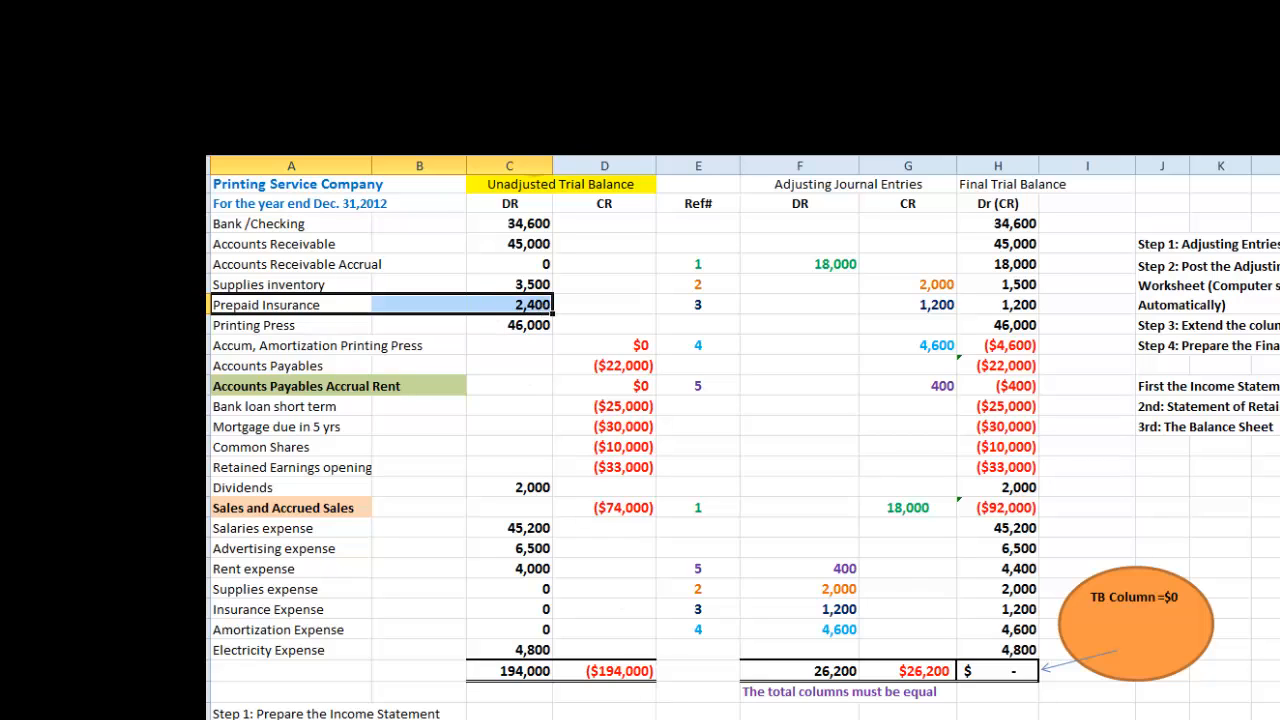
# - Scroll down to the Ref#3 insurance transaction with its $1,200 expired-portion entry
pyautogui.scroll(-3)
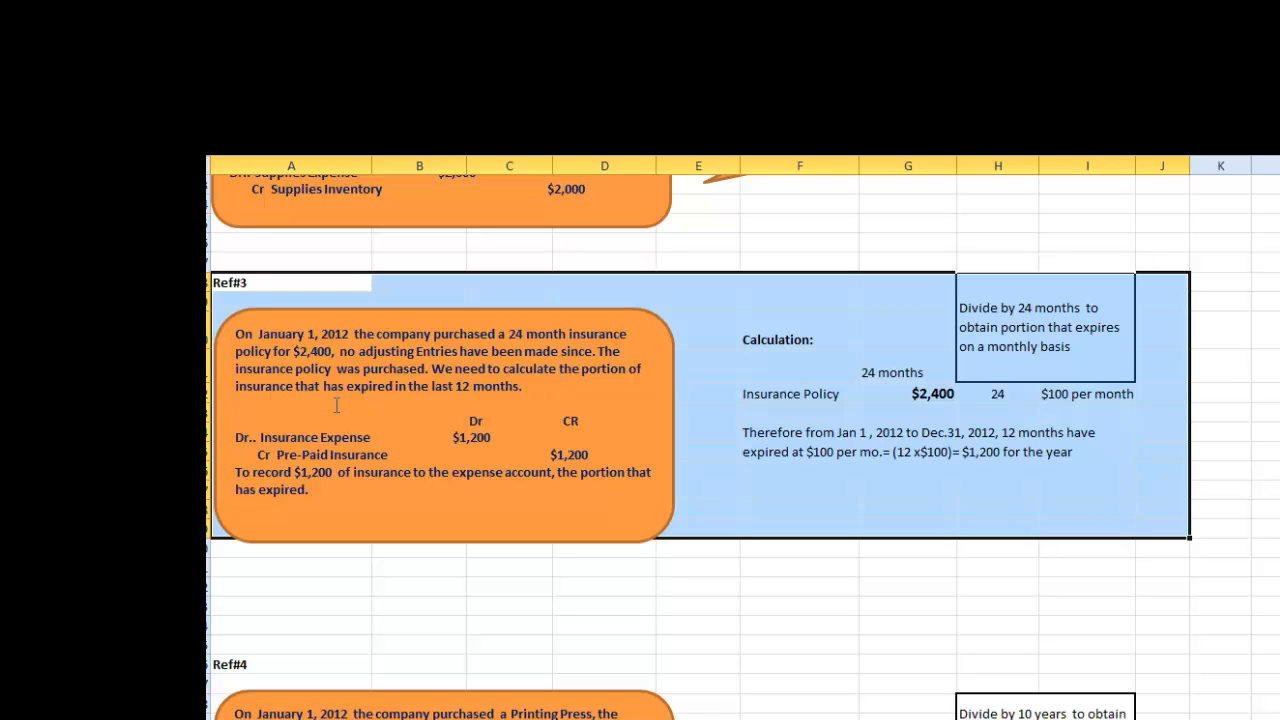
pyautogui.moveTo(498, 390)
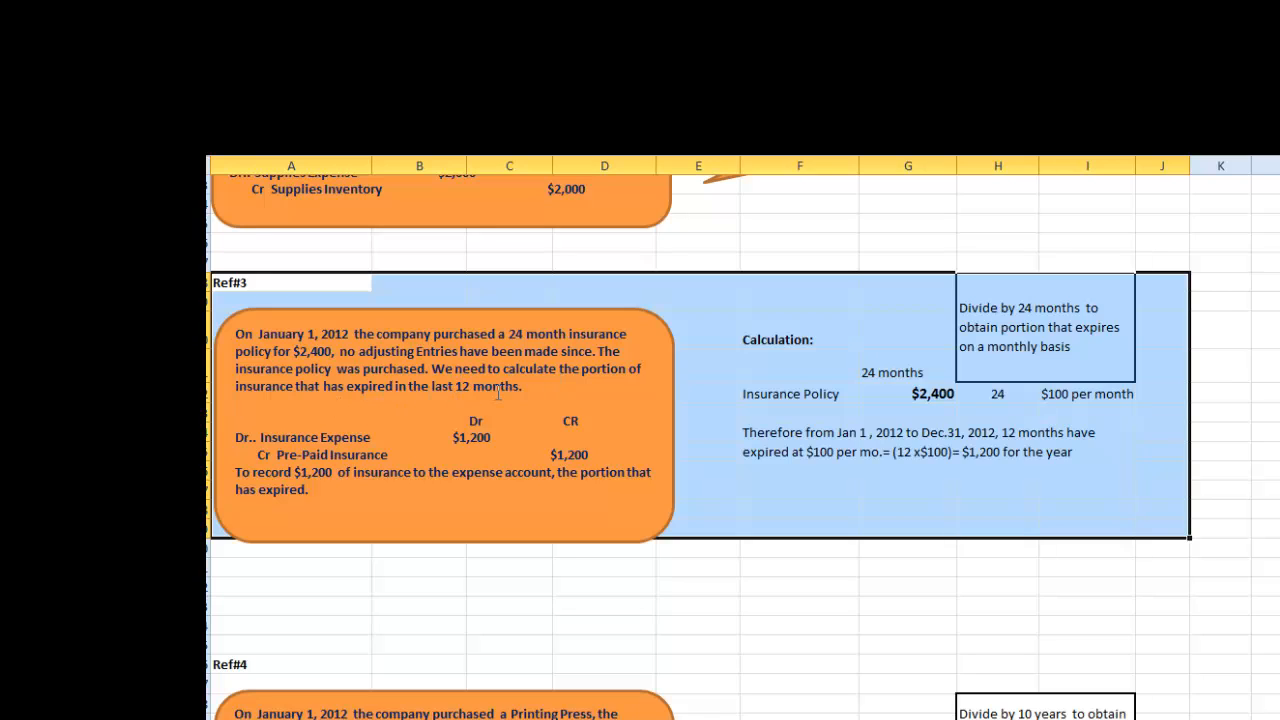
pyautogui.click(798, 338)
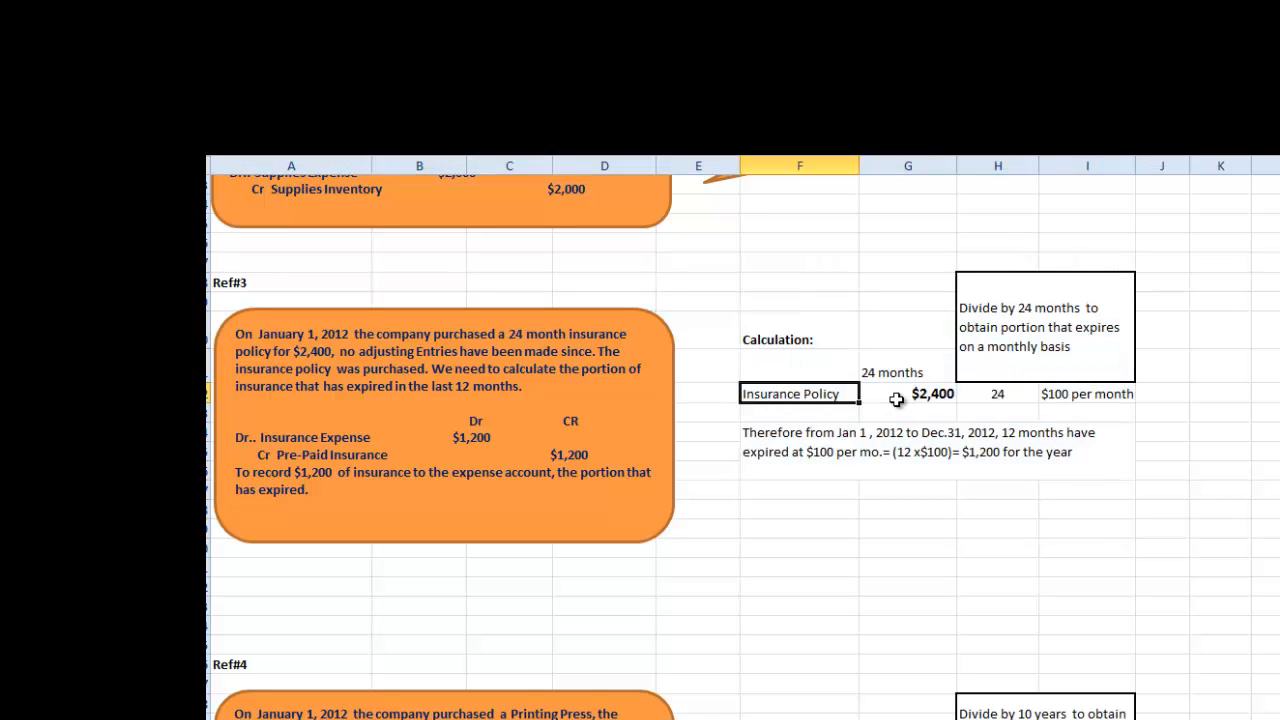
pyautogui.click(908, 392)
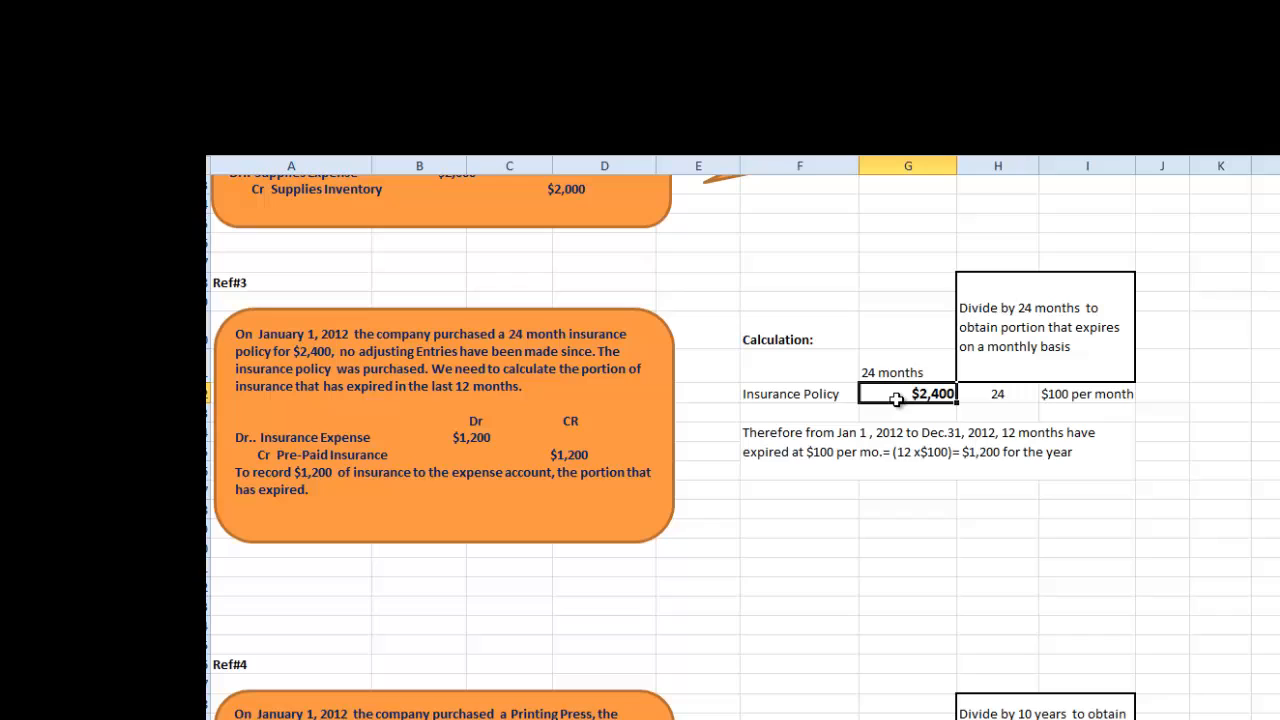
pyautogui.click(996, 392)
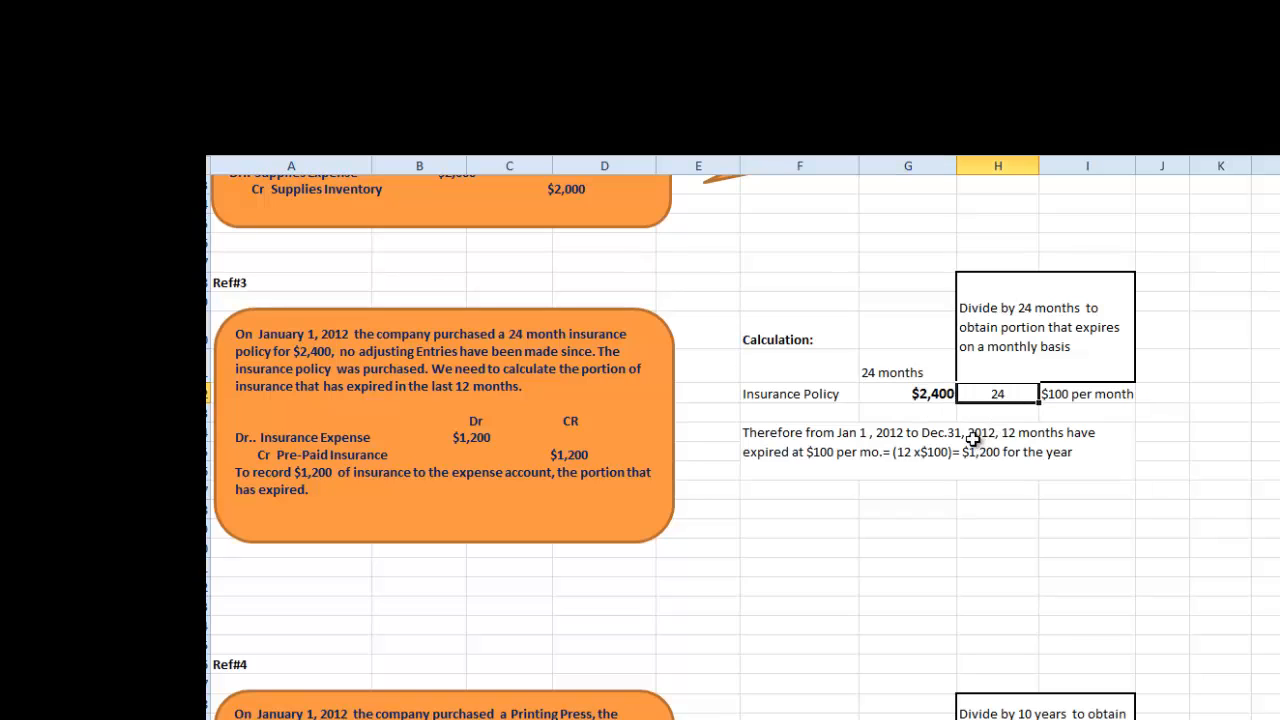
pyautogui.click(1088, 392)
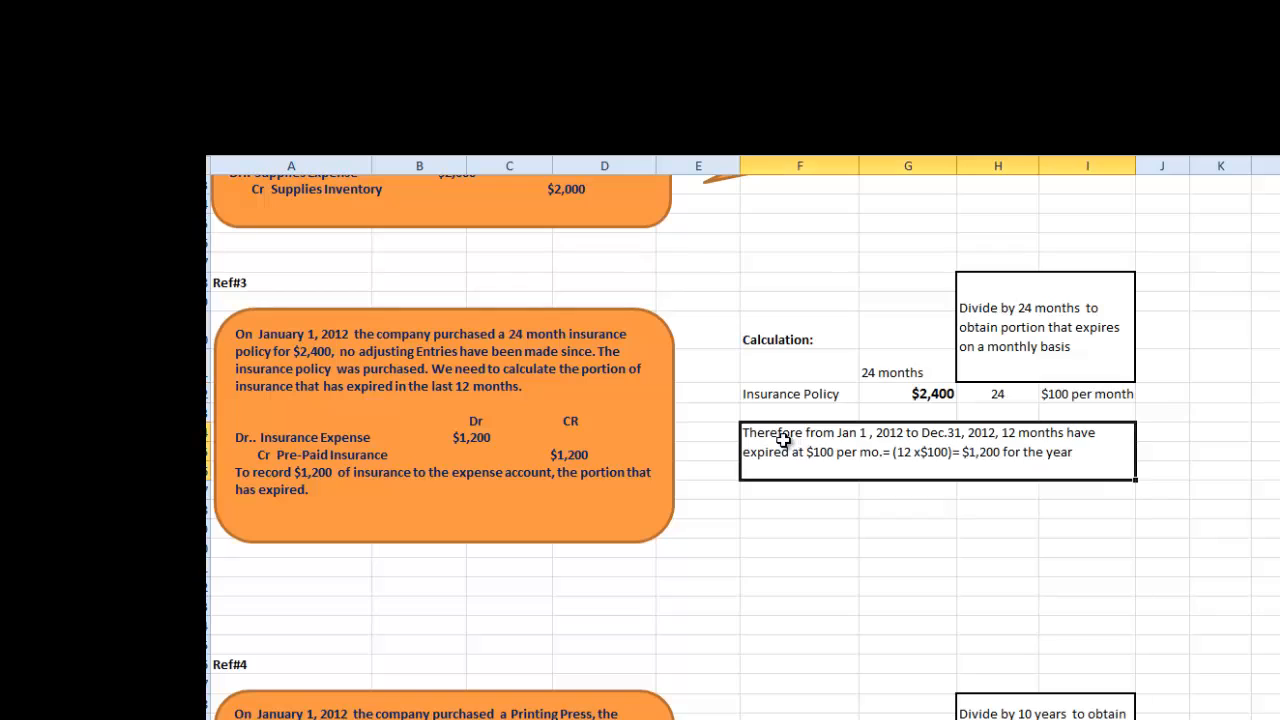
pyautogui.moveTo(910, 448)
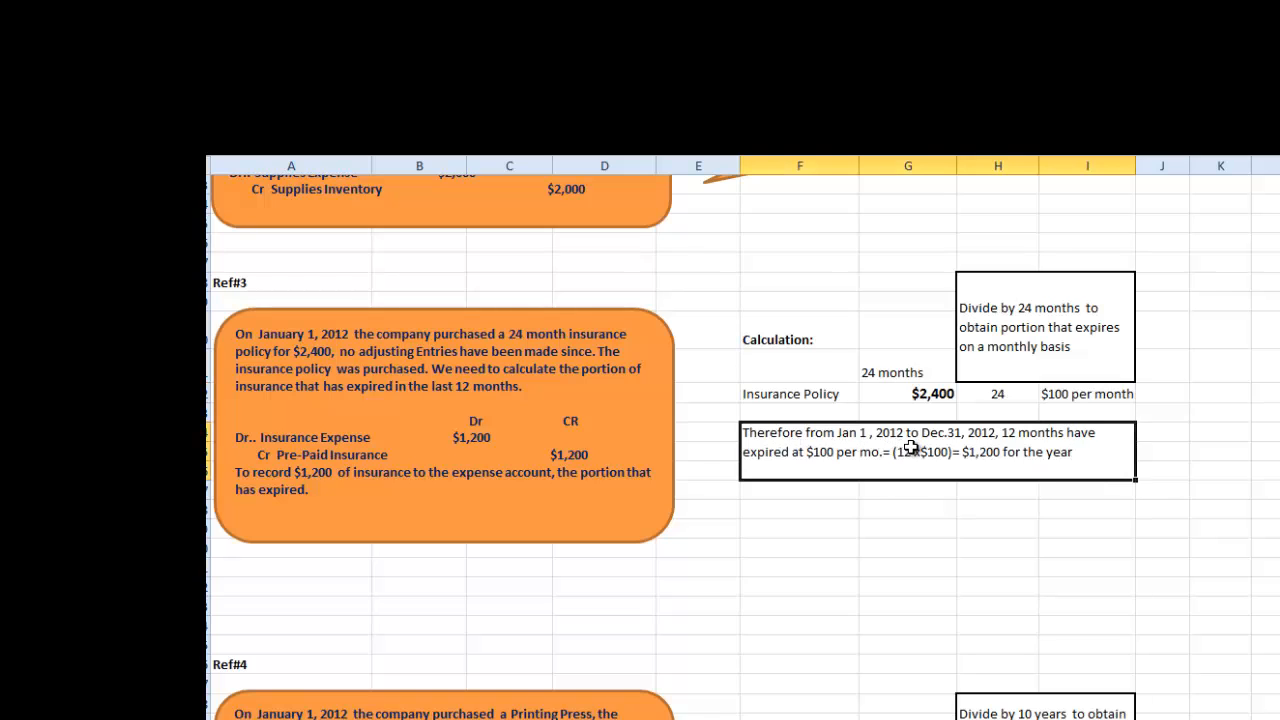
pyautogui.moveTo(984, 448)
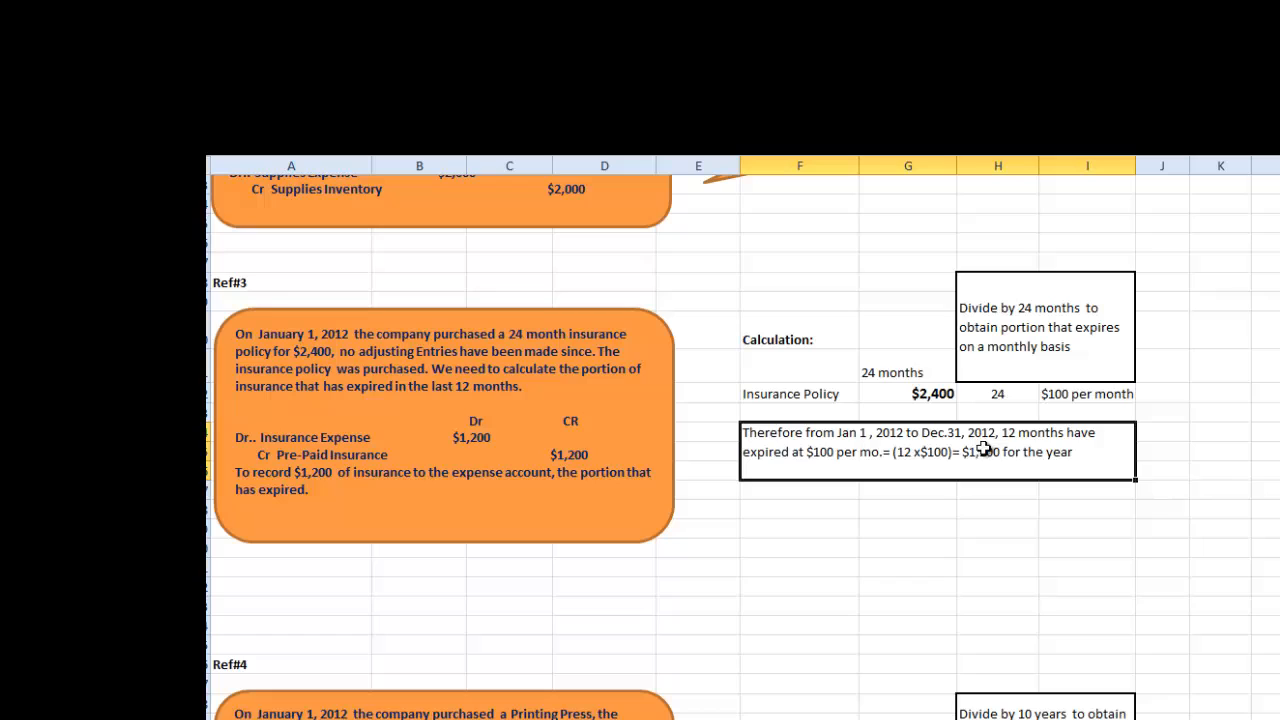
pyautogui.moveTo(844, 464)
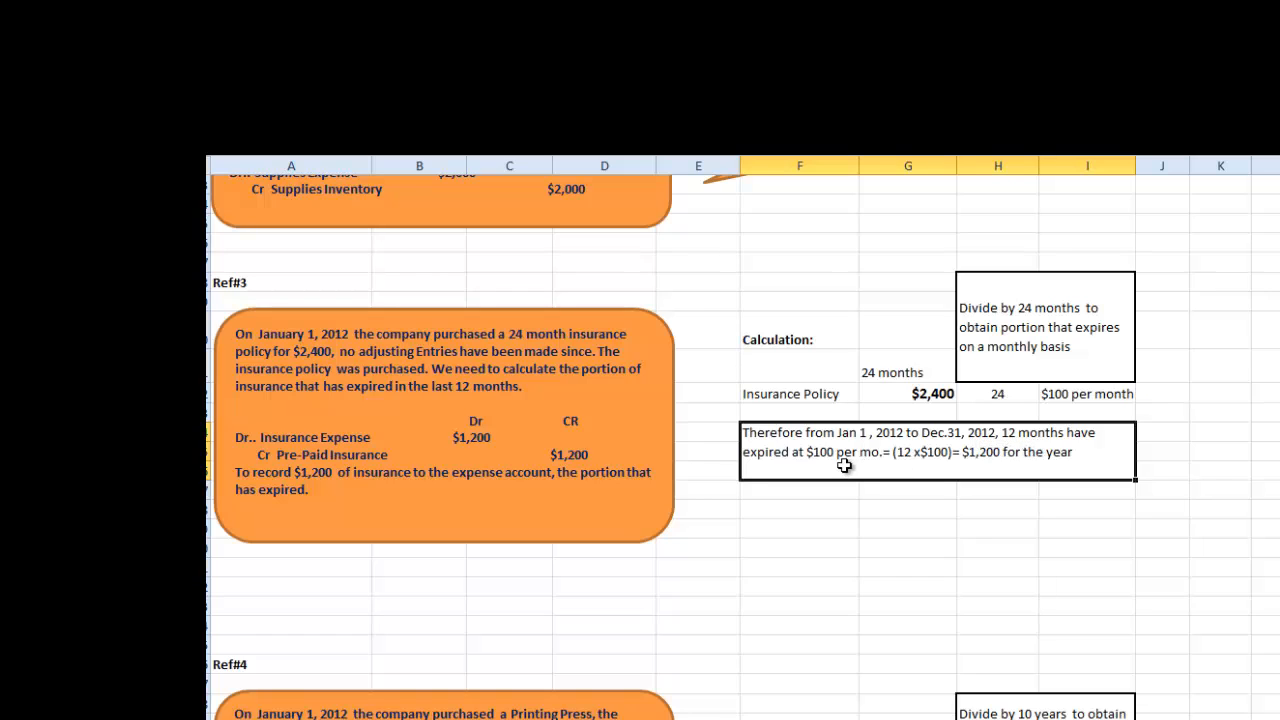
pyautogui.moveTo(938, 464)
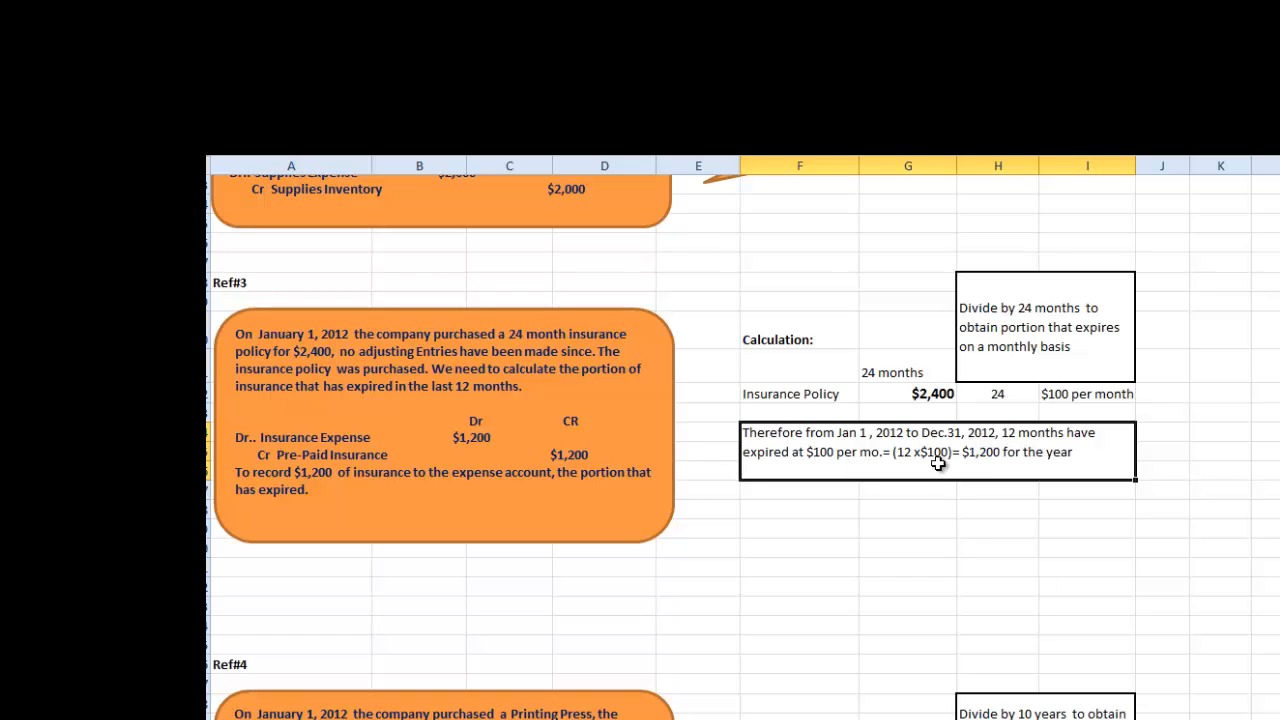
pyautogui.moveTo(1028, 464)
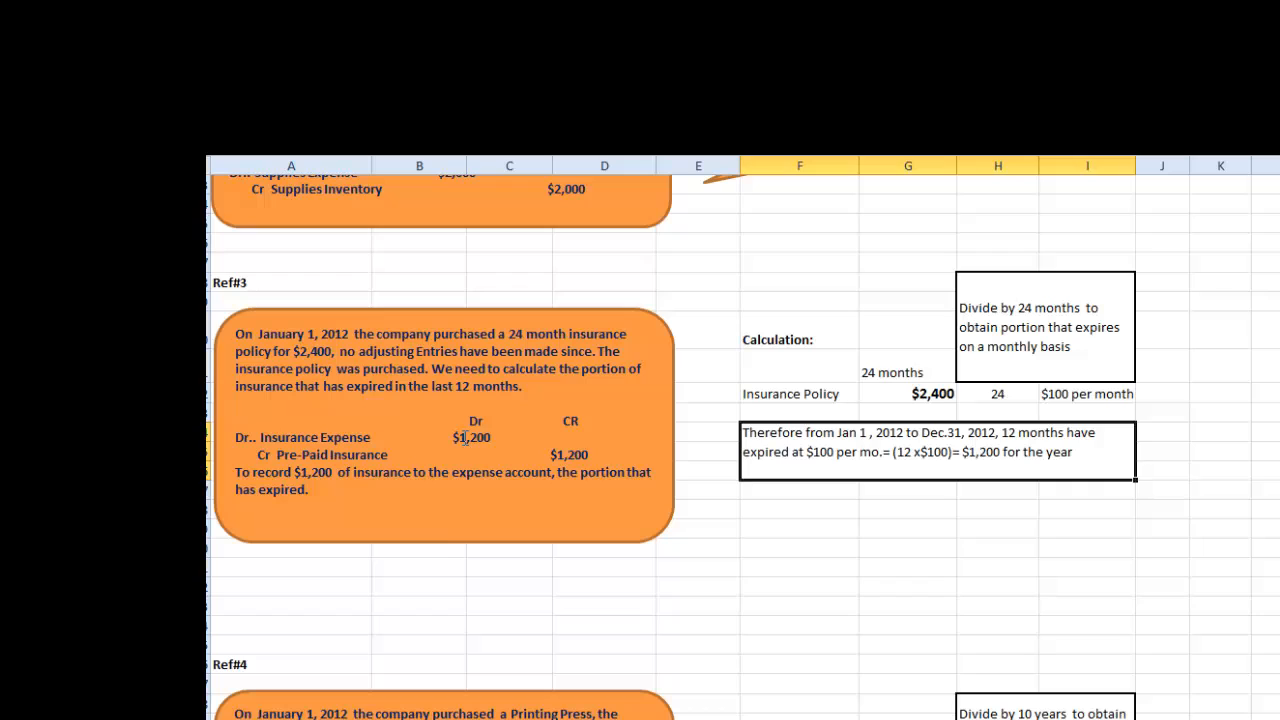
pyautogui.doubleClick(314, 436)
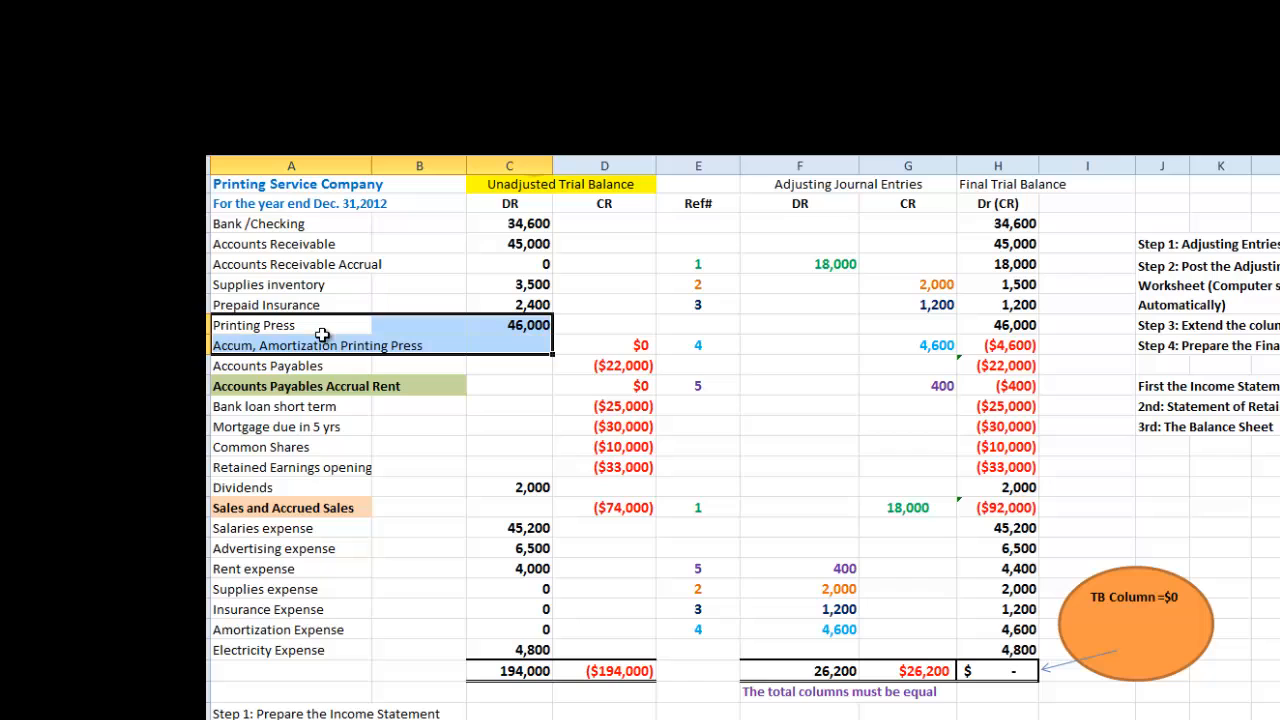
pyautogui.moveTo(248, 326)
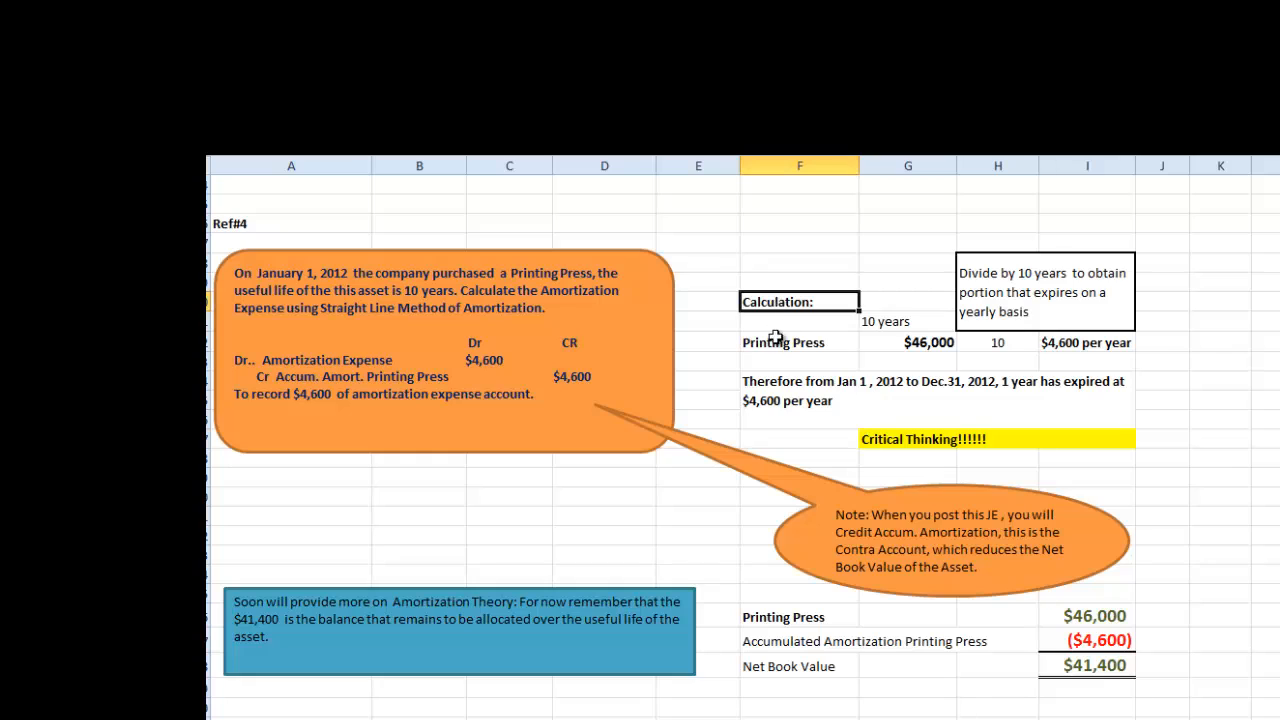
pyautogui.click(908, 342)
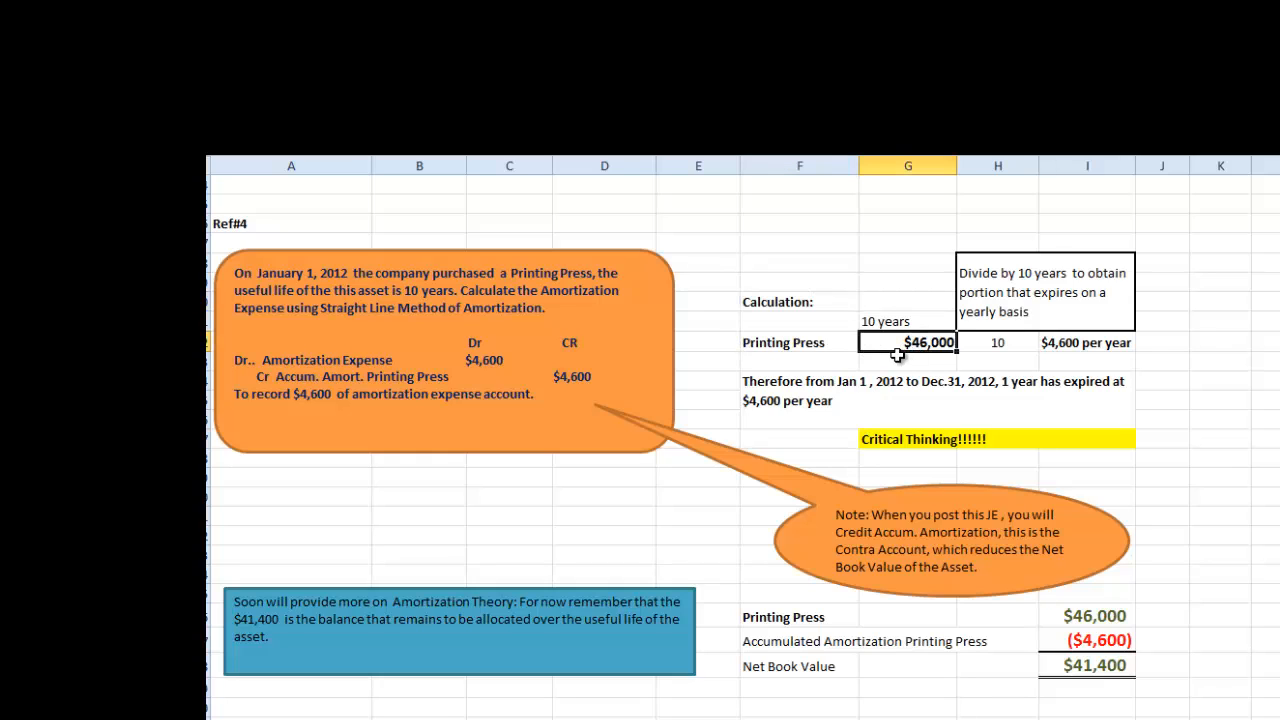
pyautogui.moveTo(904, 344)
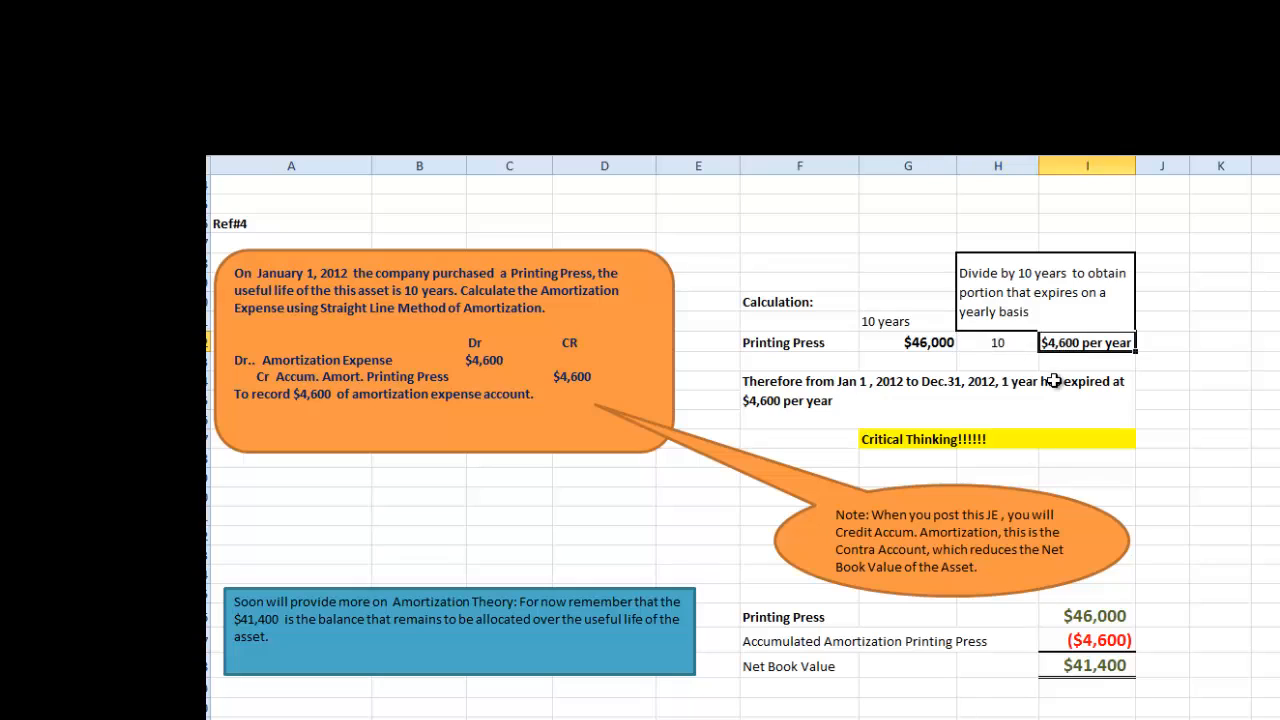
pyautogui.moveTo(1020, 380)
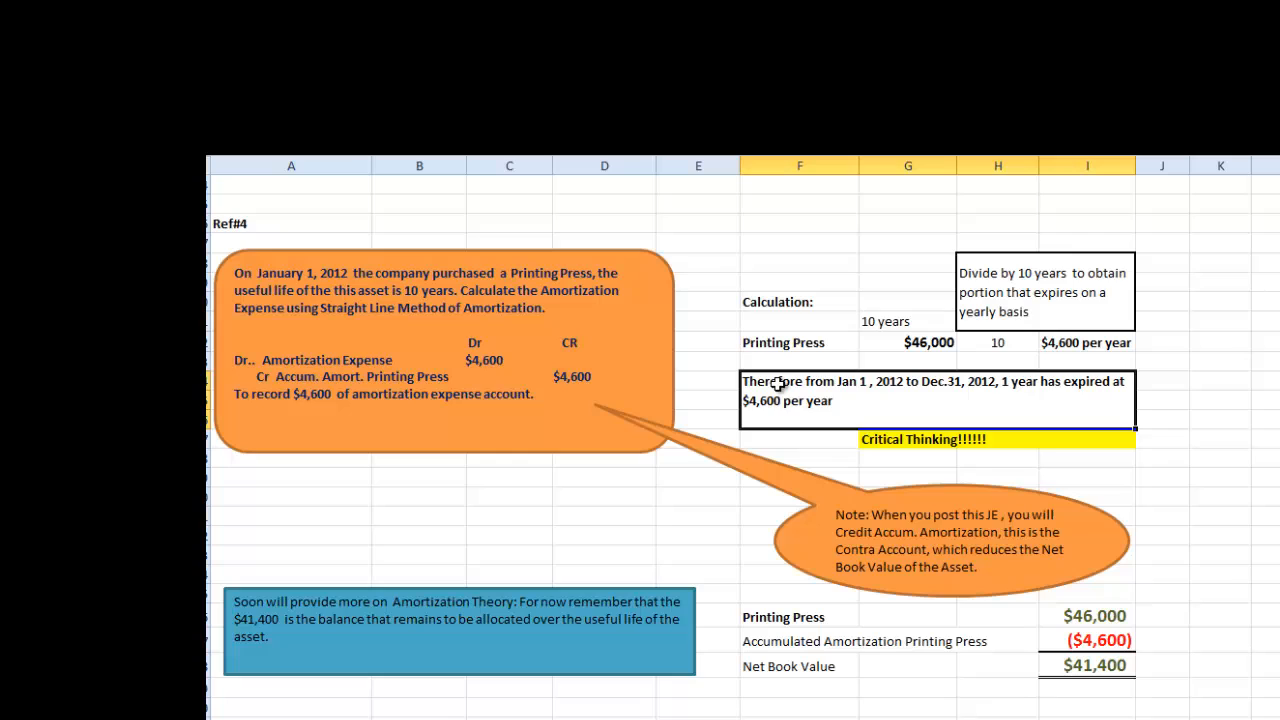
pyautogui.moveTo(950, 390)
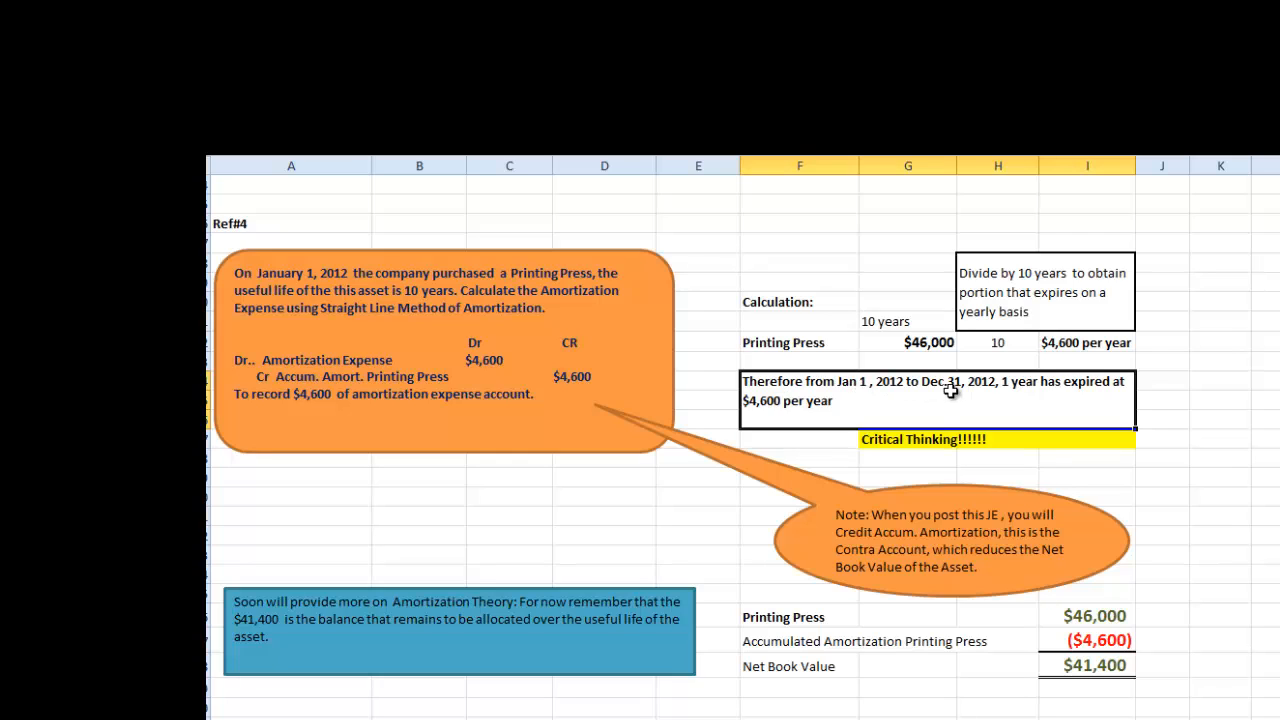
pyautogui.moveTo(1016, 390)
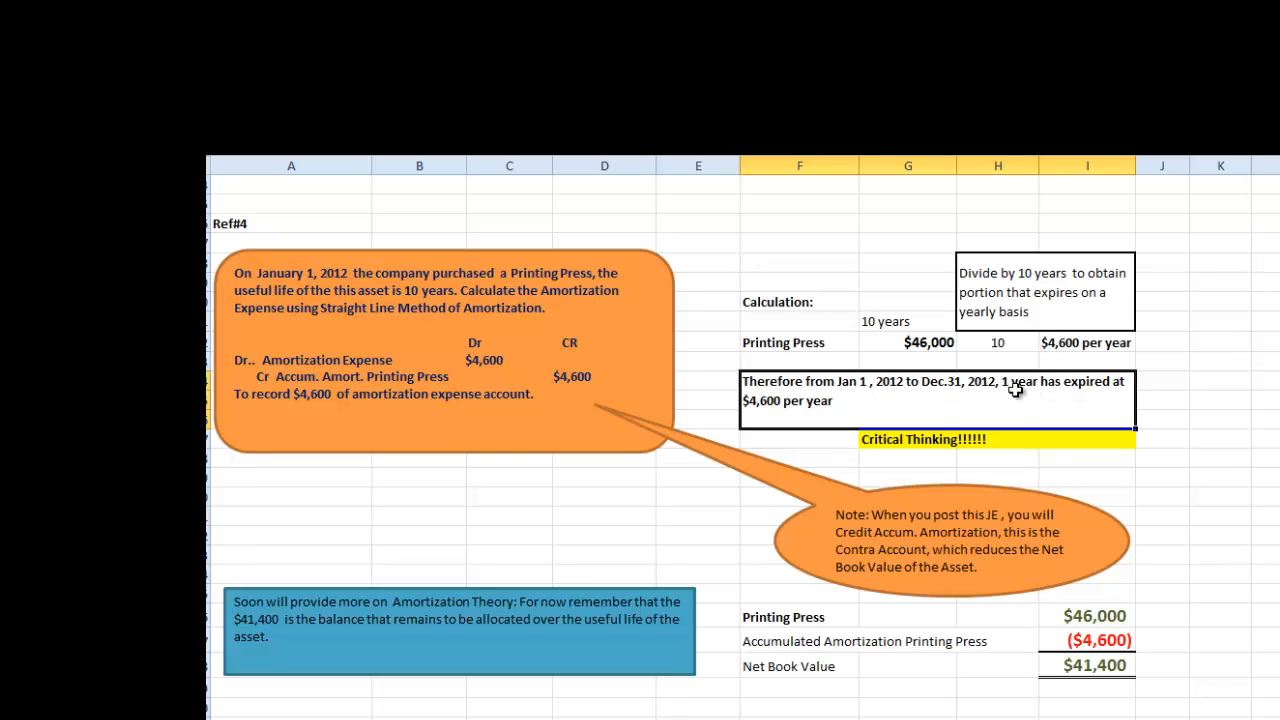
pyautogui.moveTo(824, 404)
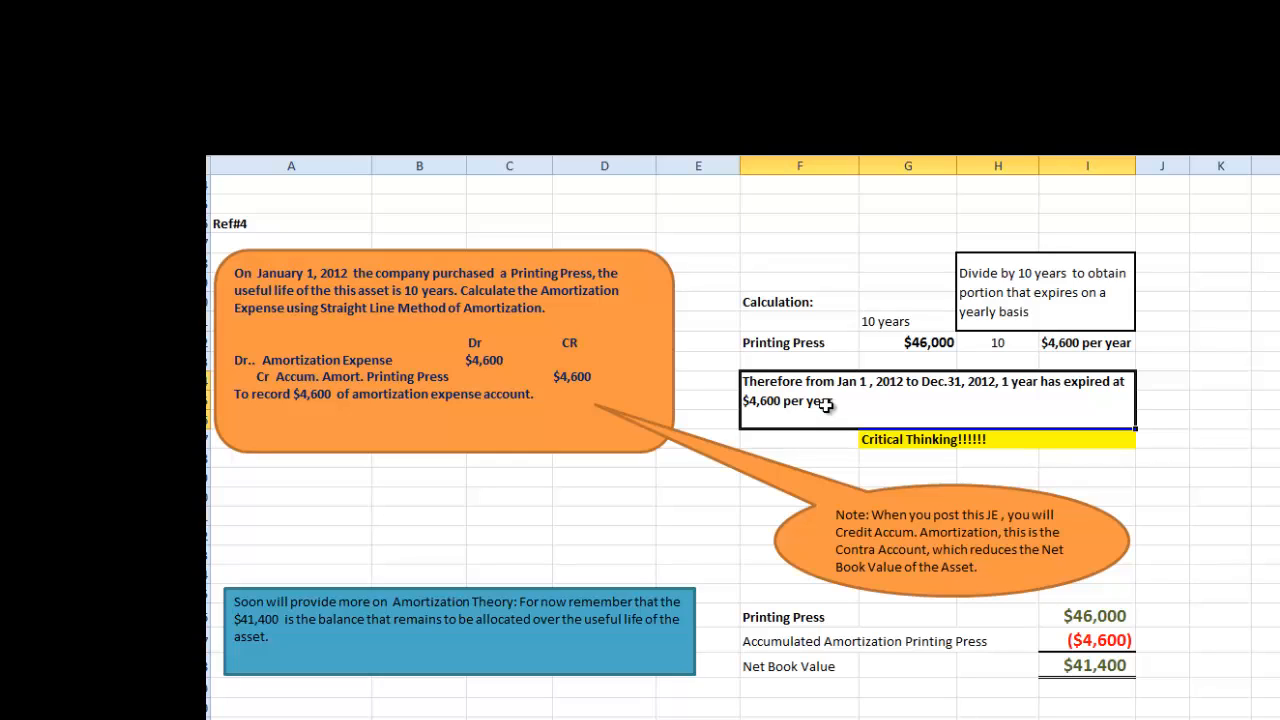
pyautogui.moveTo(428, 350)
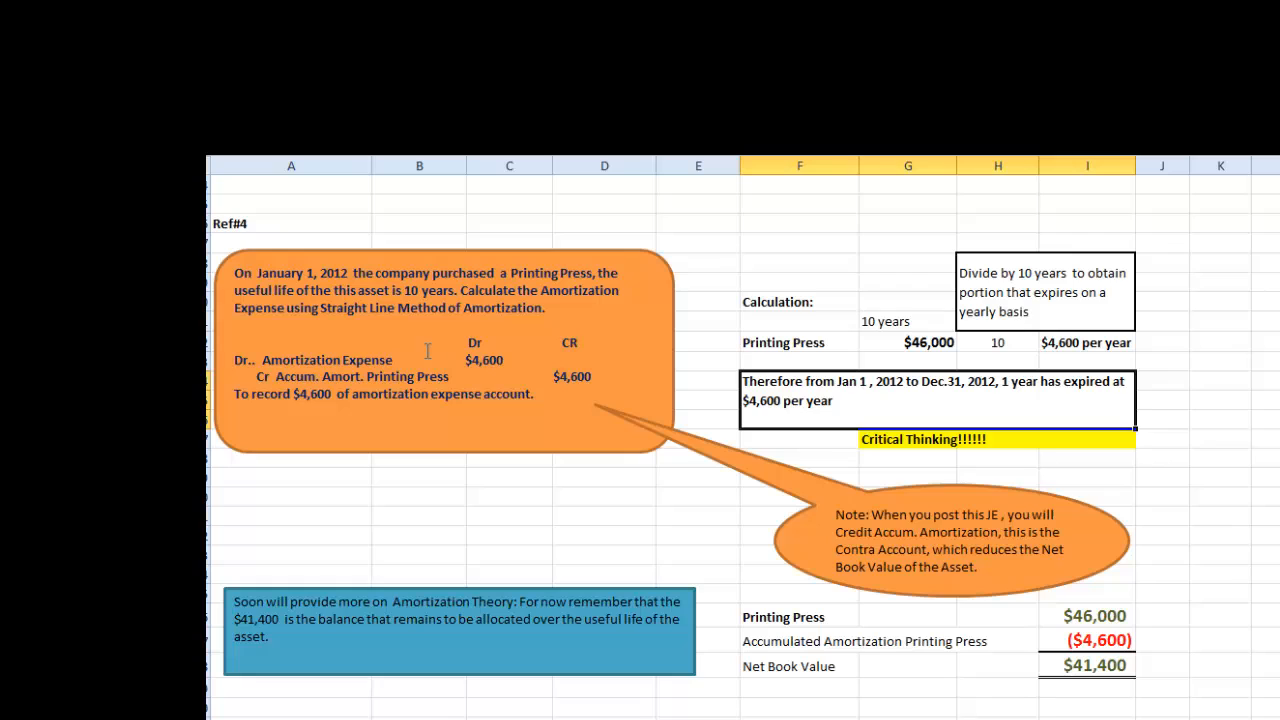
pyautogui.click(440, 350)
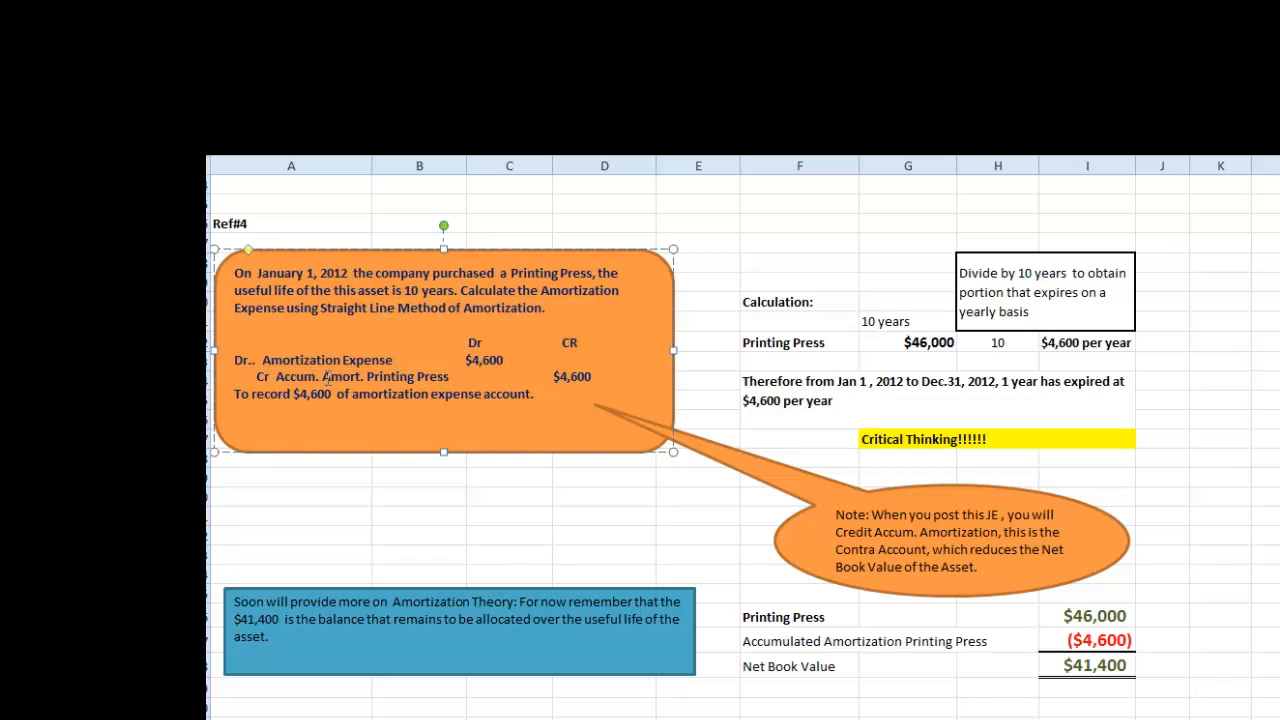
pyautogui.doubleClick(360, 376)
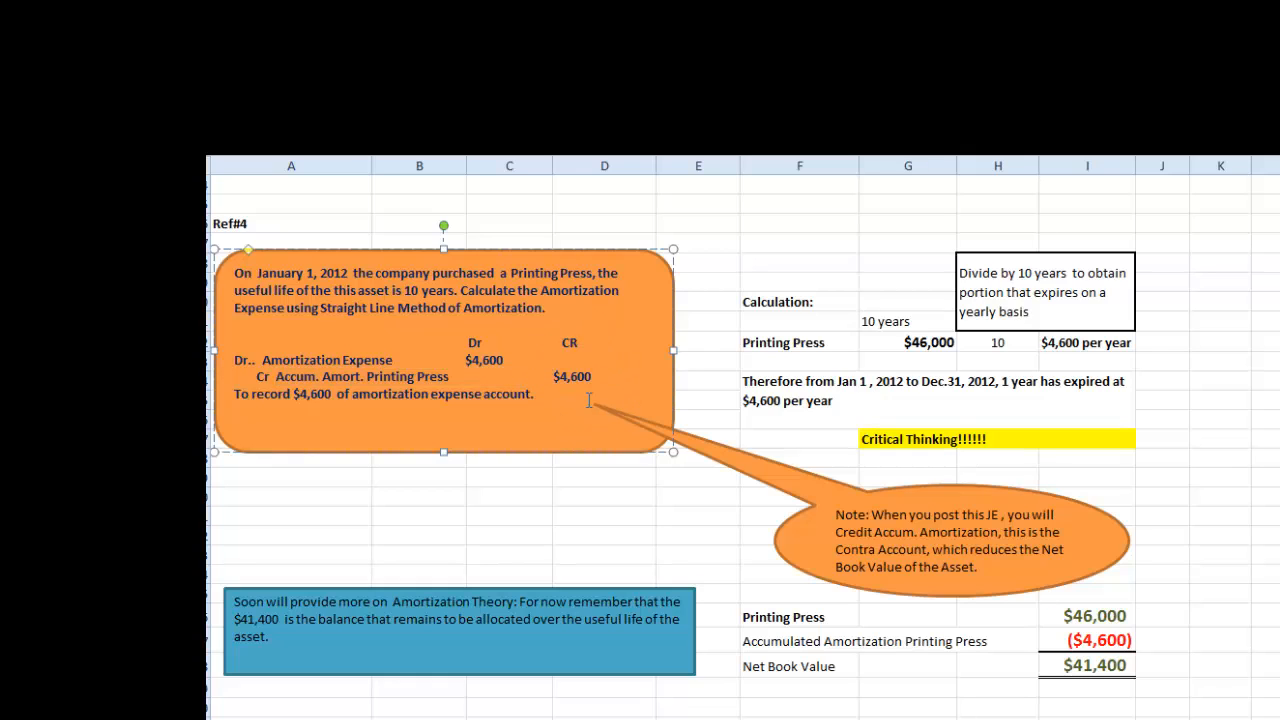
pyautogui.moveTo(676, 474)
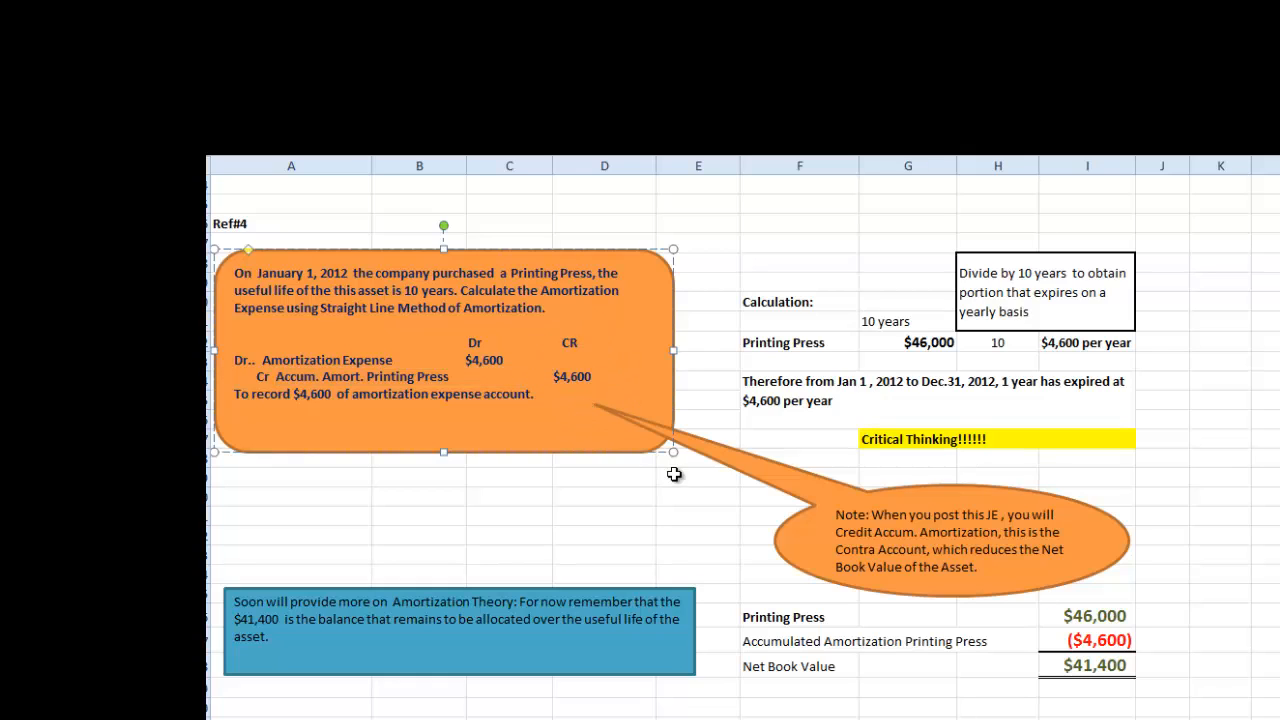
pyautogui.scroll(-3)
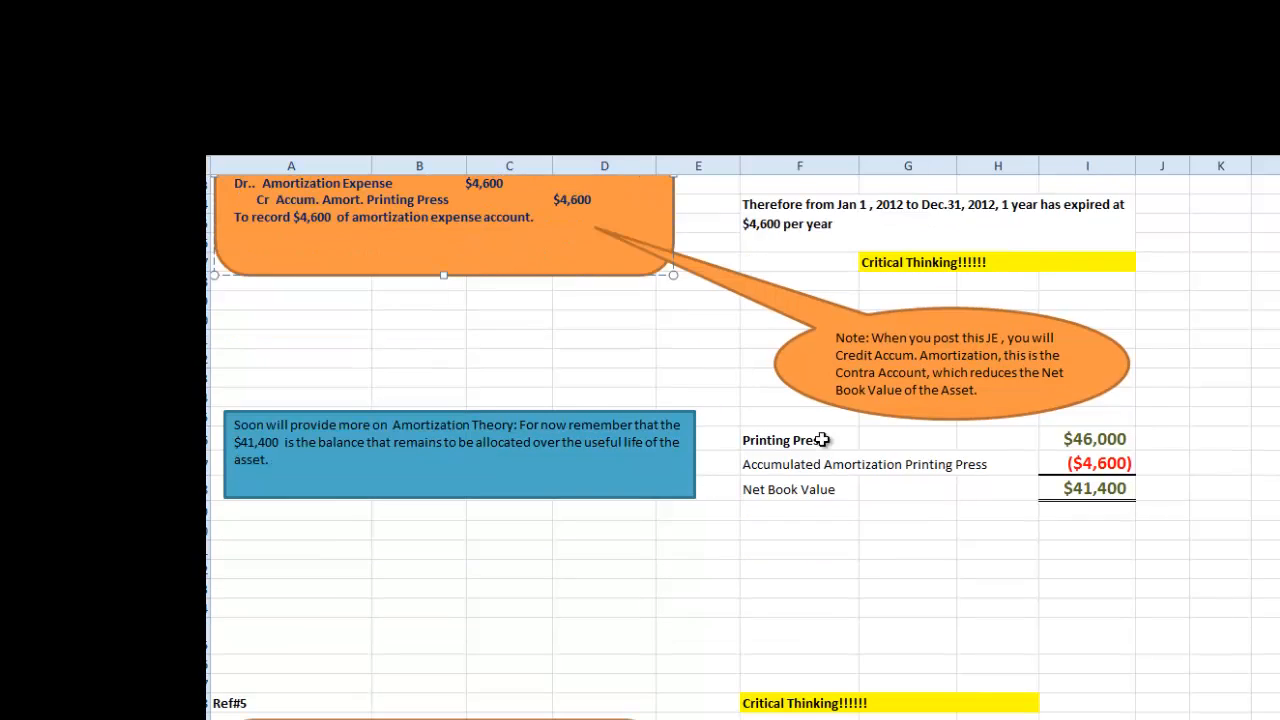
pyautogui.click(800, 440)
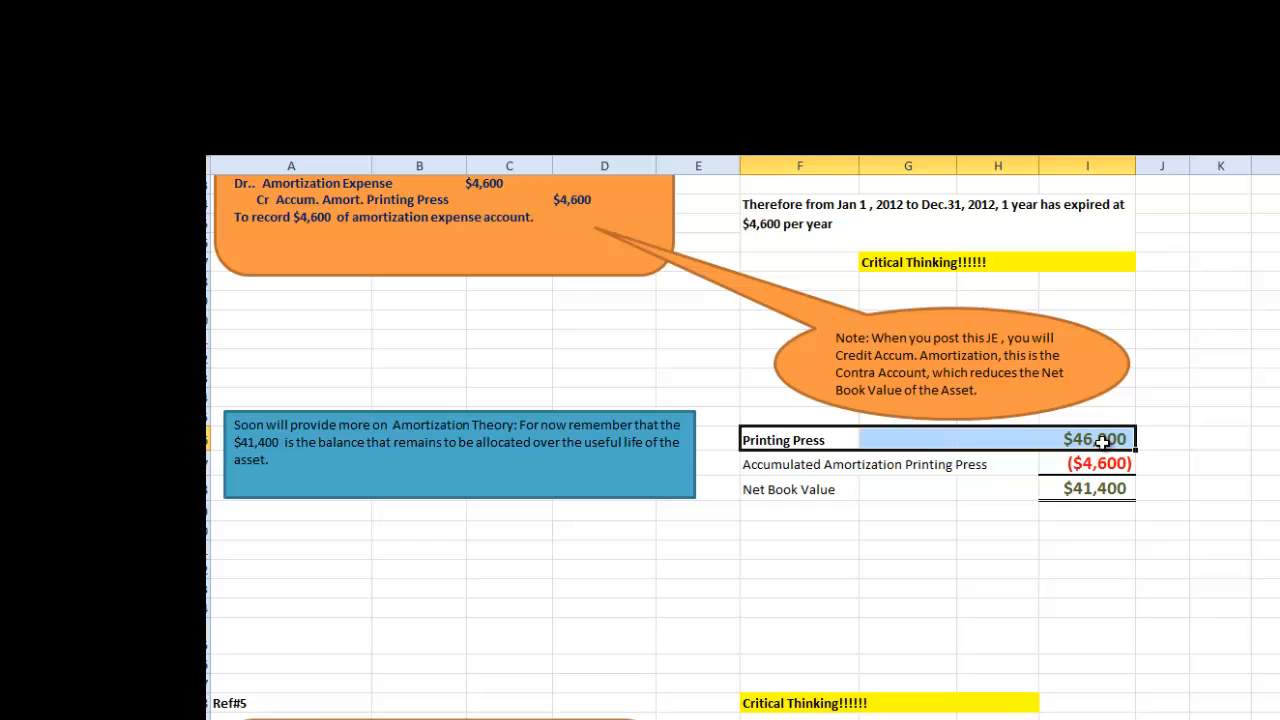
pyautogui.moveTo(1122, 440)
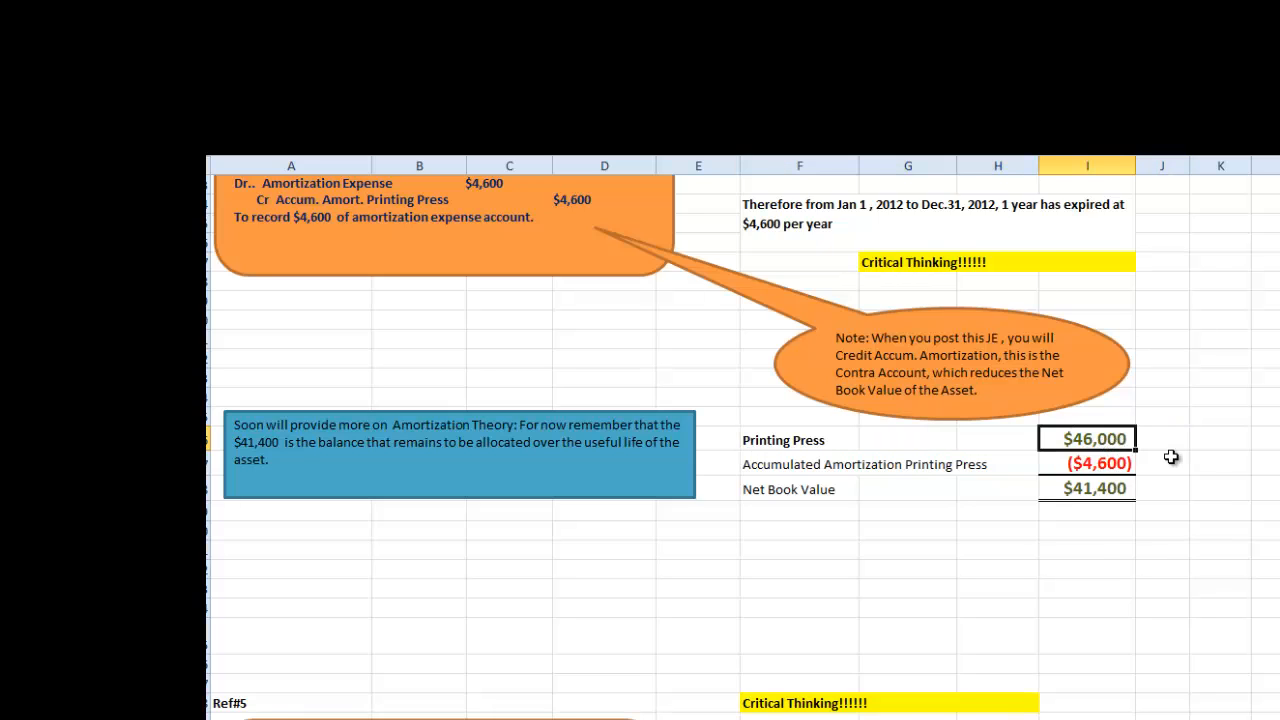
pyautogui.click(800, 464)
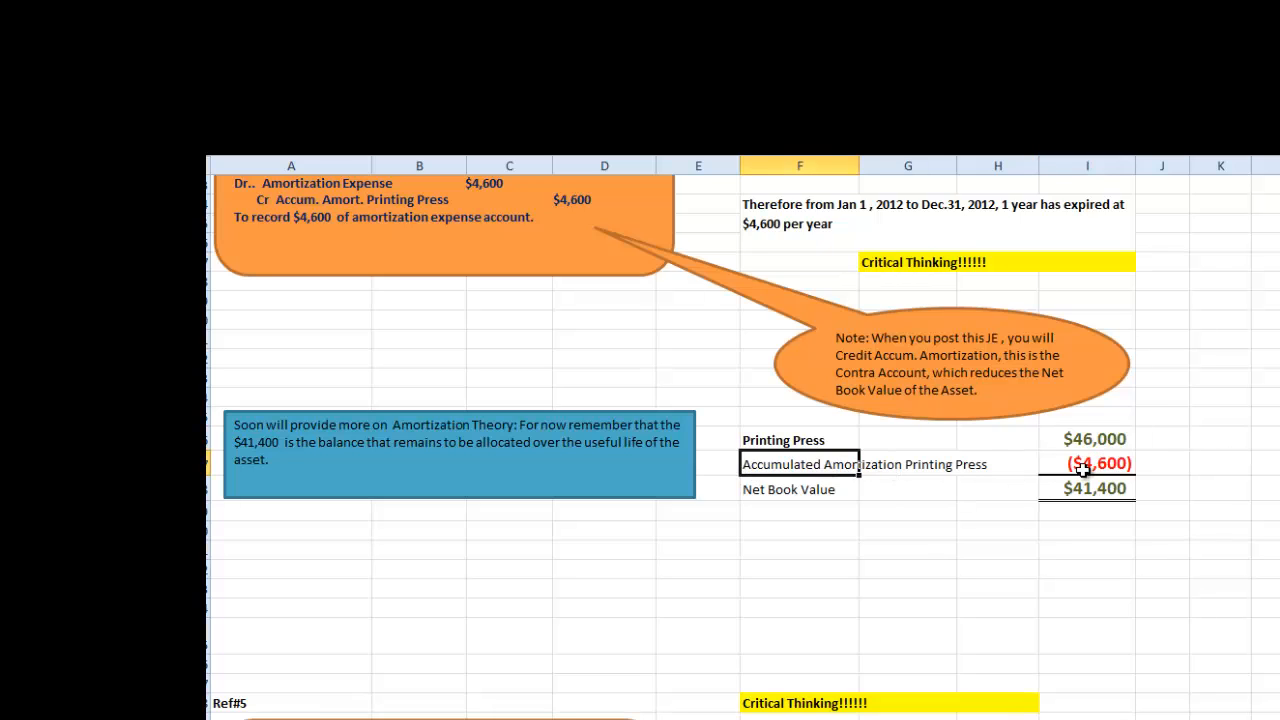
pyautogui.click(800, 488)
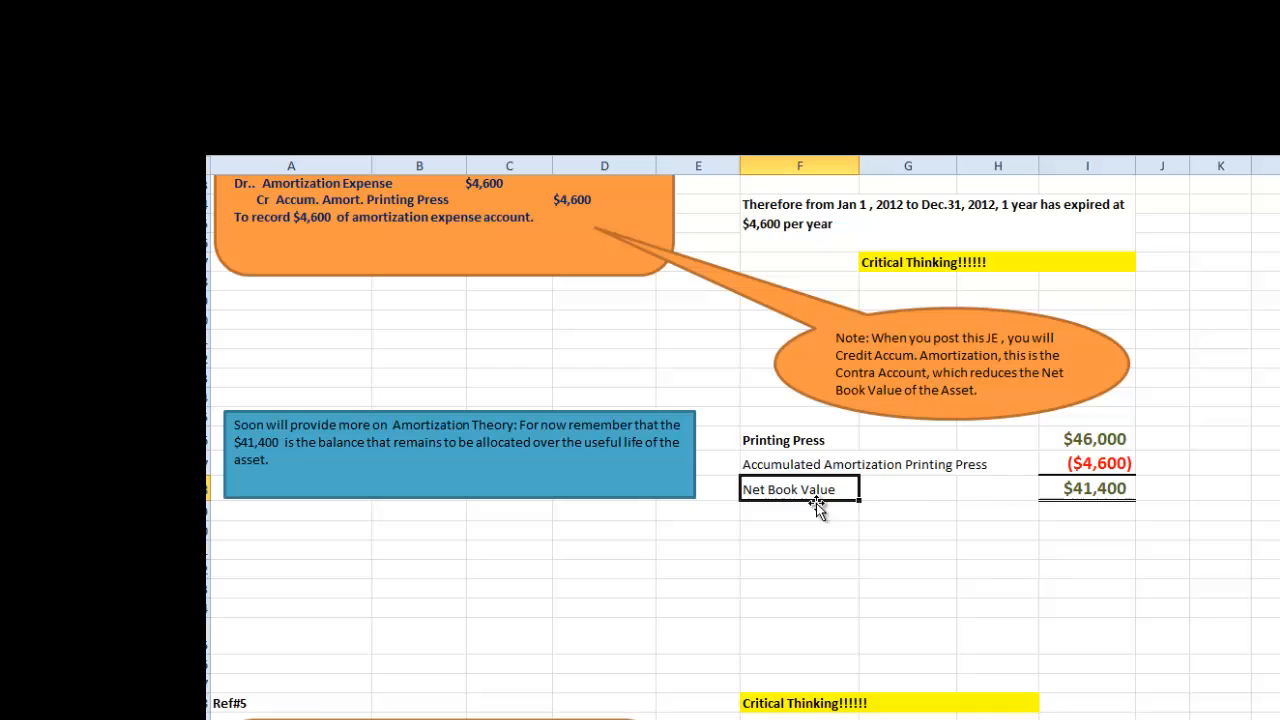
pyautogui.moveTo(990, 516)
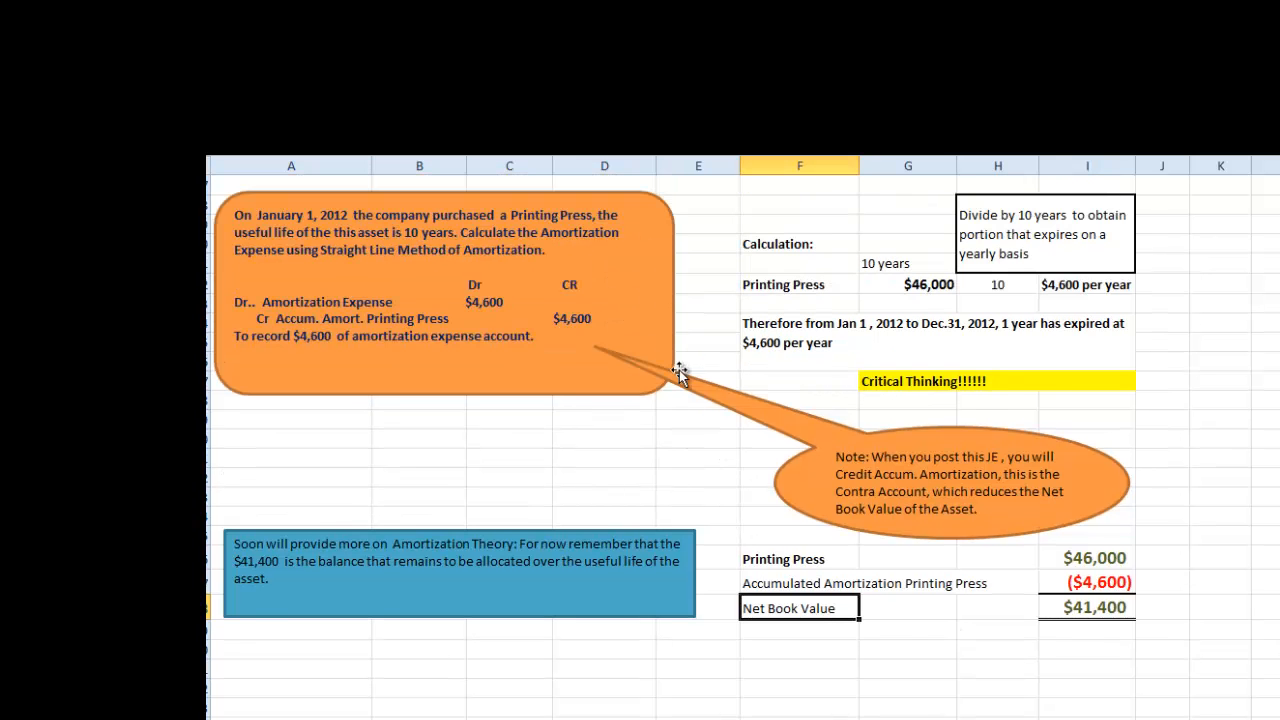
pyautogui.moveTo(484, 424)
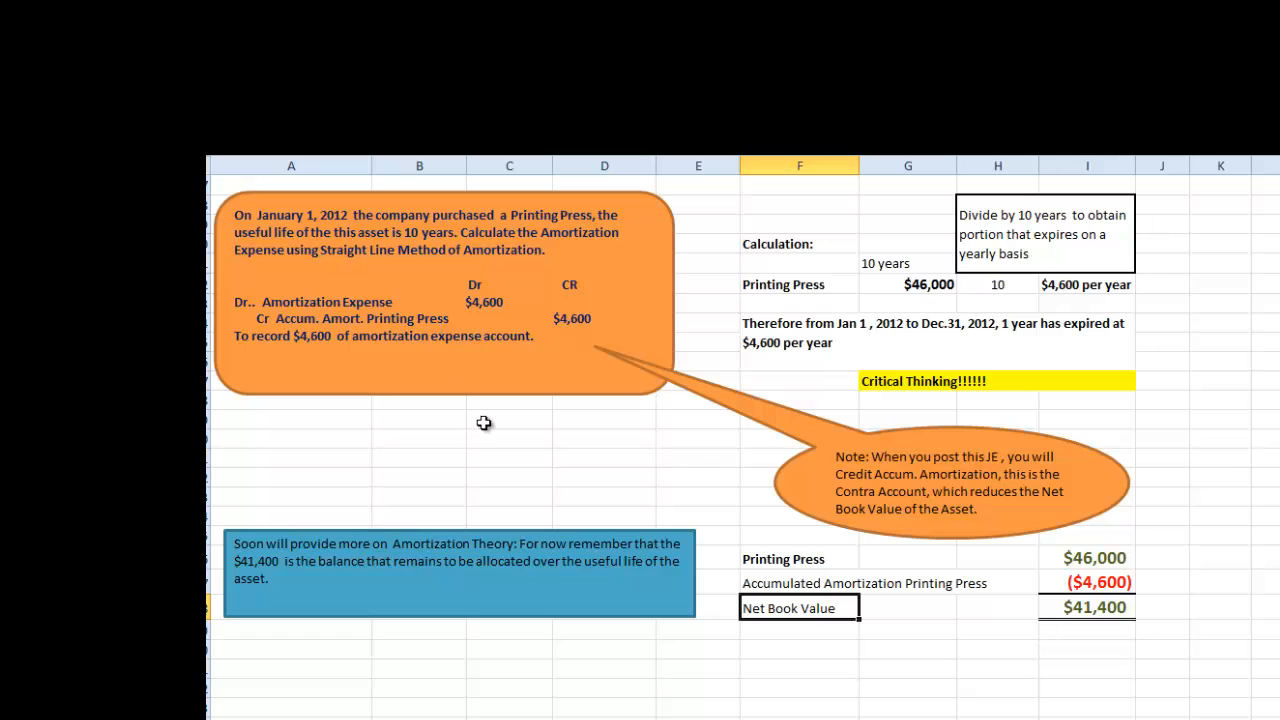
pyautogui.moveTo(488, 432)
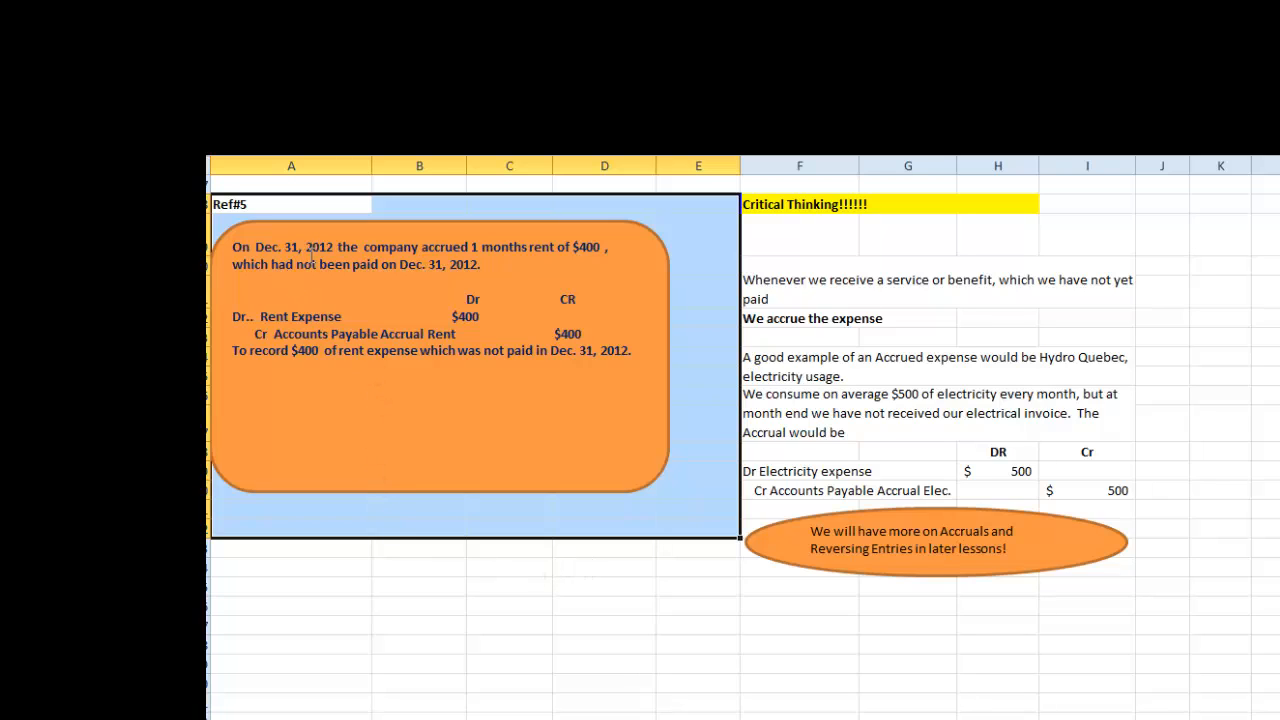
pyautogui.moveTo(502, 264)
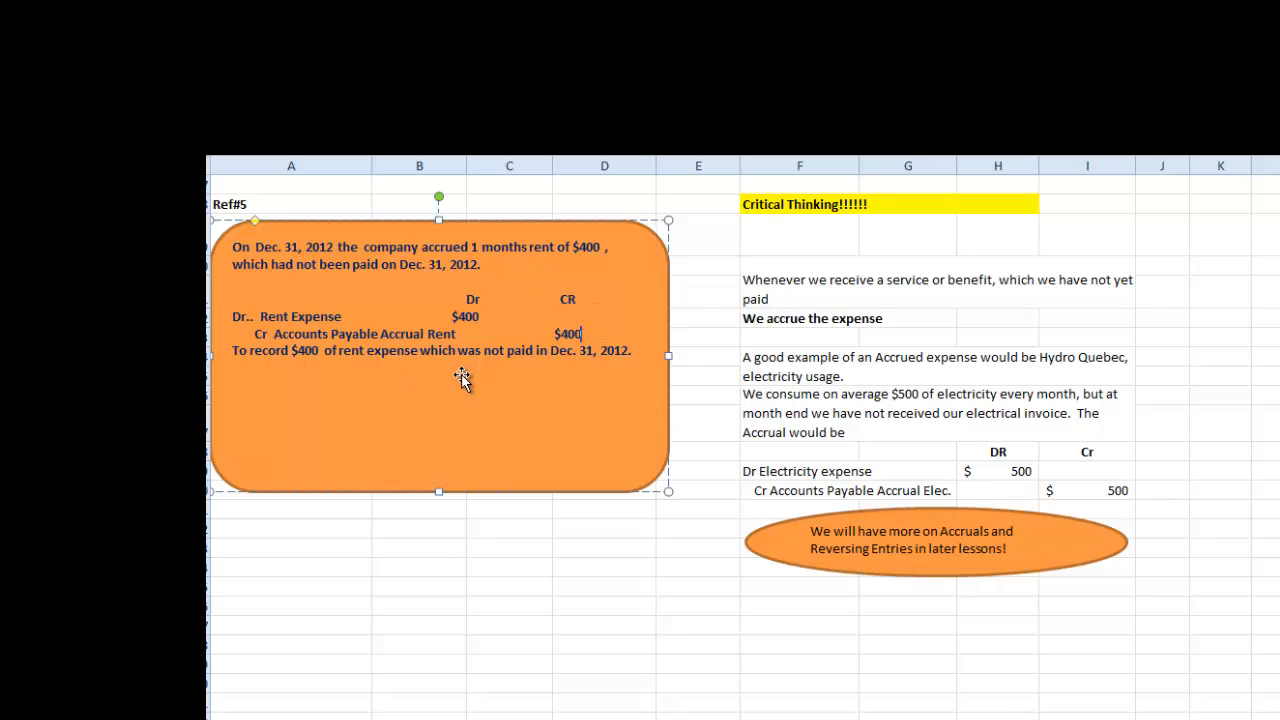
pyautogui.moveTo(464, 400)
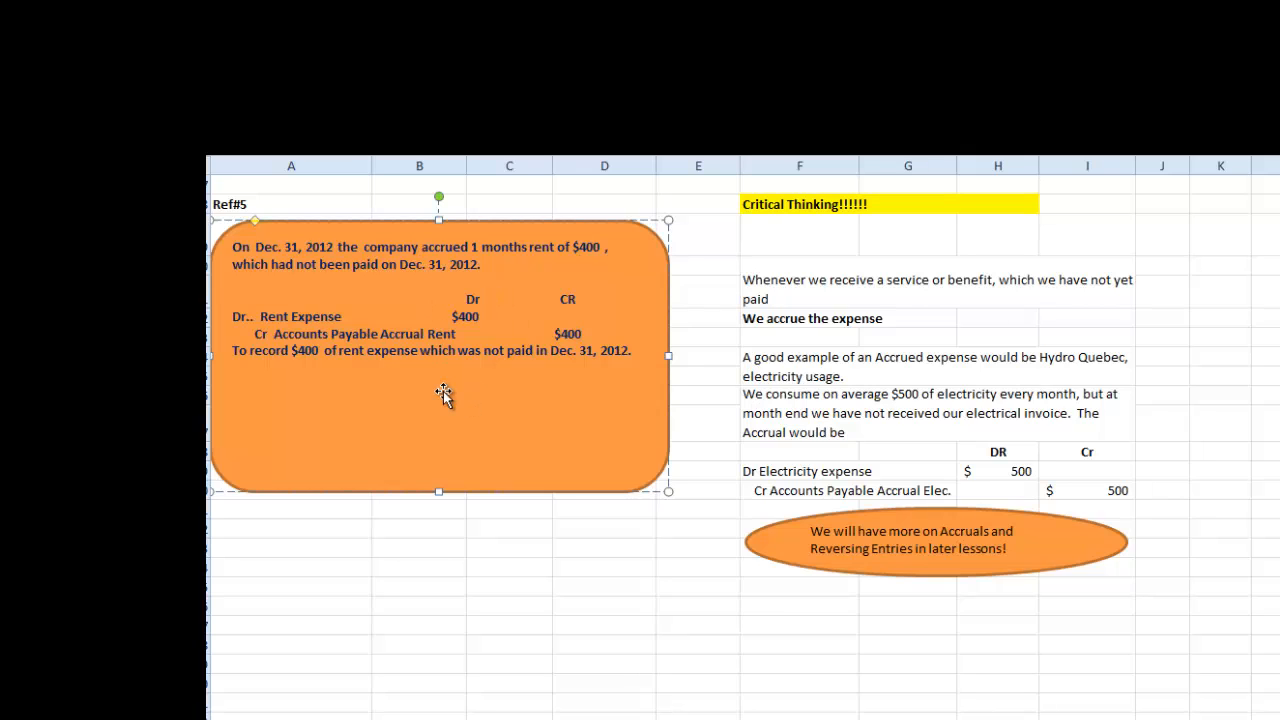
pyautogui.moveTo(550, 544)
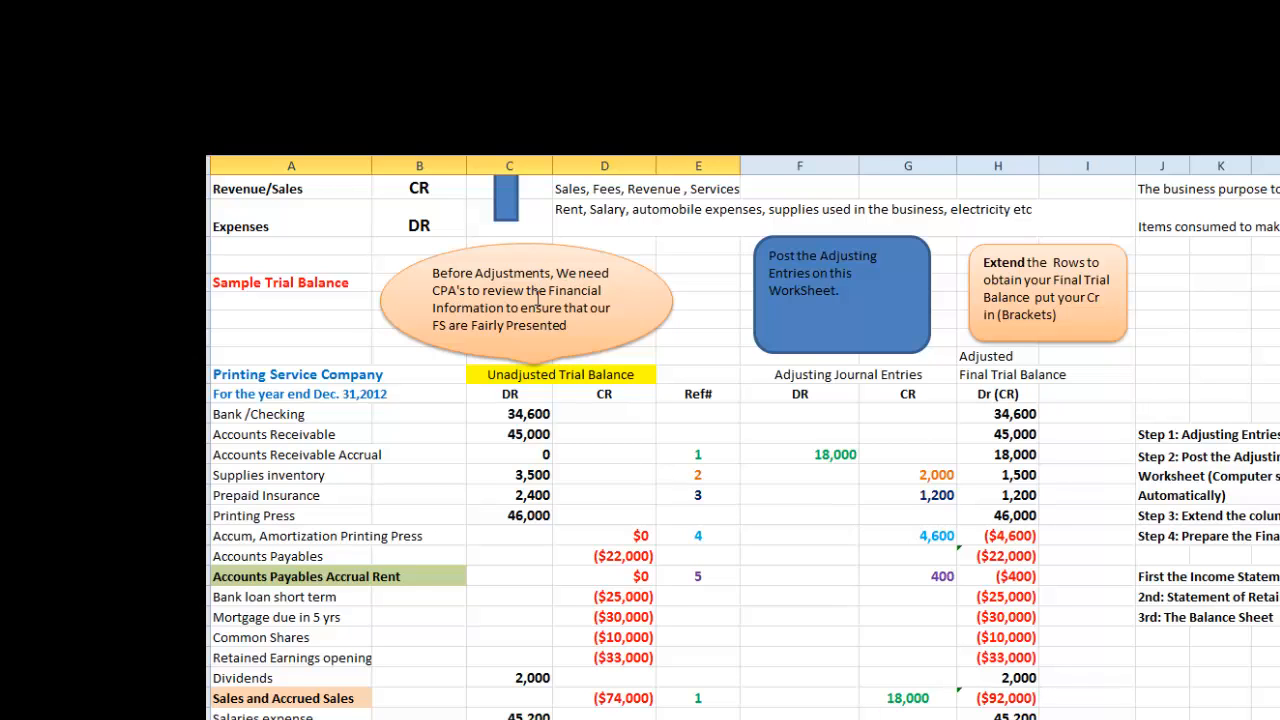
pyautogui.moveTo(532, 338)
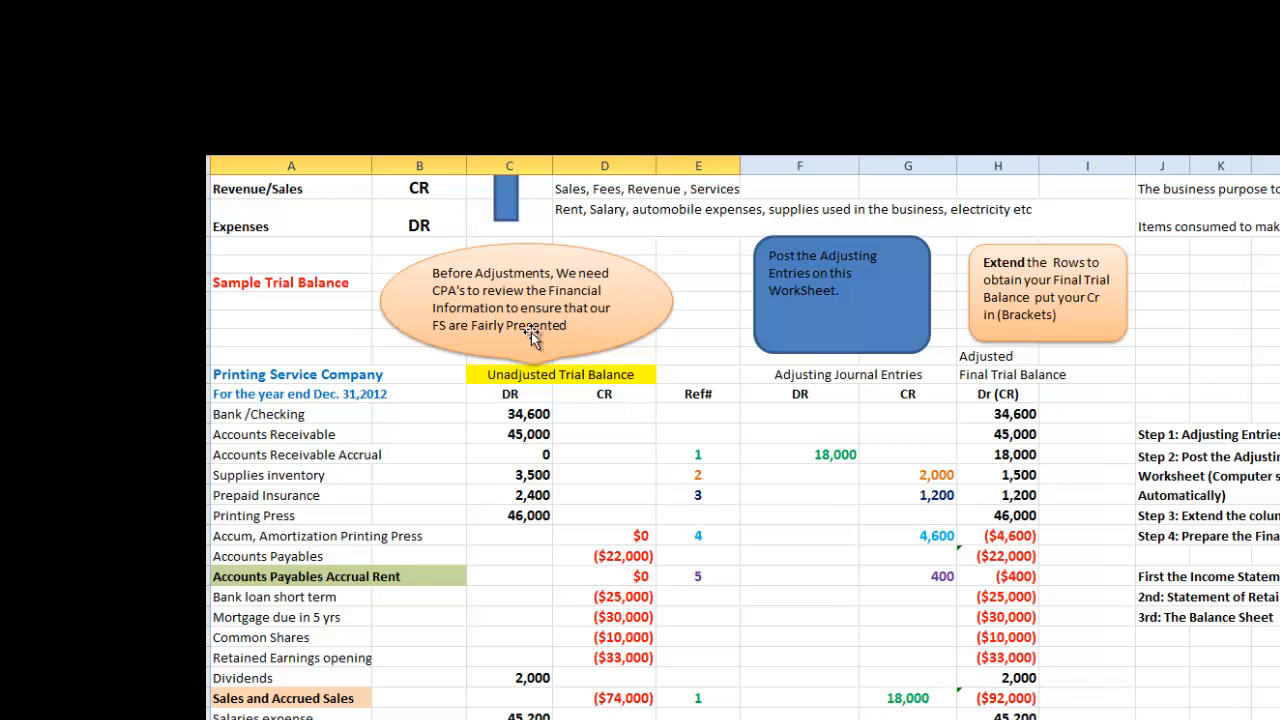
pyautogui.moveTo(564, 296)
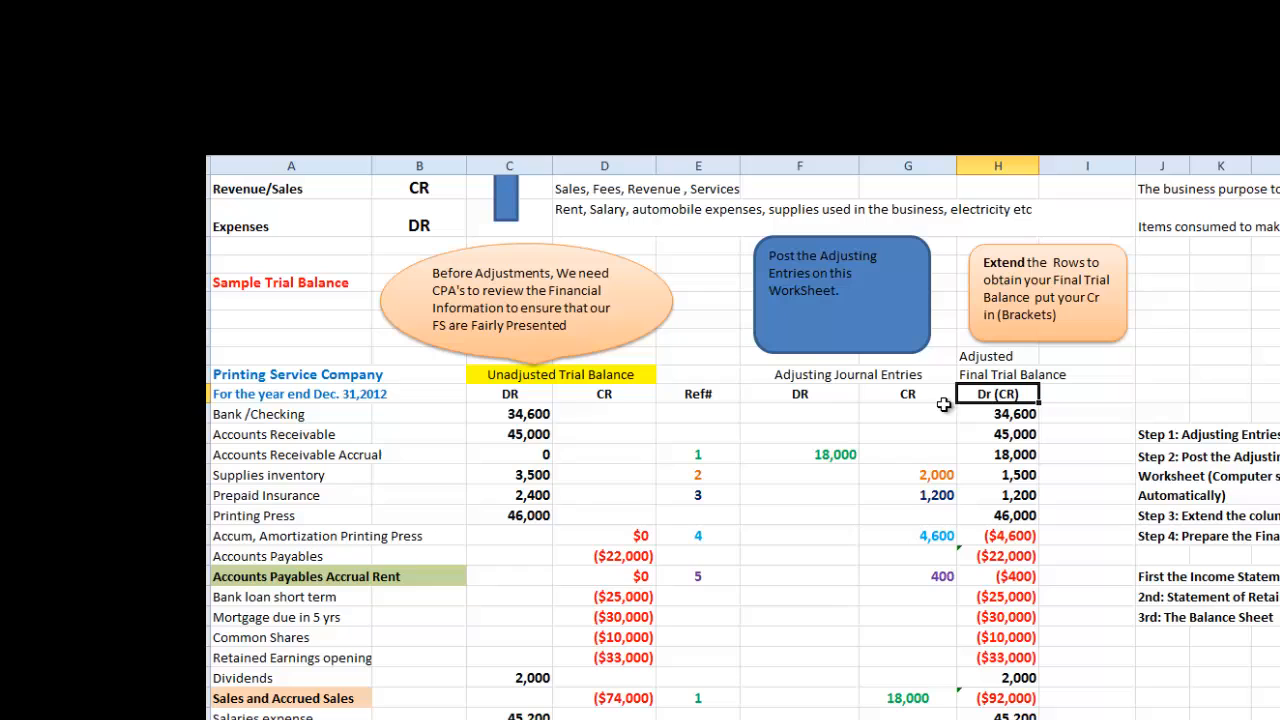
pyautogui.moveTo(1024, 296)
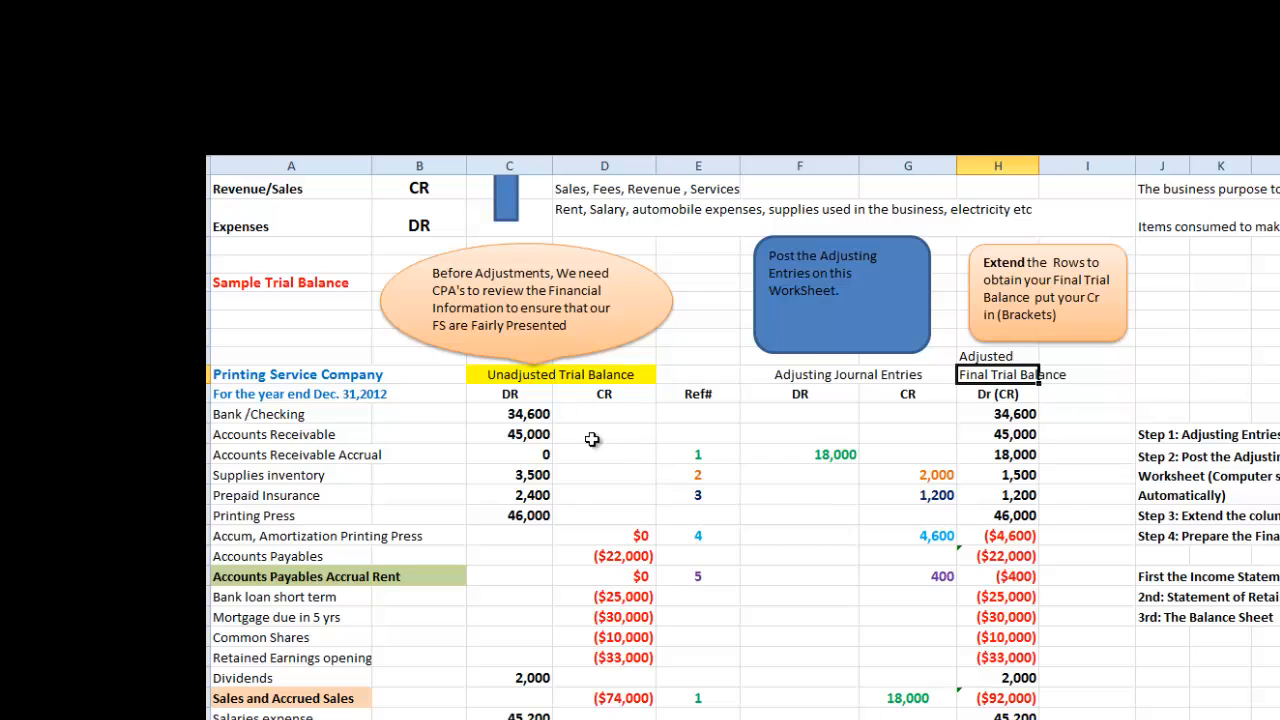
pyautogui.click(292, 412)
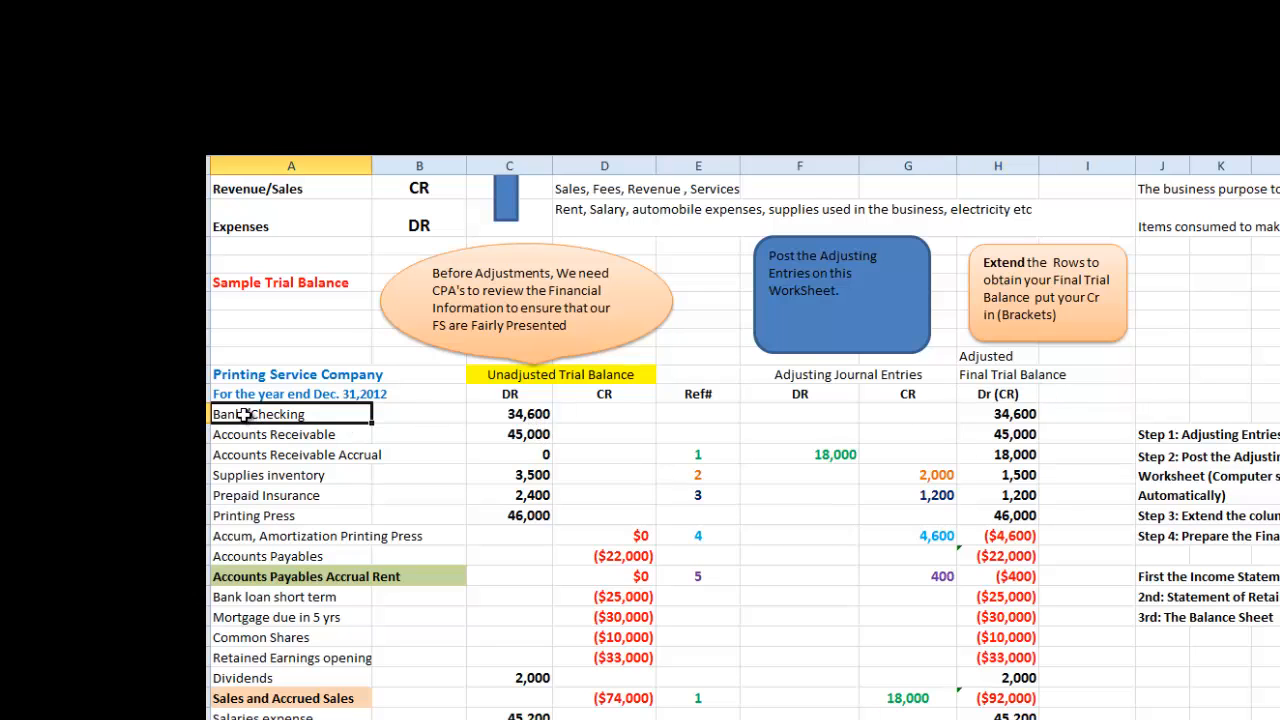
pyautogui.click(508, 414)
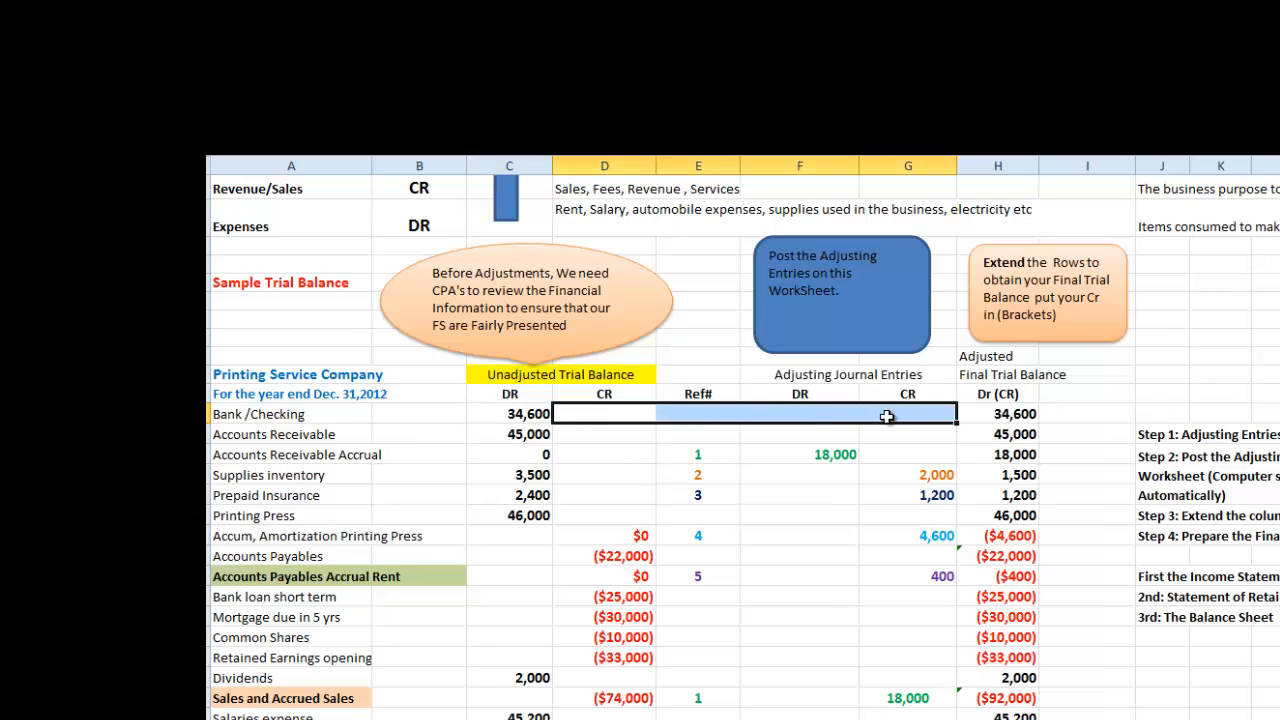
pyautogui.click(996, 412)
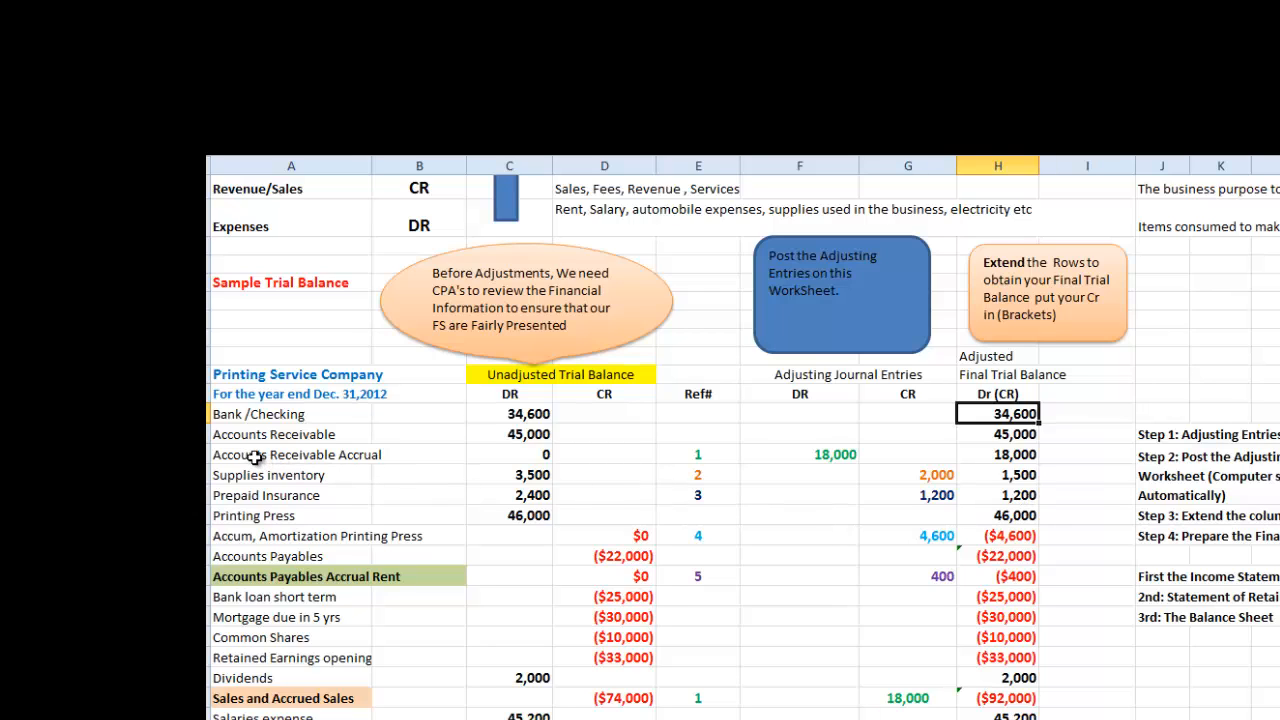
pyautogui.click(508, 454)
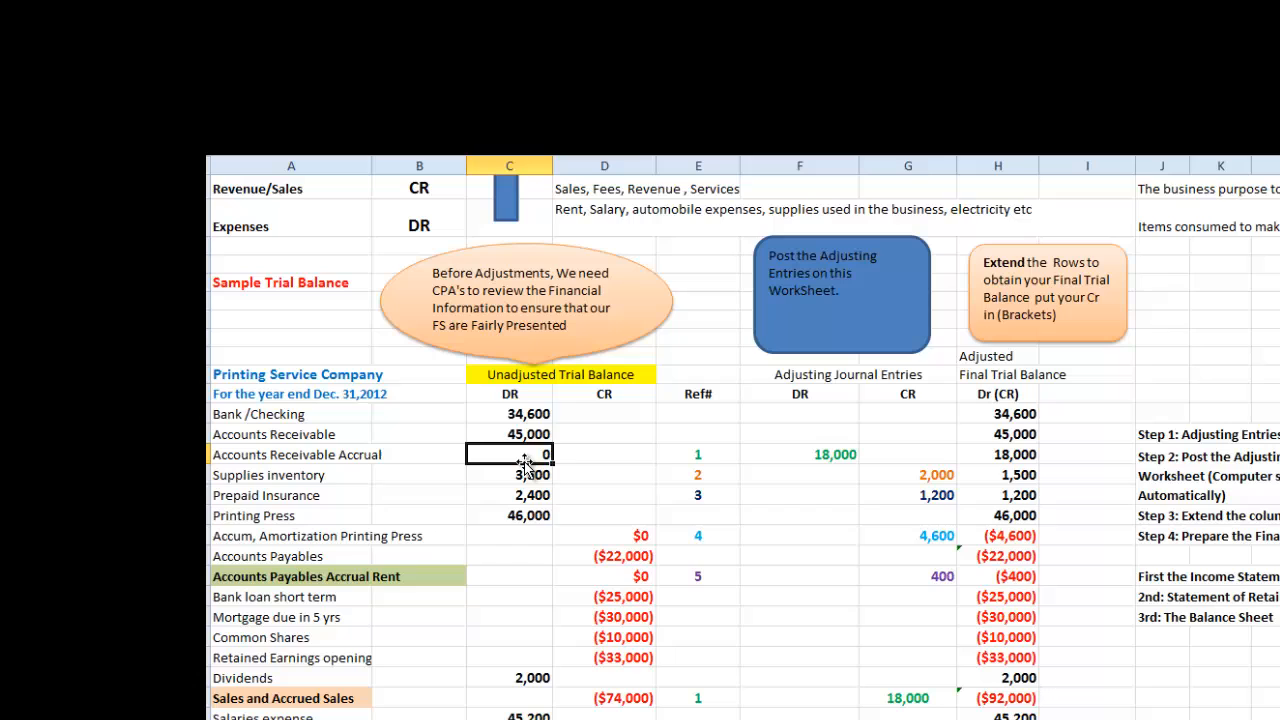
pyautogui.moveTo(704, 456)
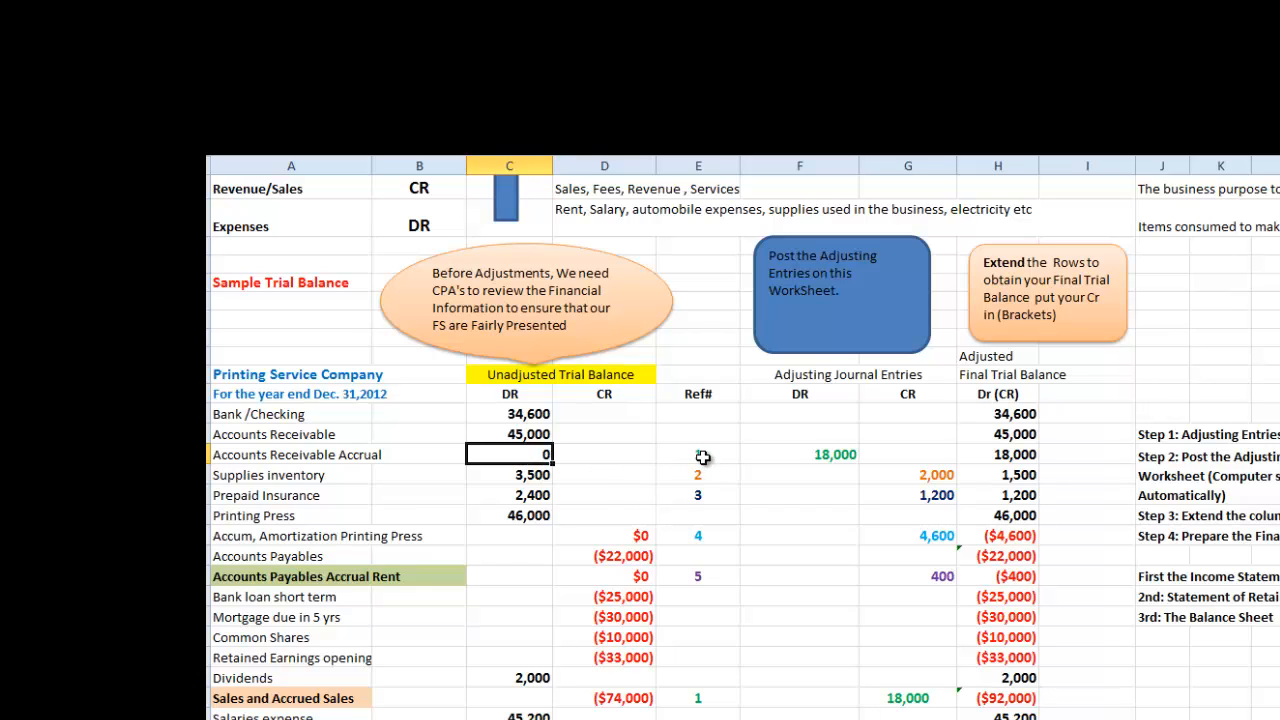
pyautogui.click(696, 454)
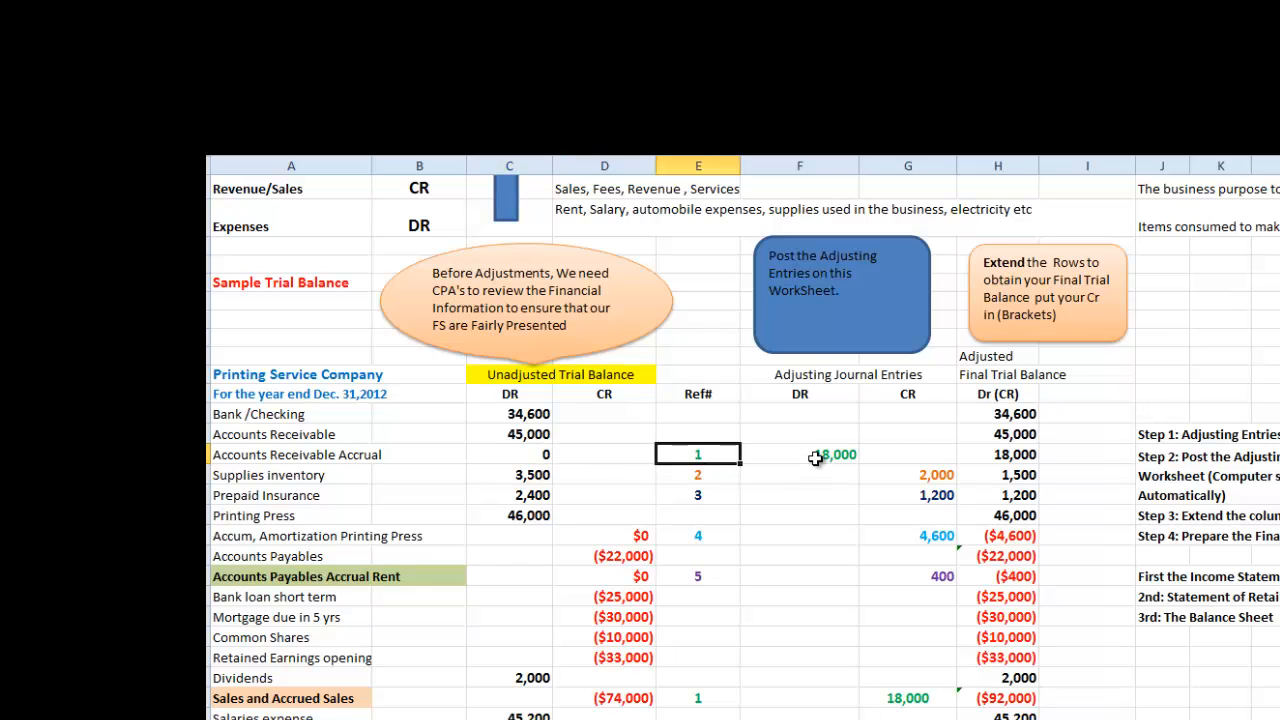
pyautogui.click(800, 454)
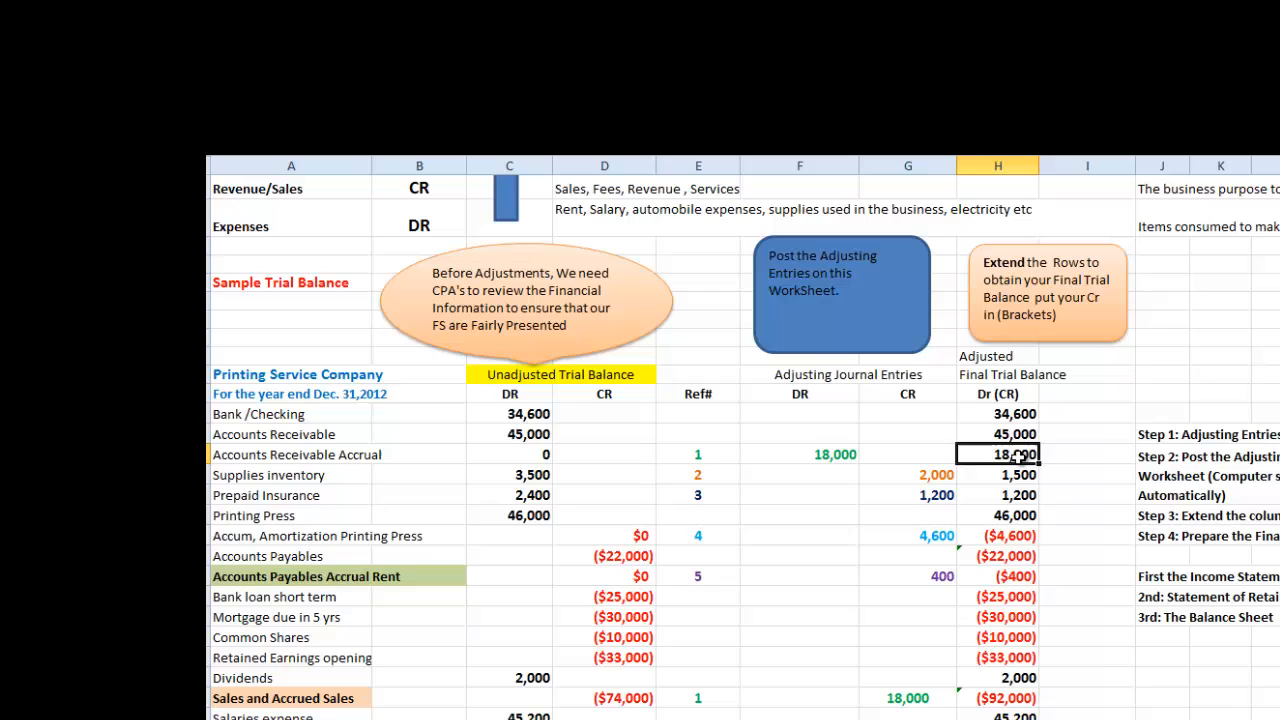
pyautogui.moveTo(296, 476)
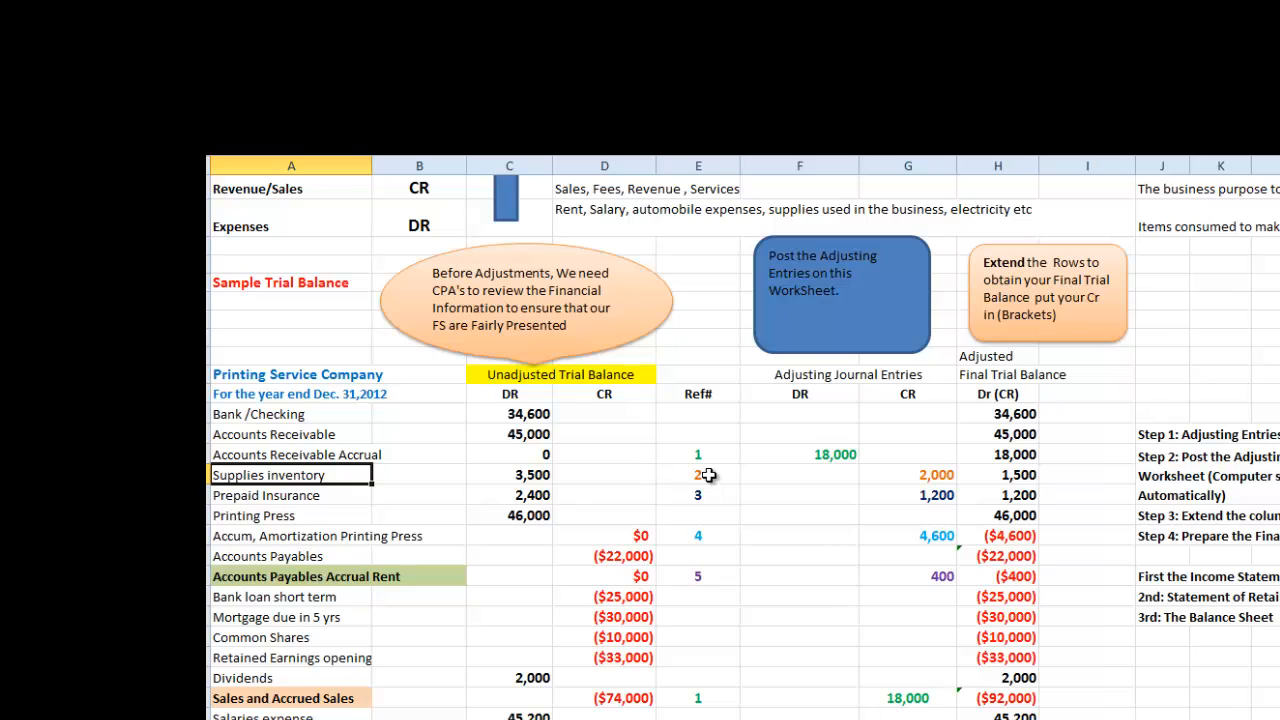
pyautogui.click(508, 474)
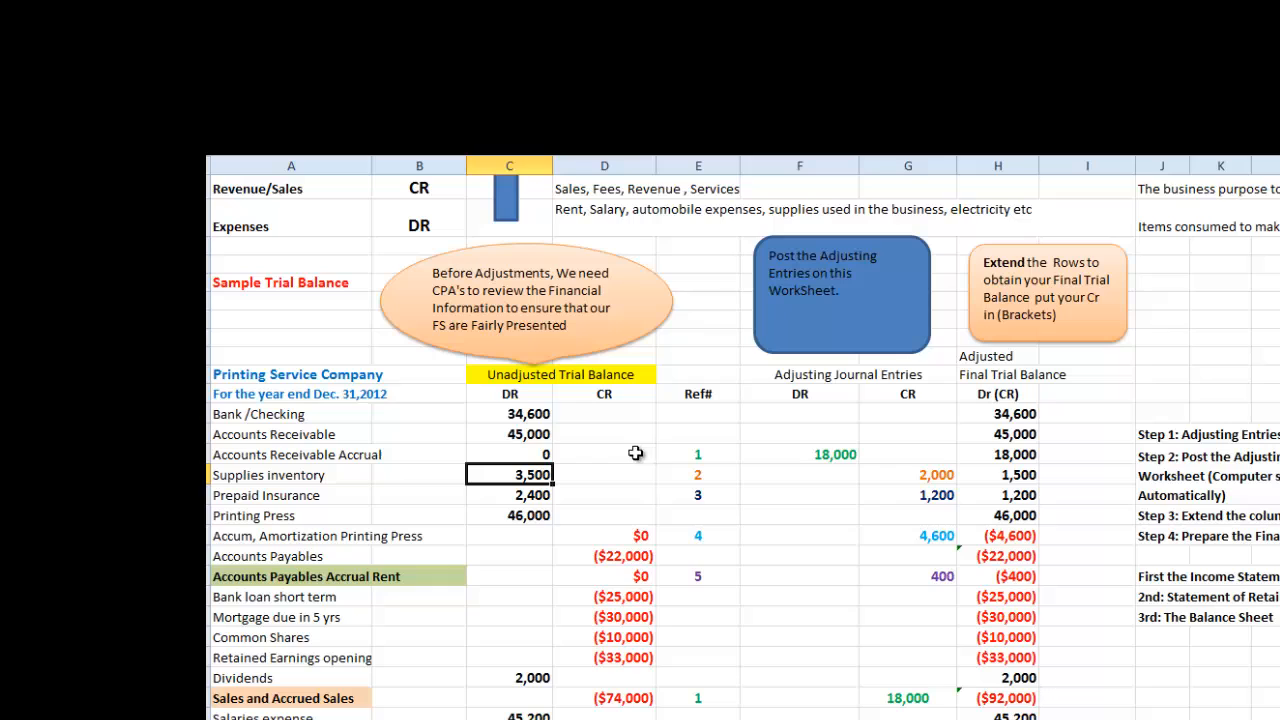
pyautogui.click(996, 474)
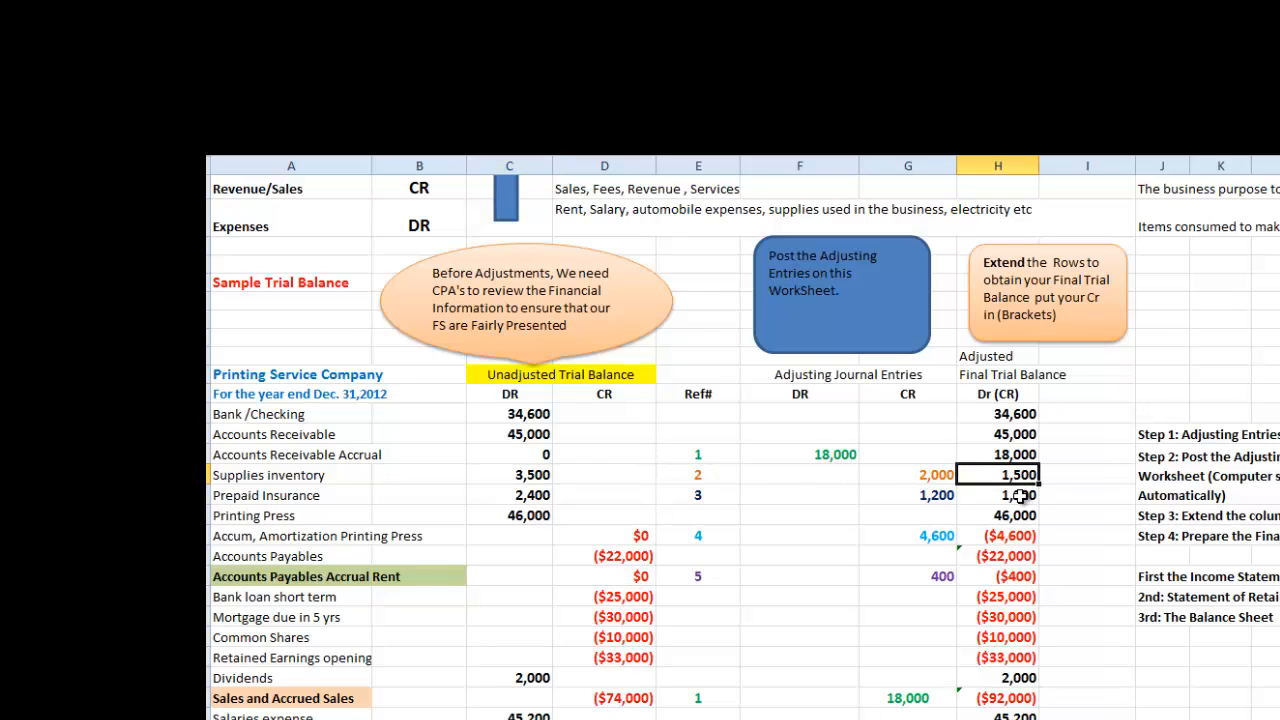
pyautogui.click(908, 474)
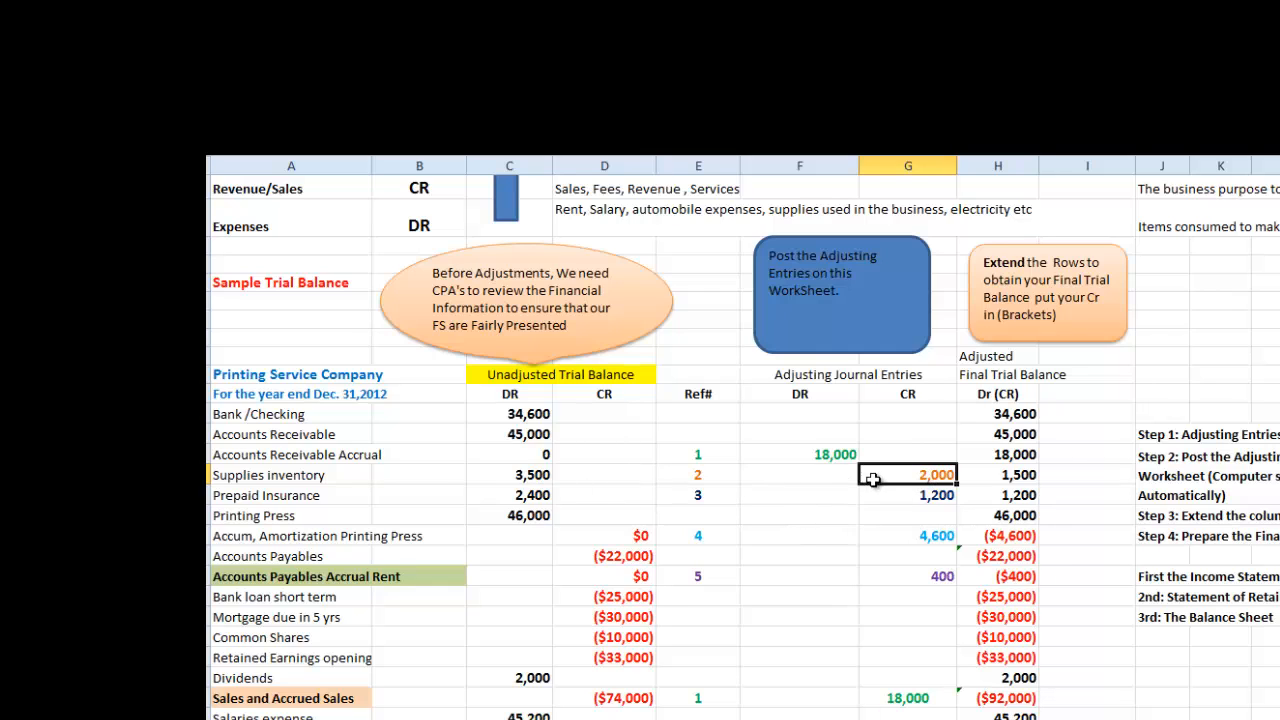
pyautogui.moveTo(844, 528)
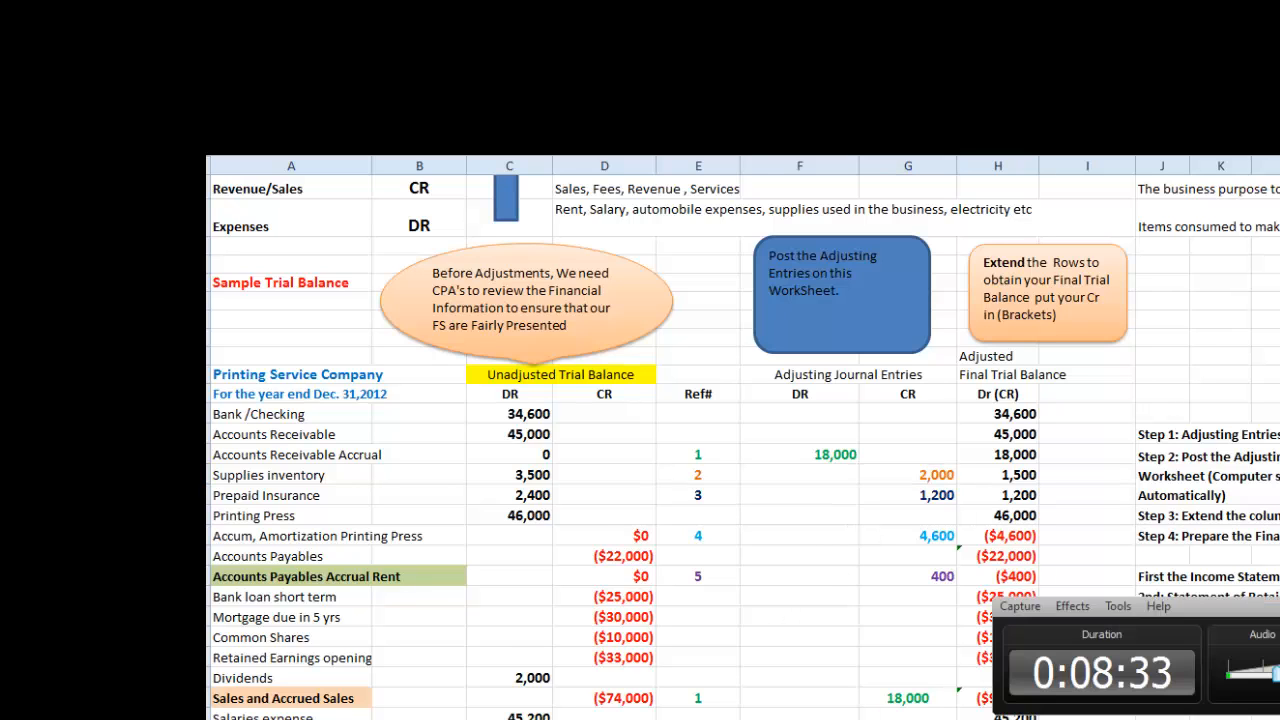
pyautogui.scroll(-3)
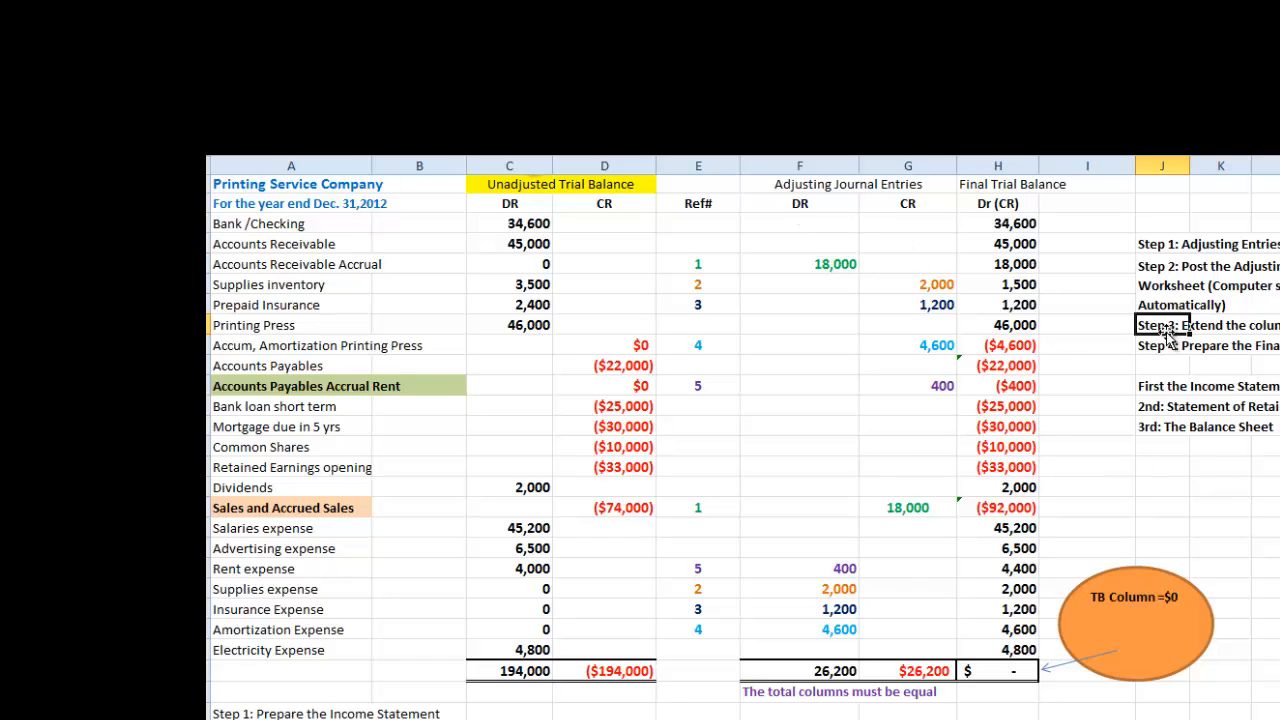
pyautogui.click(996, 284)
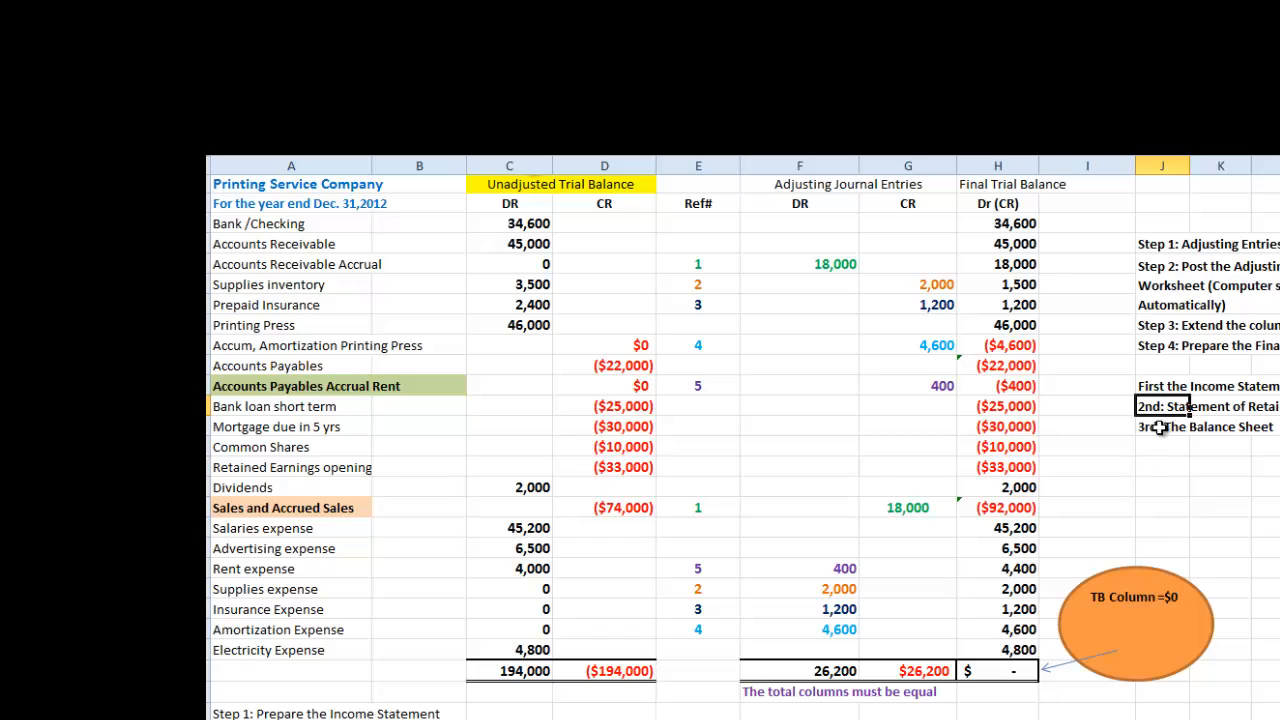
pyautogui.click(1162, 426)
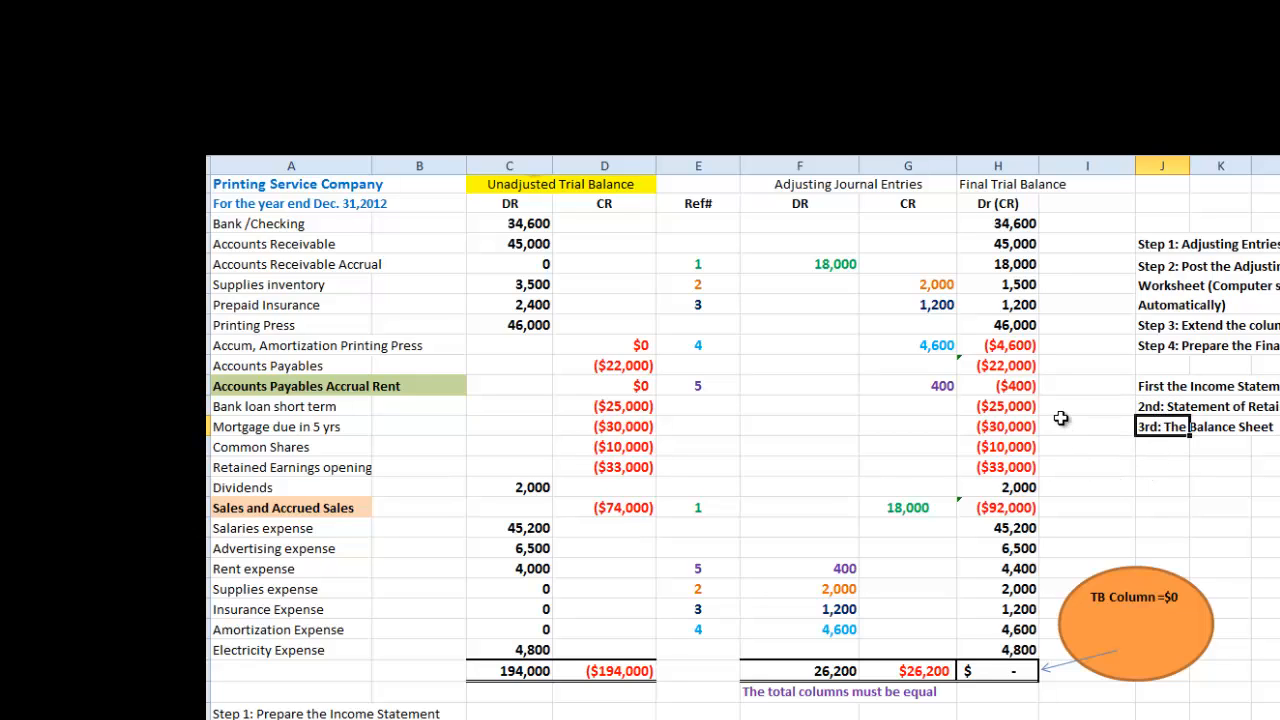
pyautogui.scroll(-3)
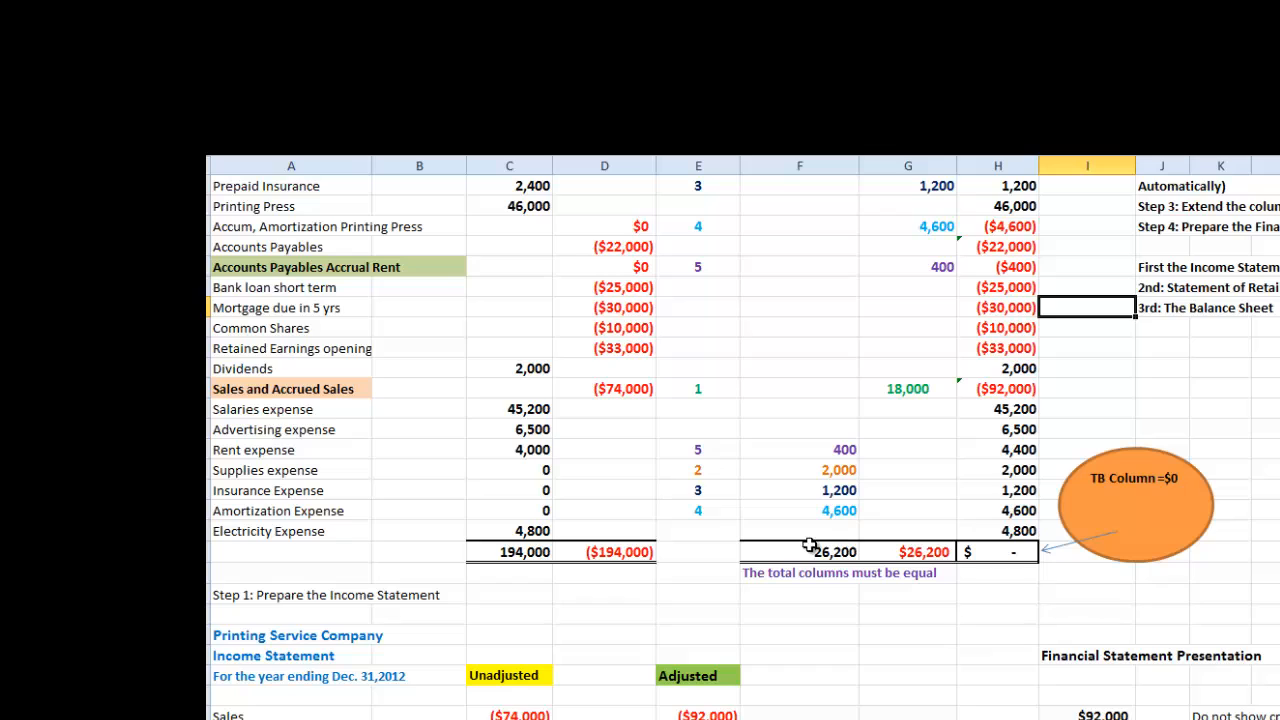
pyautogui.click(800, 552)
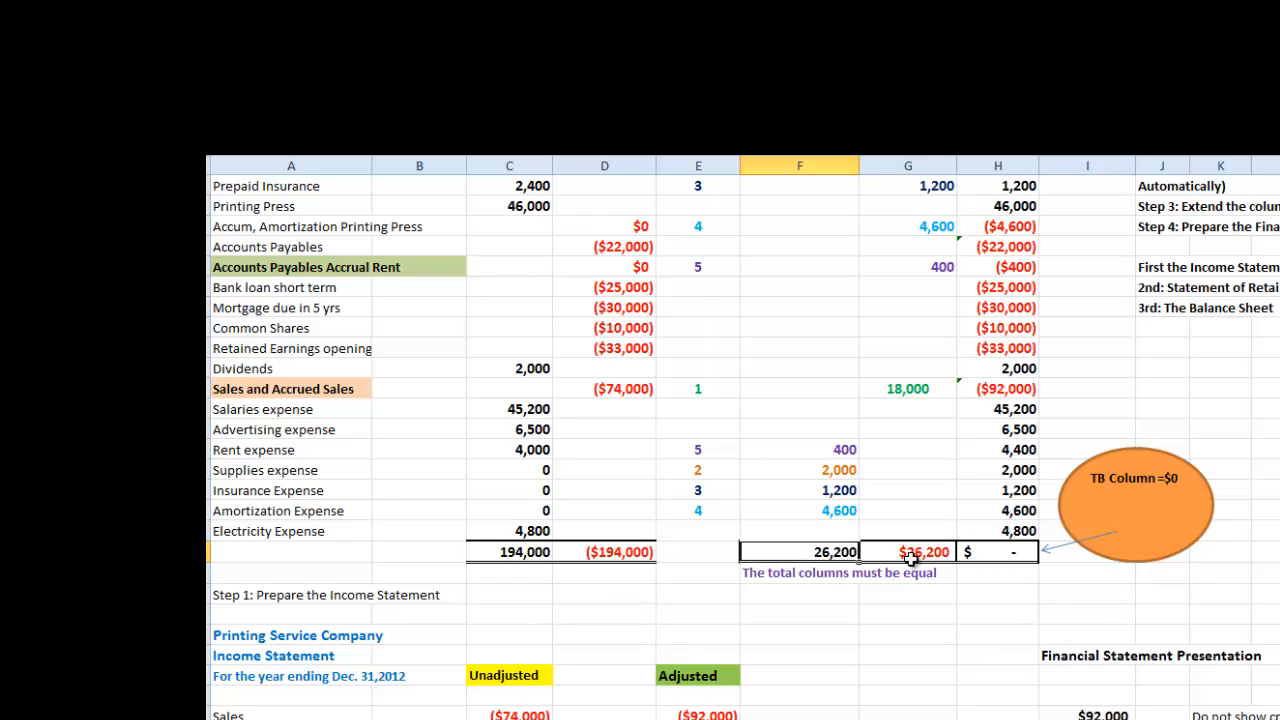
pyautogui.moveTo(832, 420)
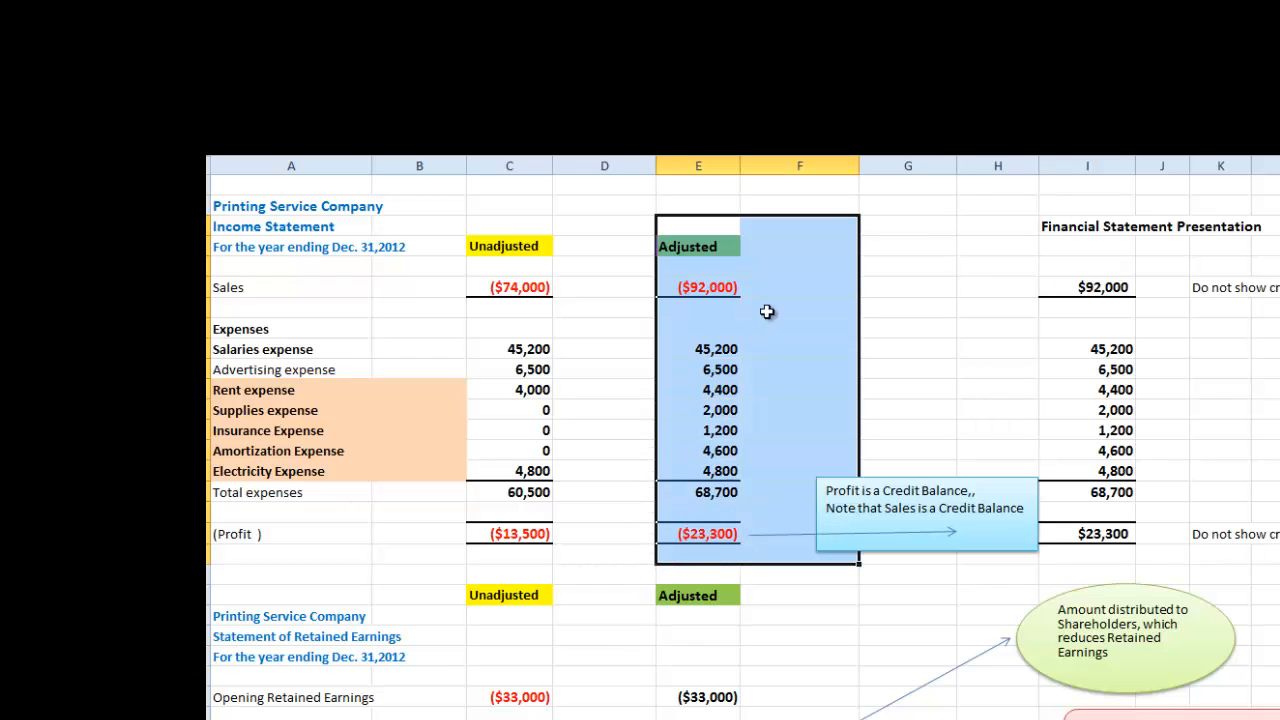
pyautogui.moveTo(698, 252)
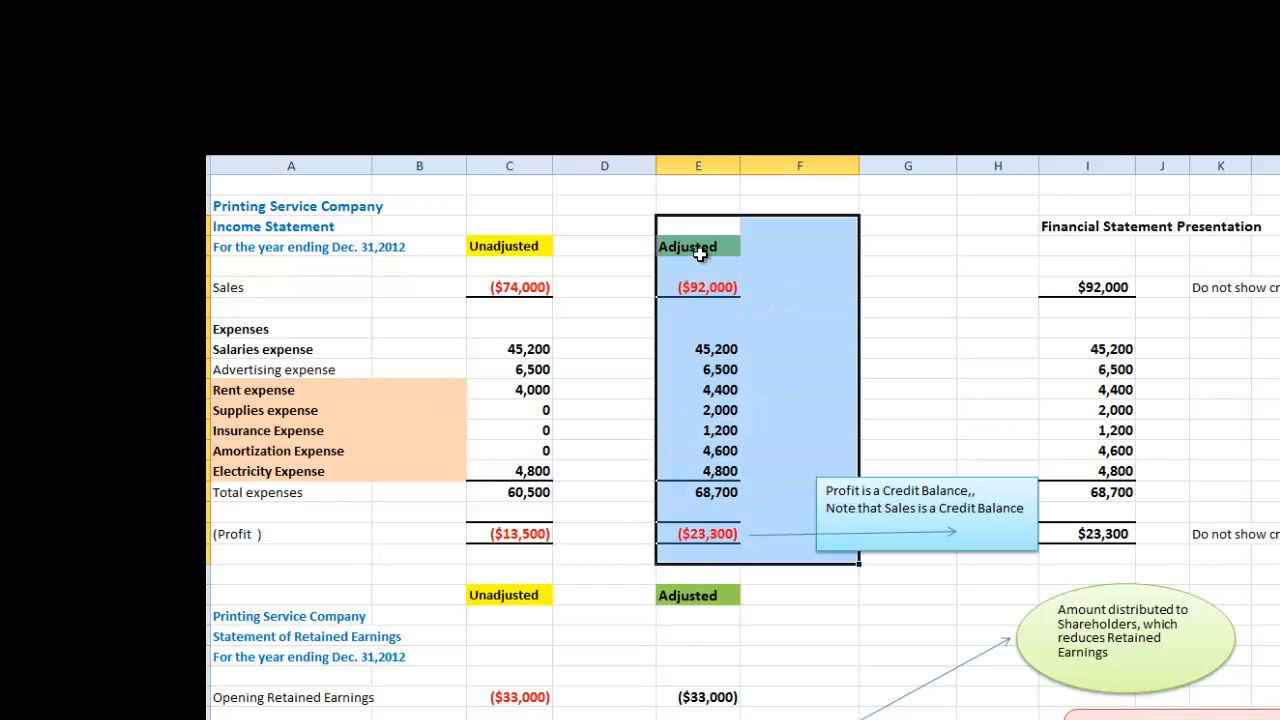
pyautogui.moveTo(508, 288)
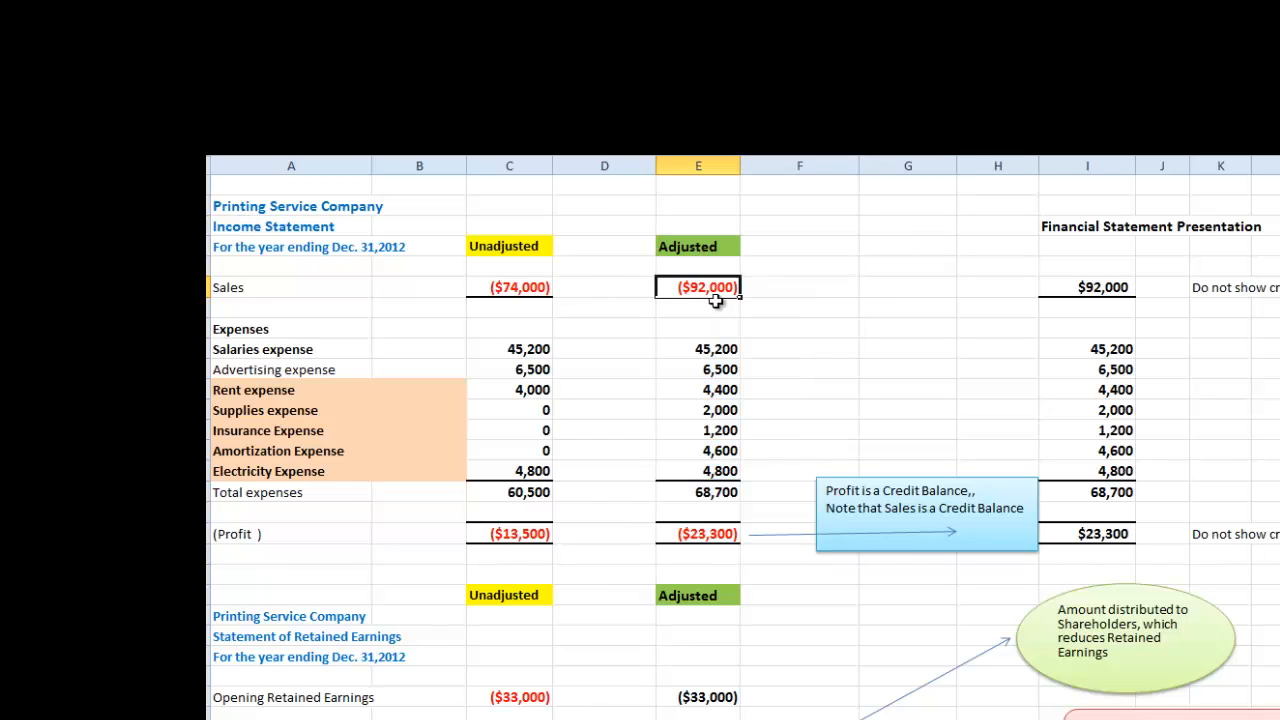
pyautogui.moveTo(756, 316)
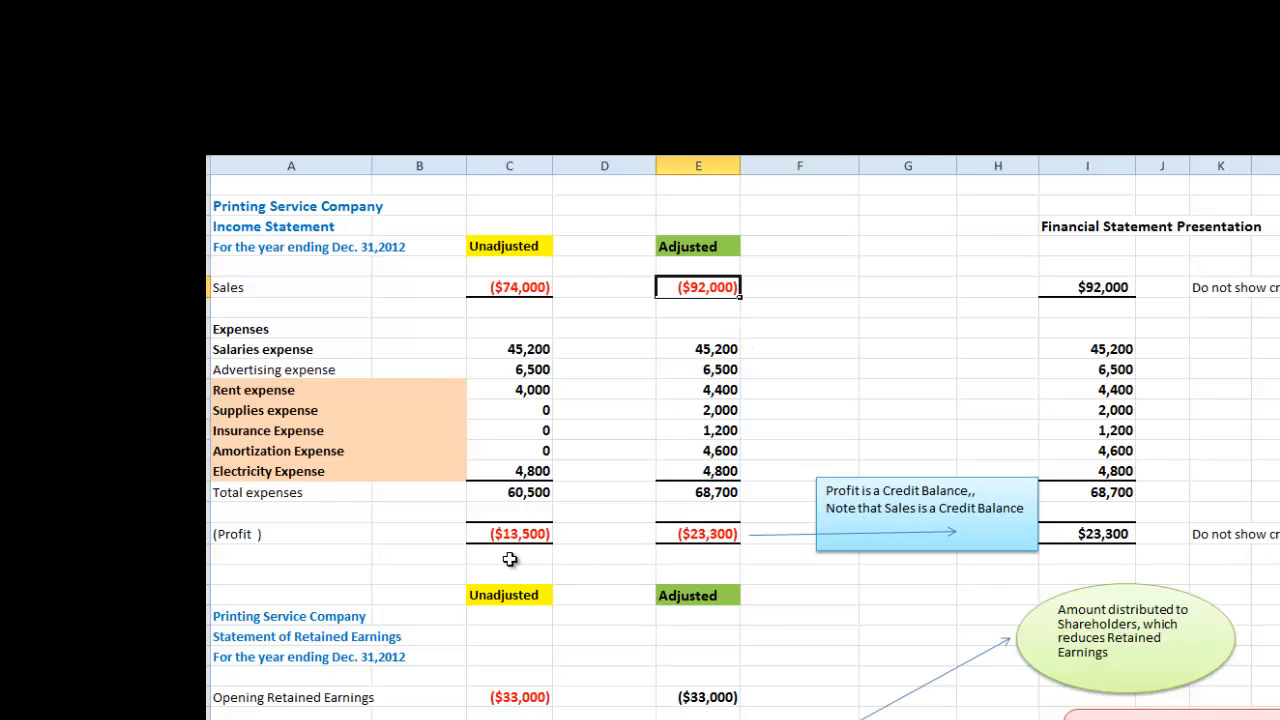
pyautogui.click(698, 532)
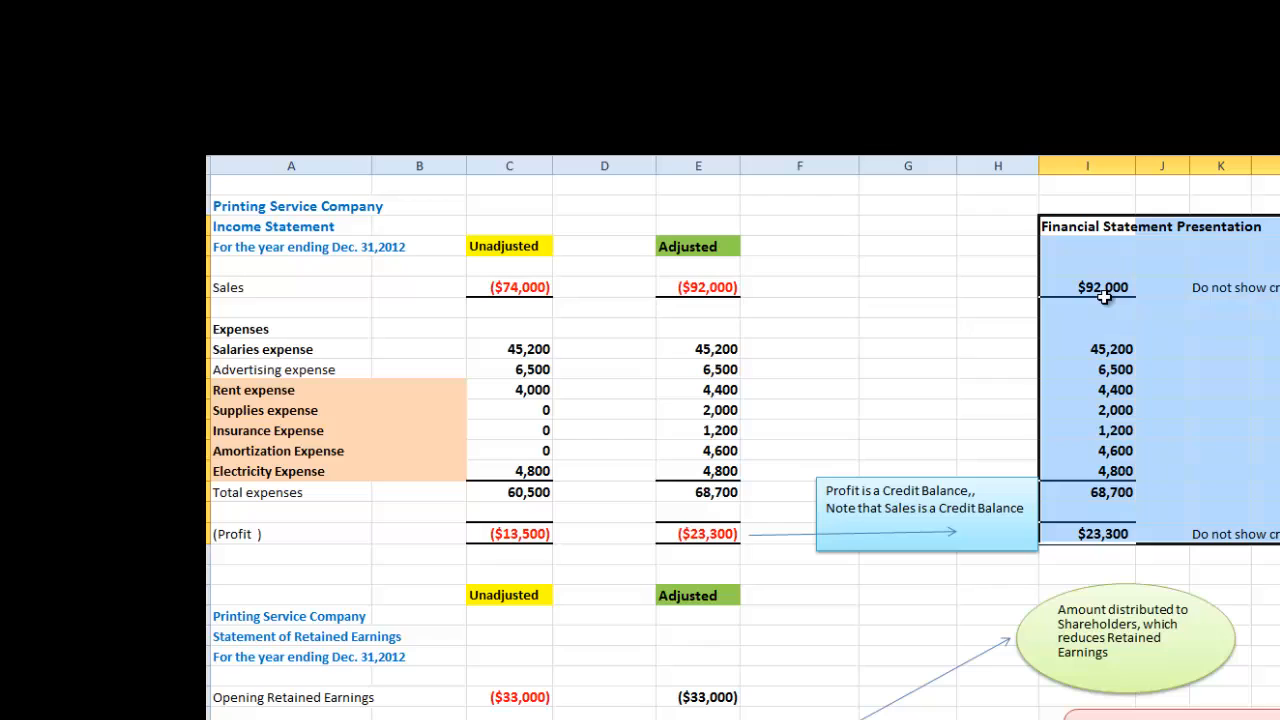
pyautogui.moveTo(1116, 288)
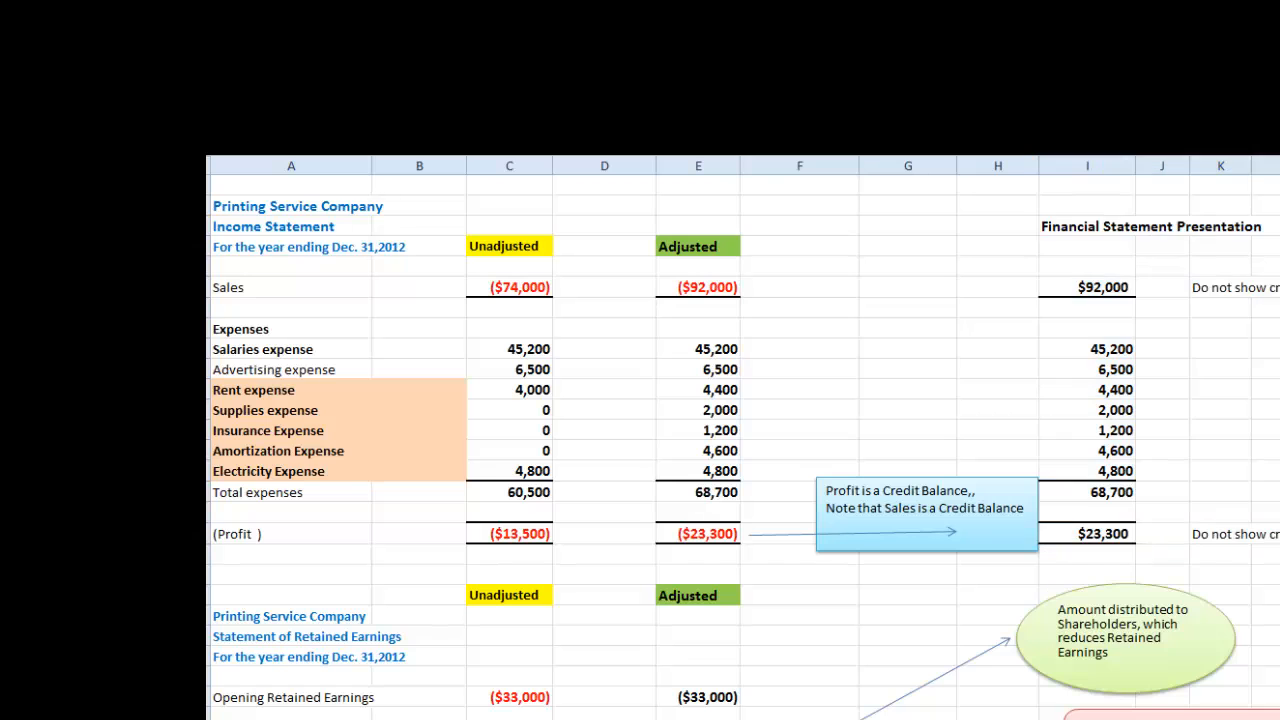
pyautogui.scroll(-3)
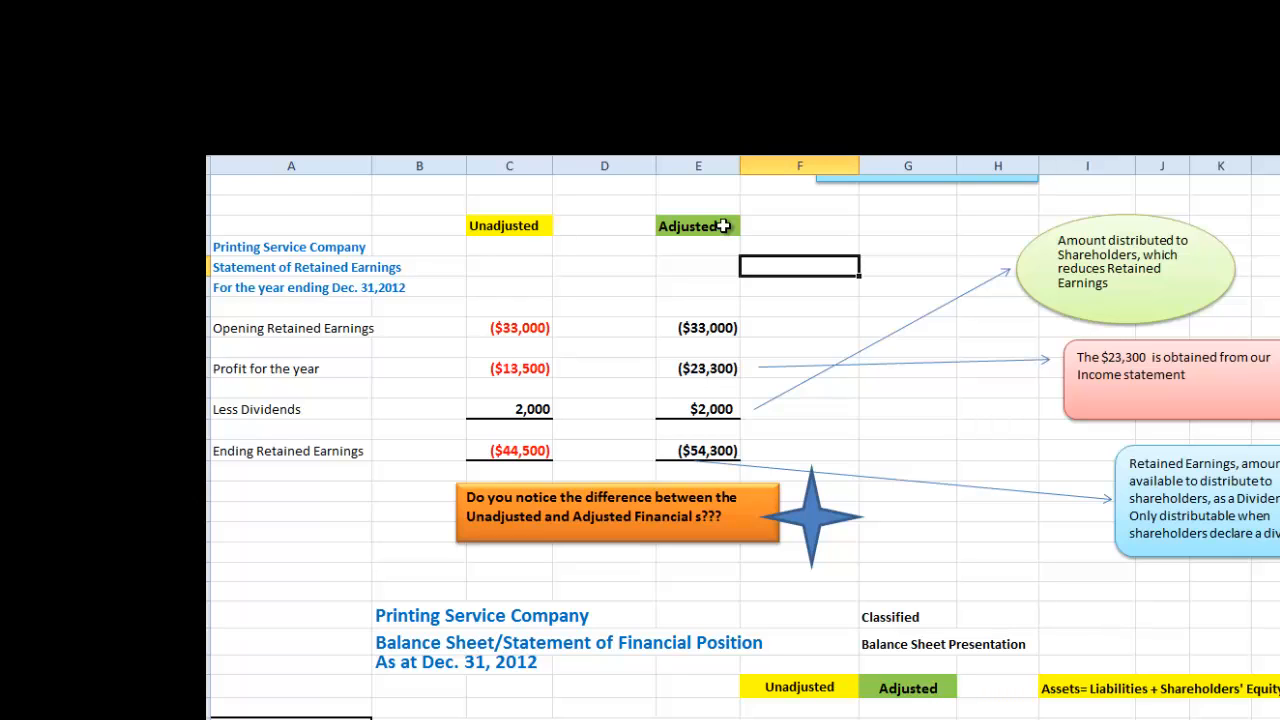
pyautogui.click(698, 308)
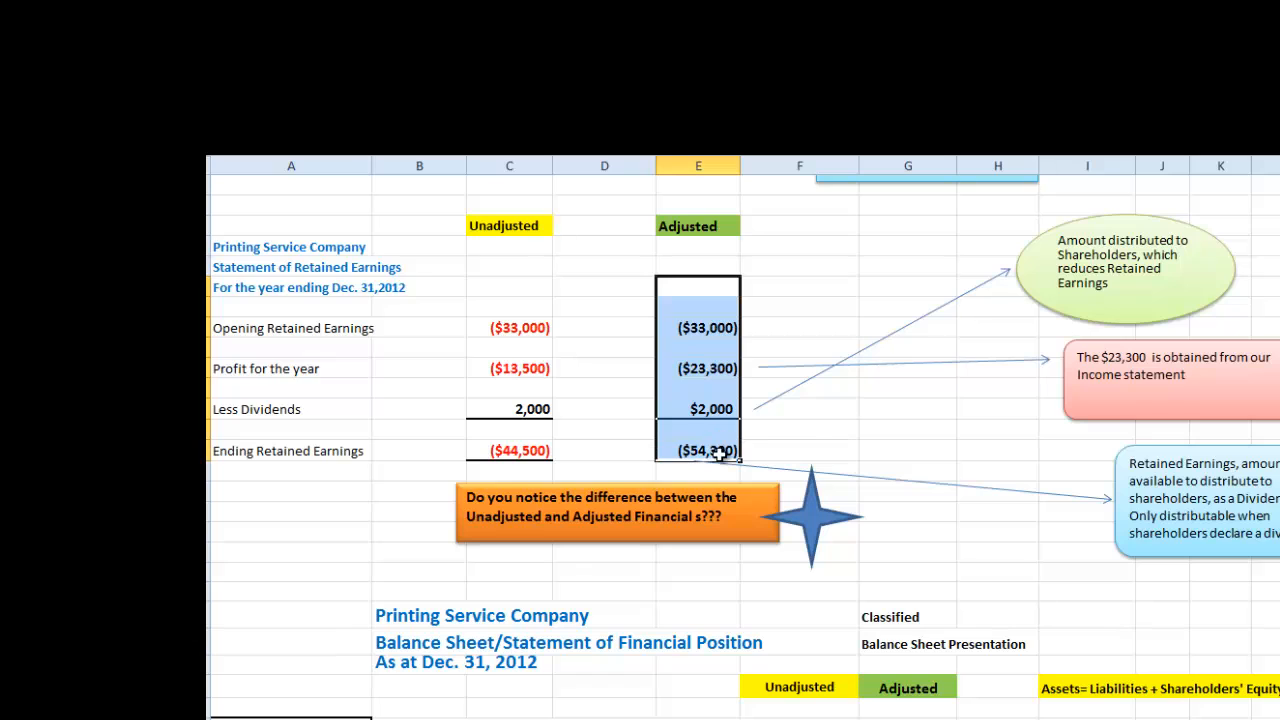
pyautogui.moveTo(528, 382)
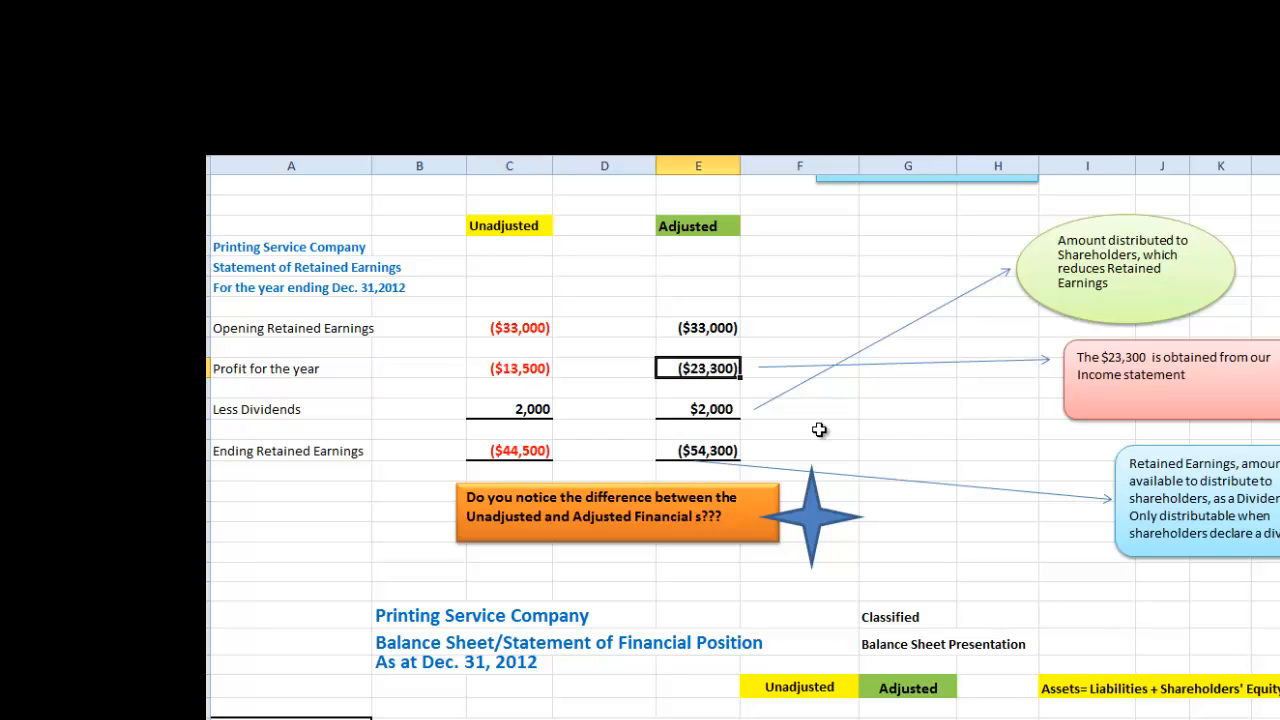
pyautogui.moveTo(872, 428)
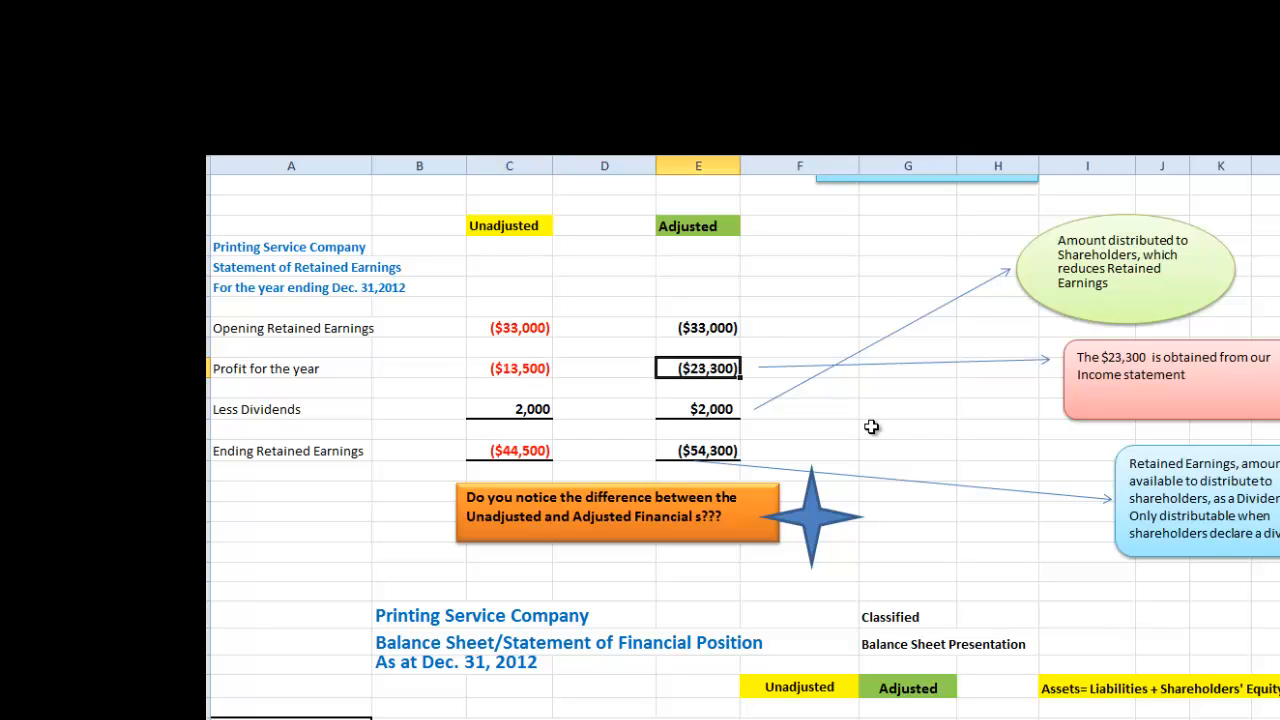
pyautogui.moveTo(756, 316)
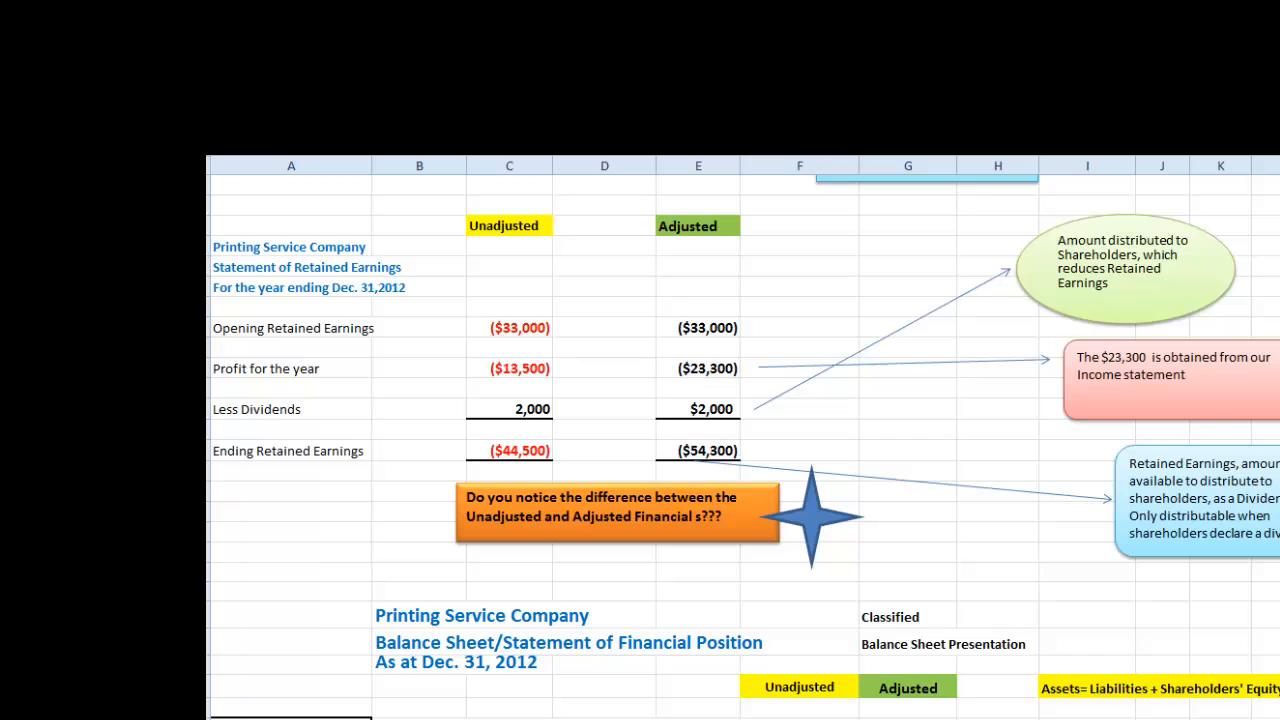
pyautogui.scroll(-3)
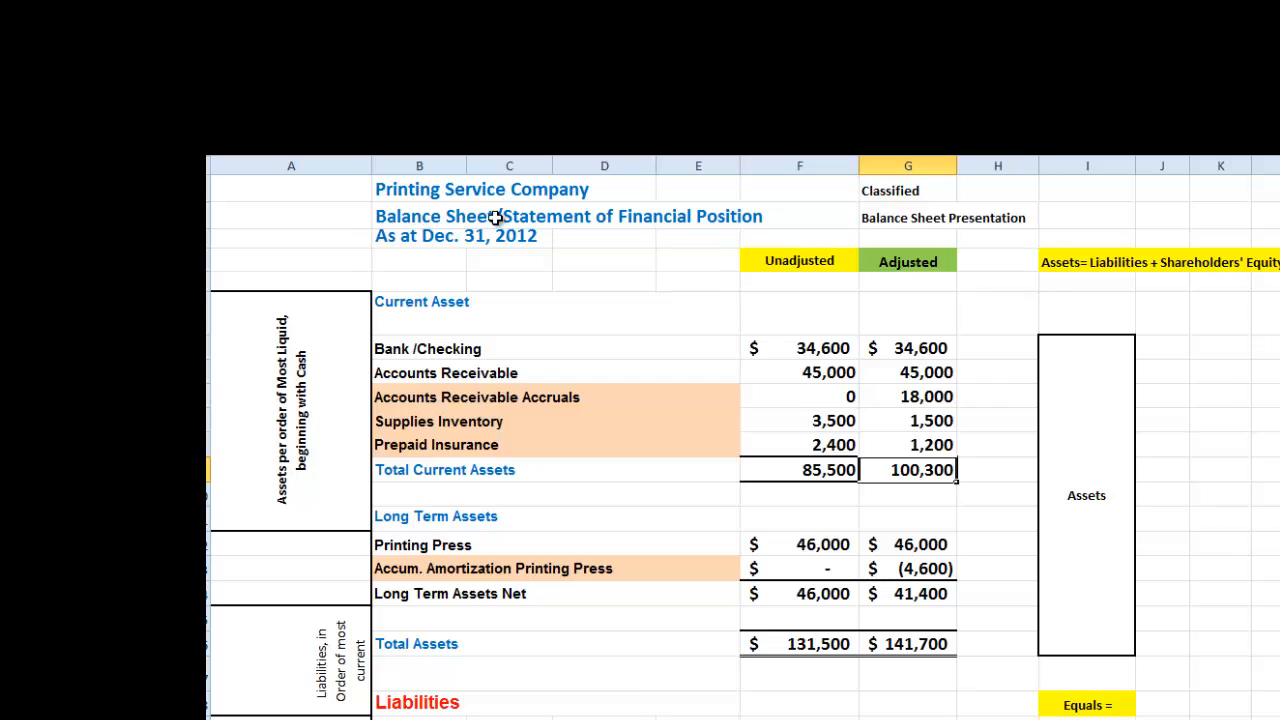
pyautogui.moveTo(512, 222)
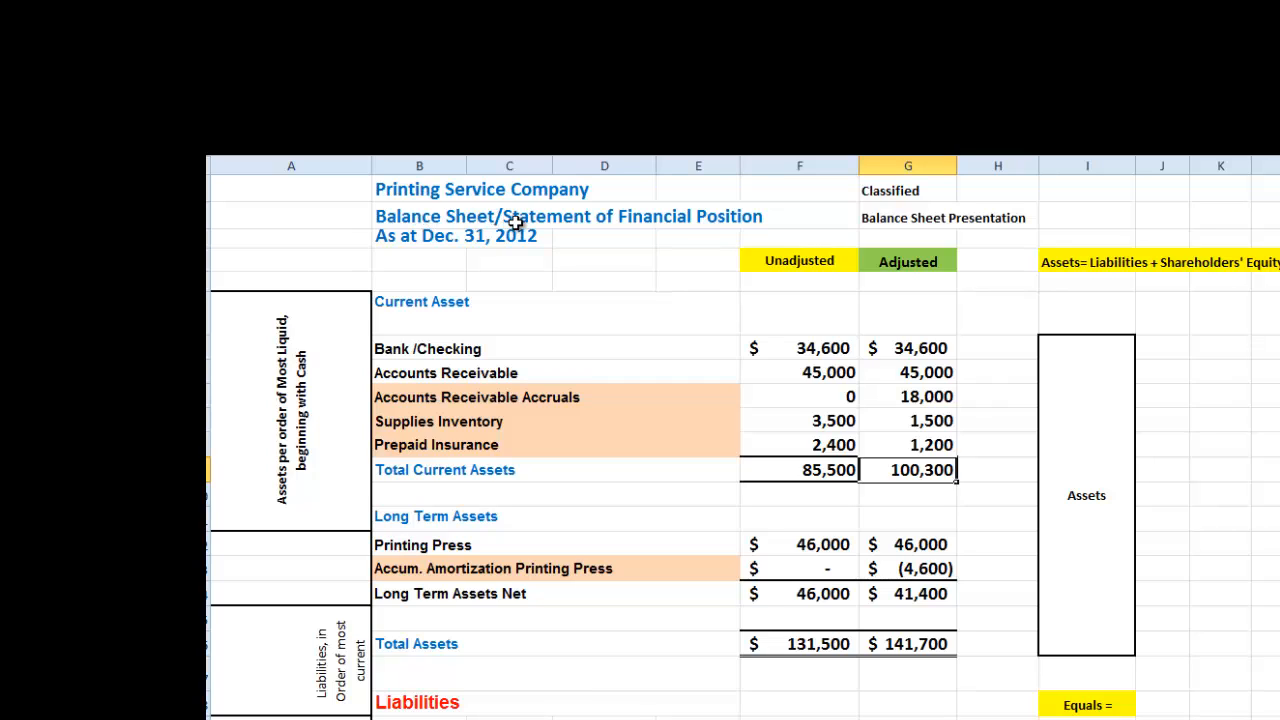
pyautogui.moveTo(880, 304)
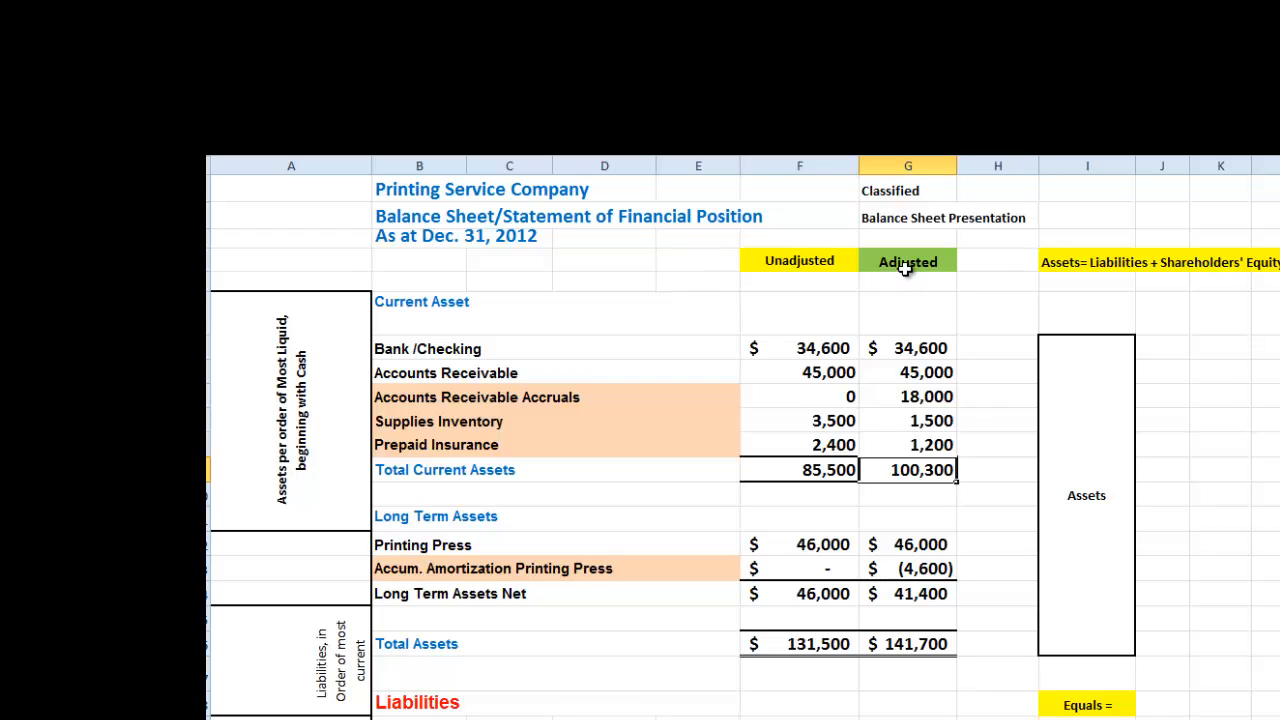
pyautogui.click(908, 372)
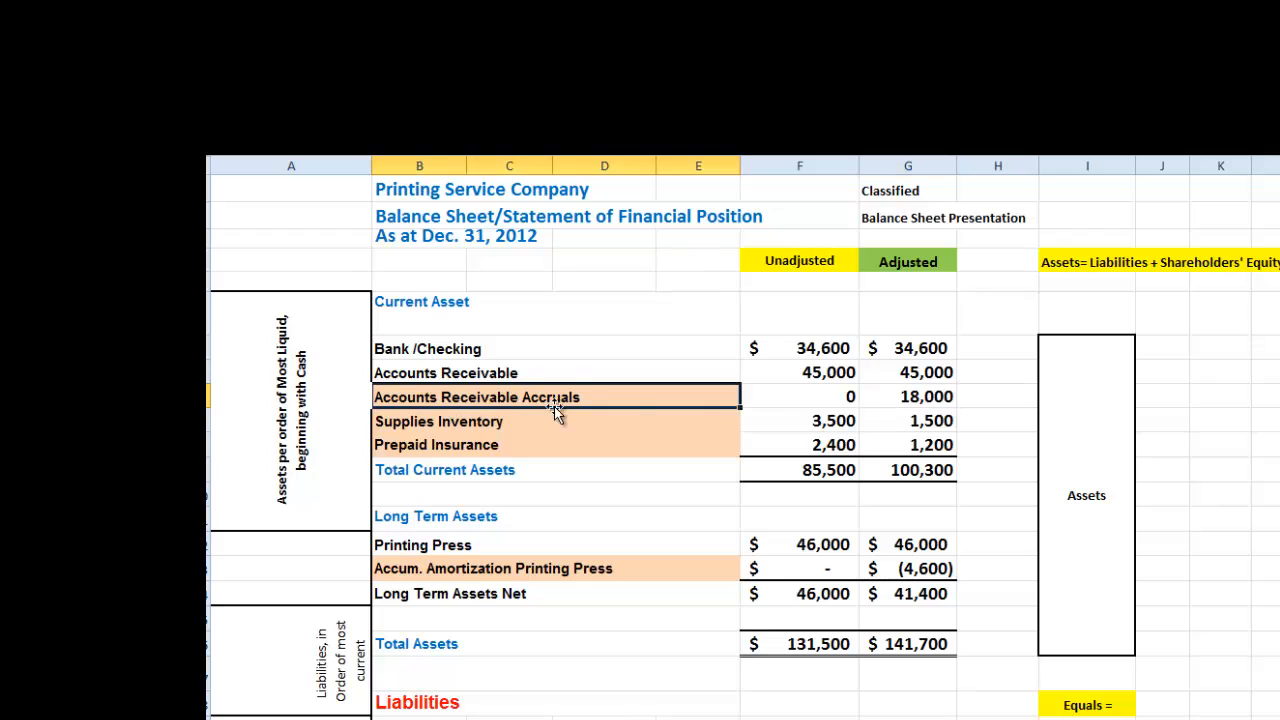
pyautogui.click(908, 396)
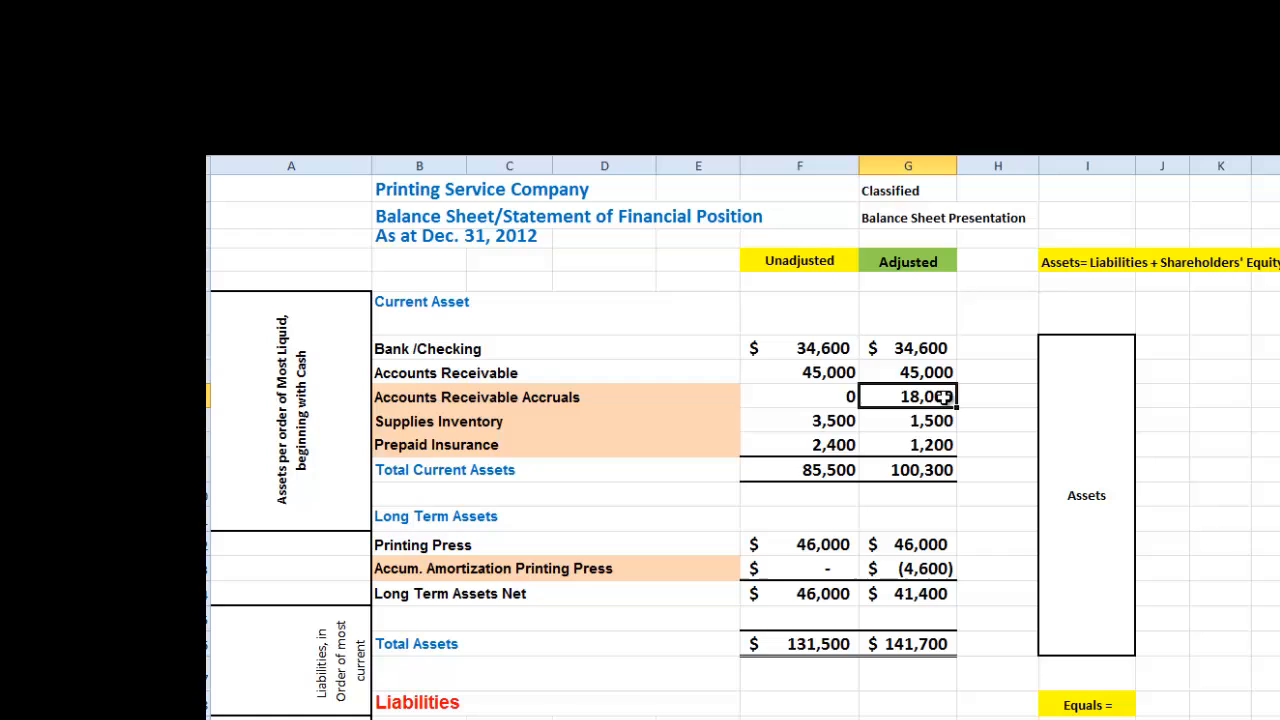
pyautogui.click(908, 468)
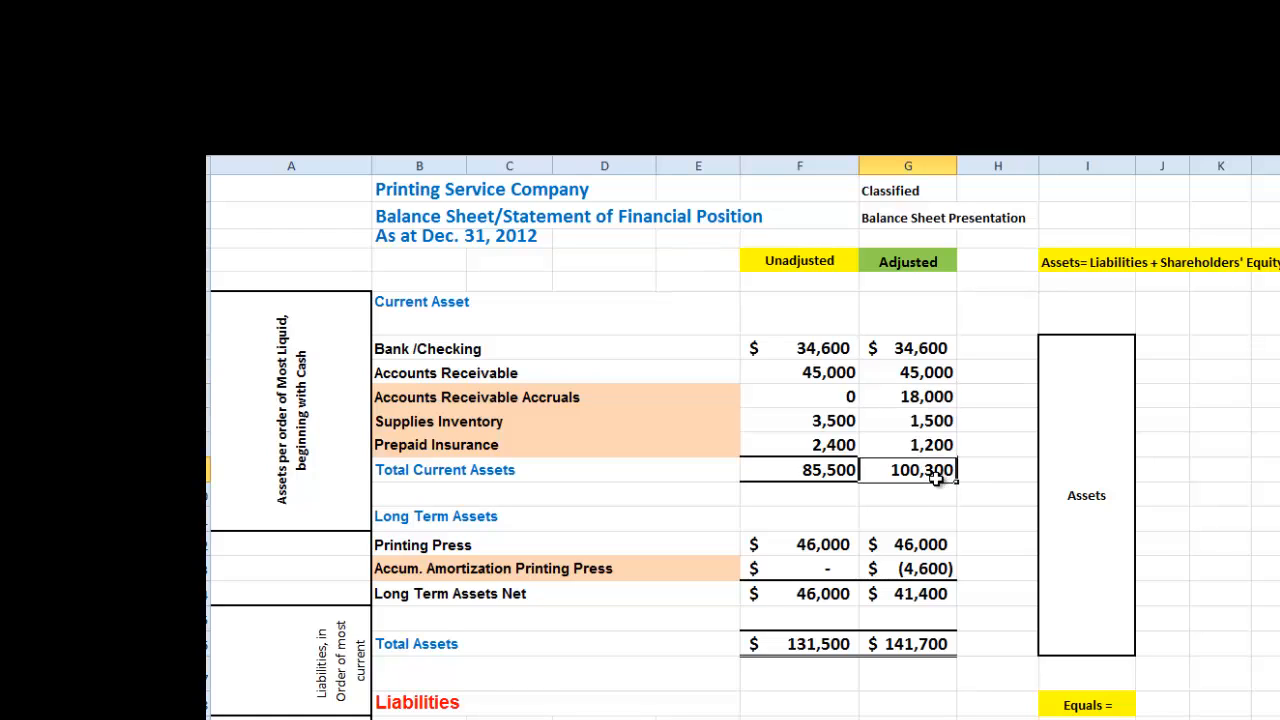
pyautogui.moveTo(916, 538)
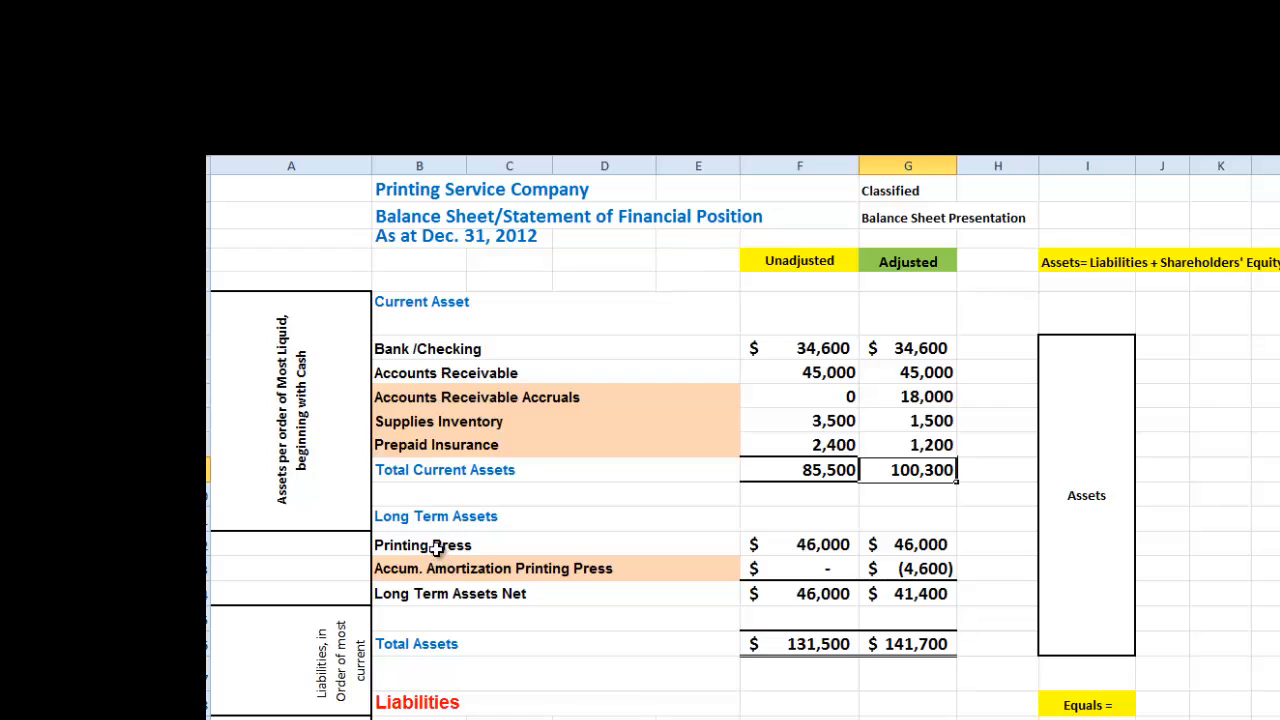
pyautogui.click(908, 544)
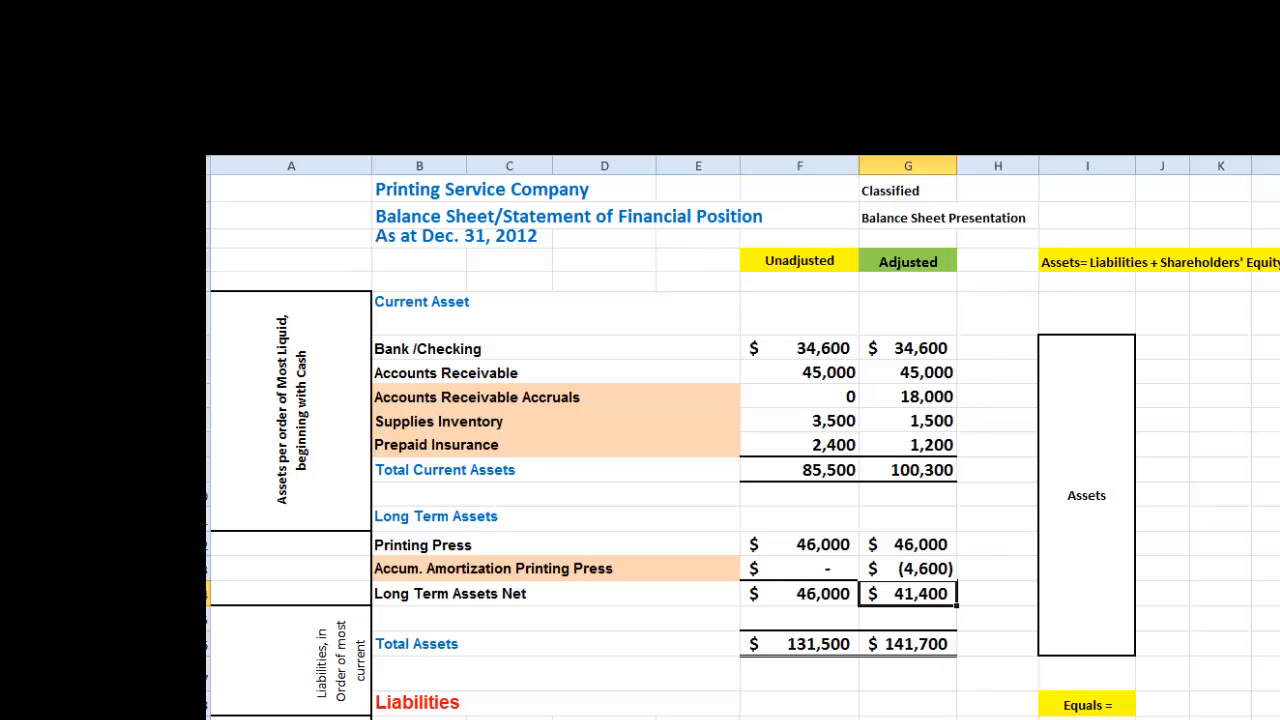
pyautogui.click(908, 468)
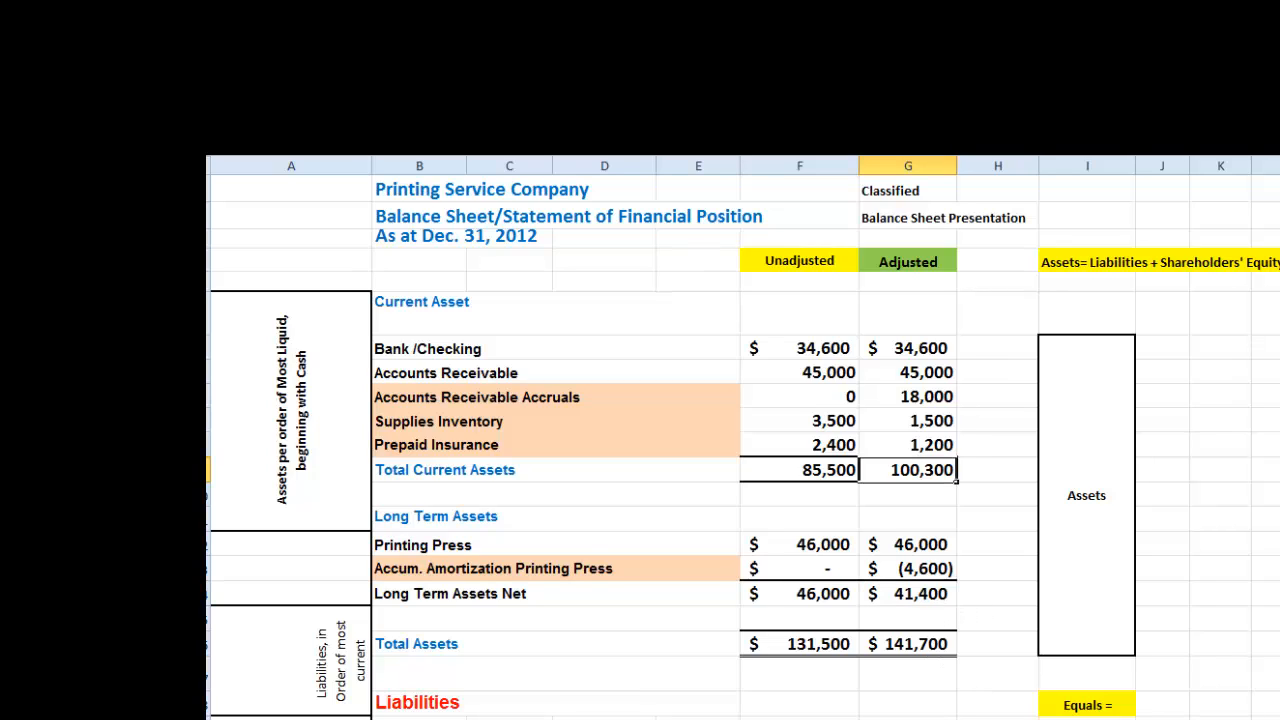
pyautogui.click(908, 592)
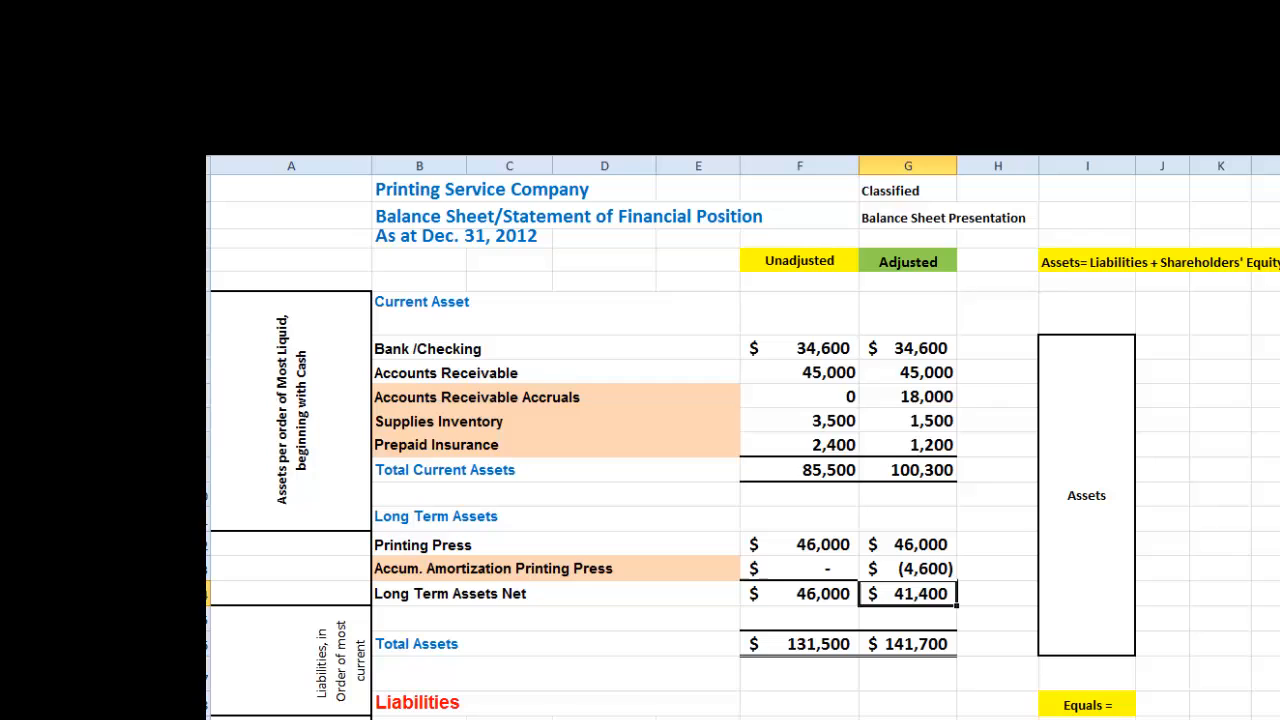
pyautogui.click(908, 644)
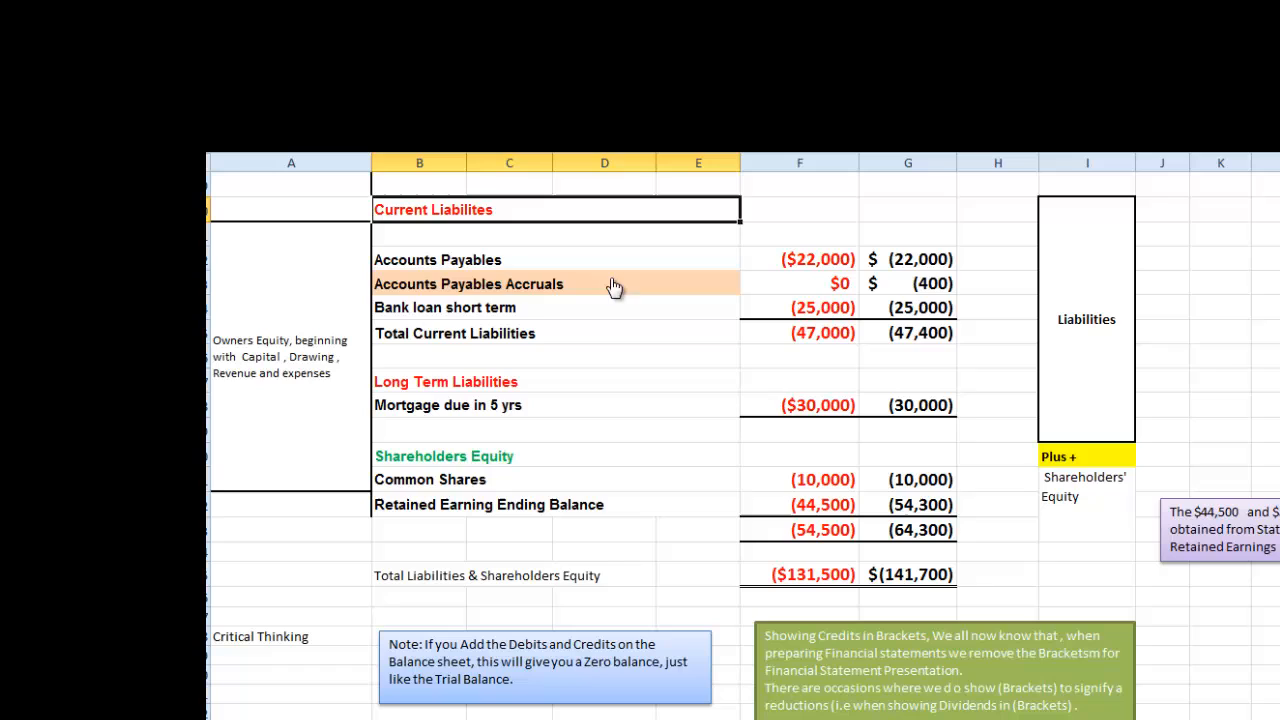
pyautogui.moveTo(904, 272)
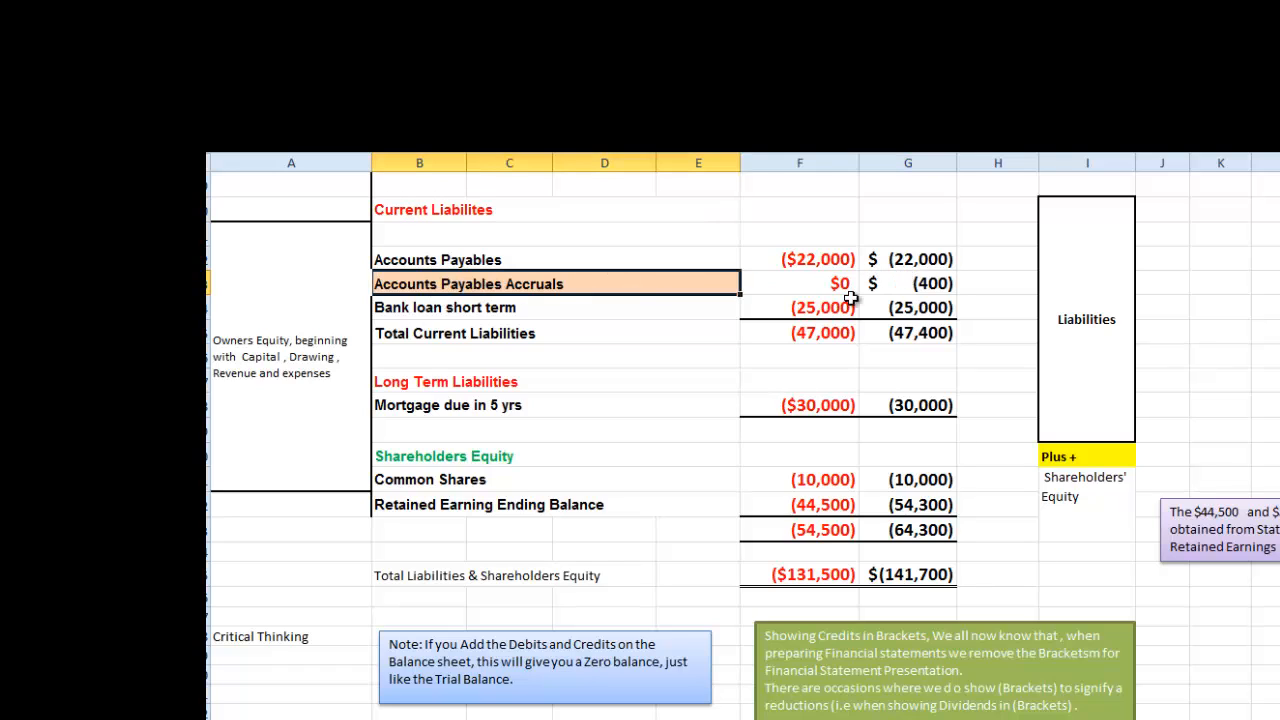
pyautogui.click(908, 284)
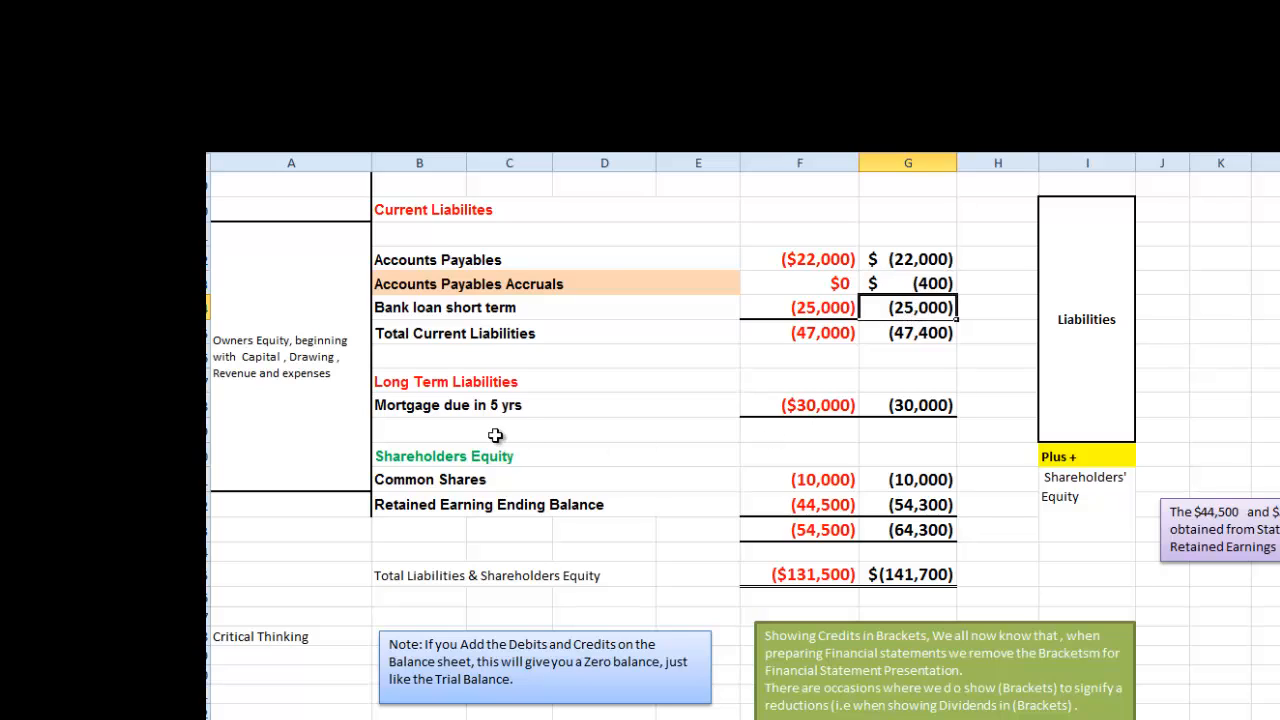
pyautogui.click(908, 404)
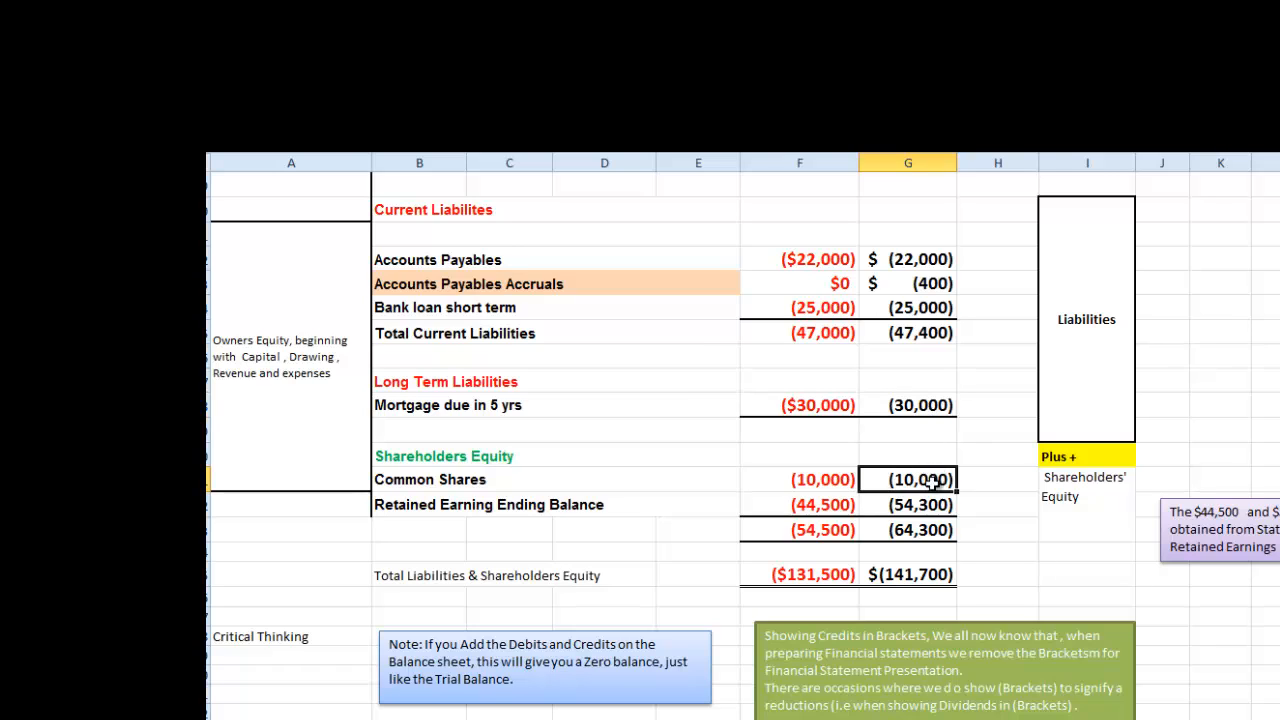
pyautogui.click(908, 504)
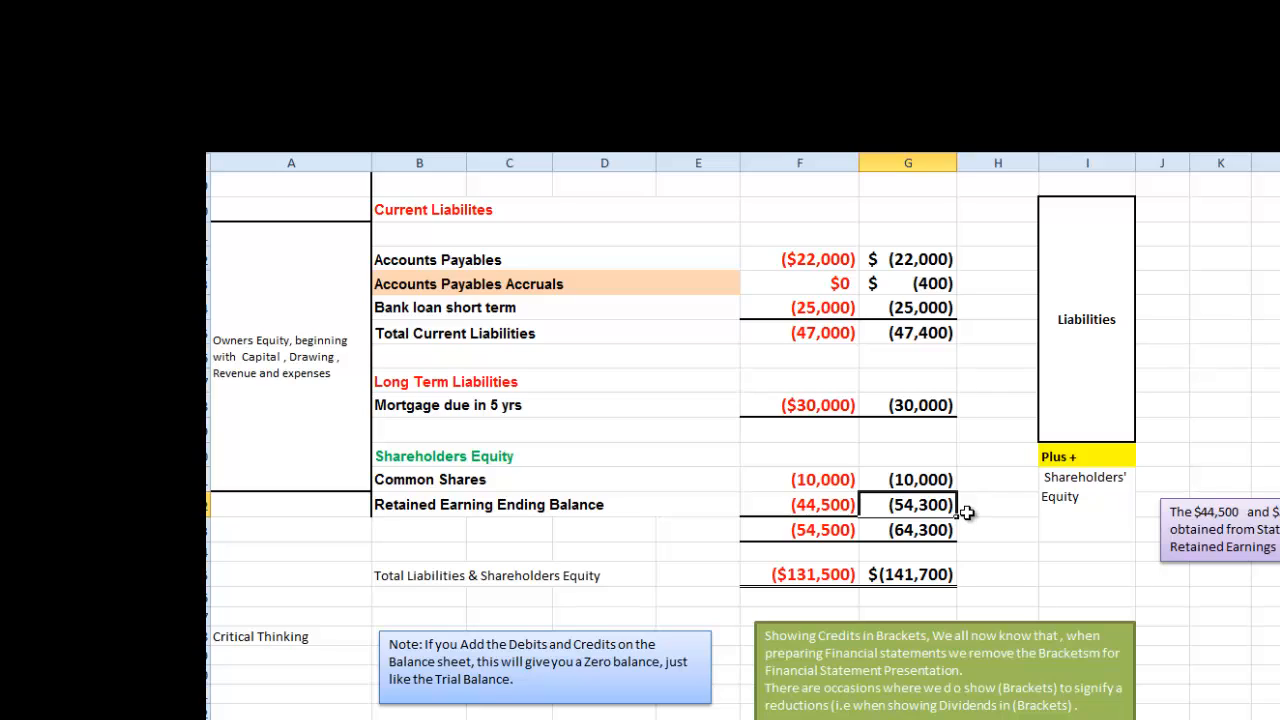
pyautogui.moveTo(924, 332)
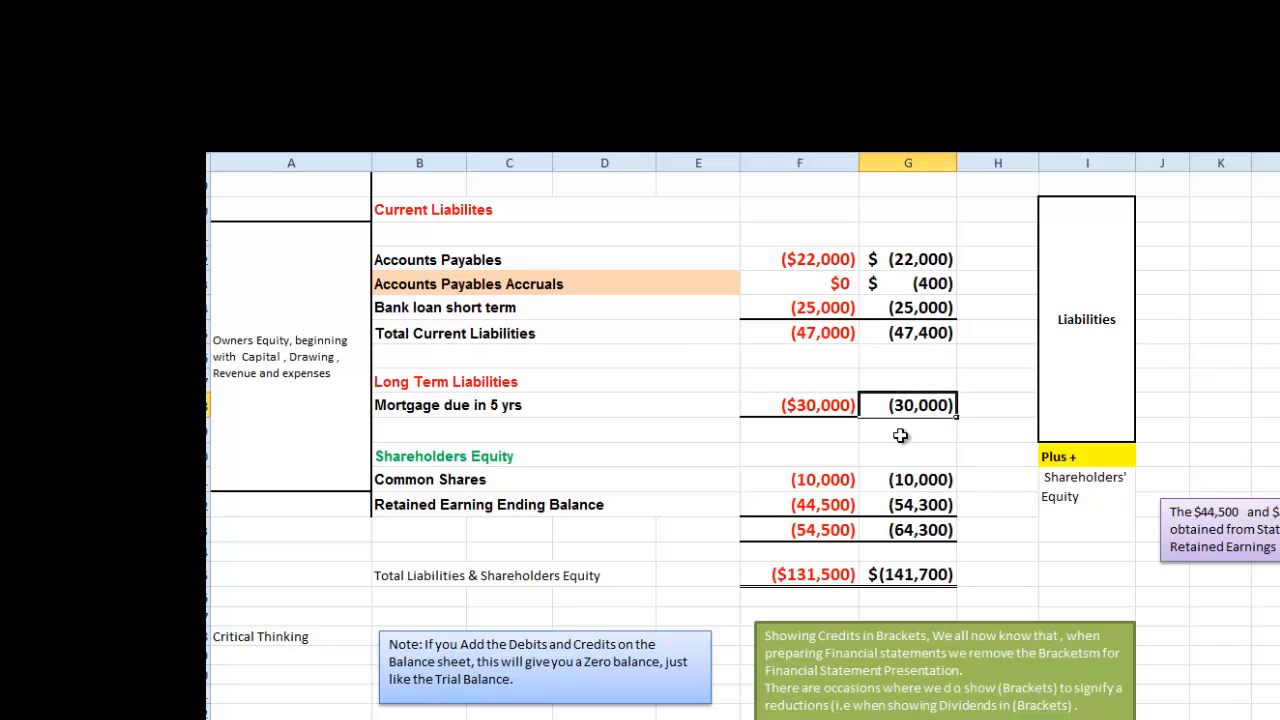
pyautogui.moveTo(918, 532)
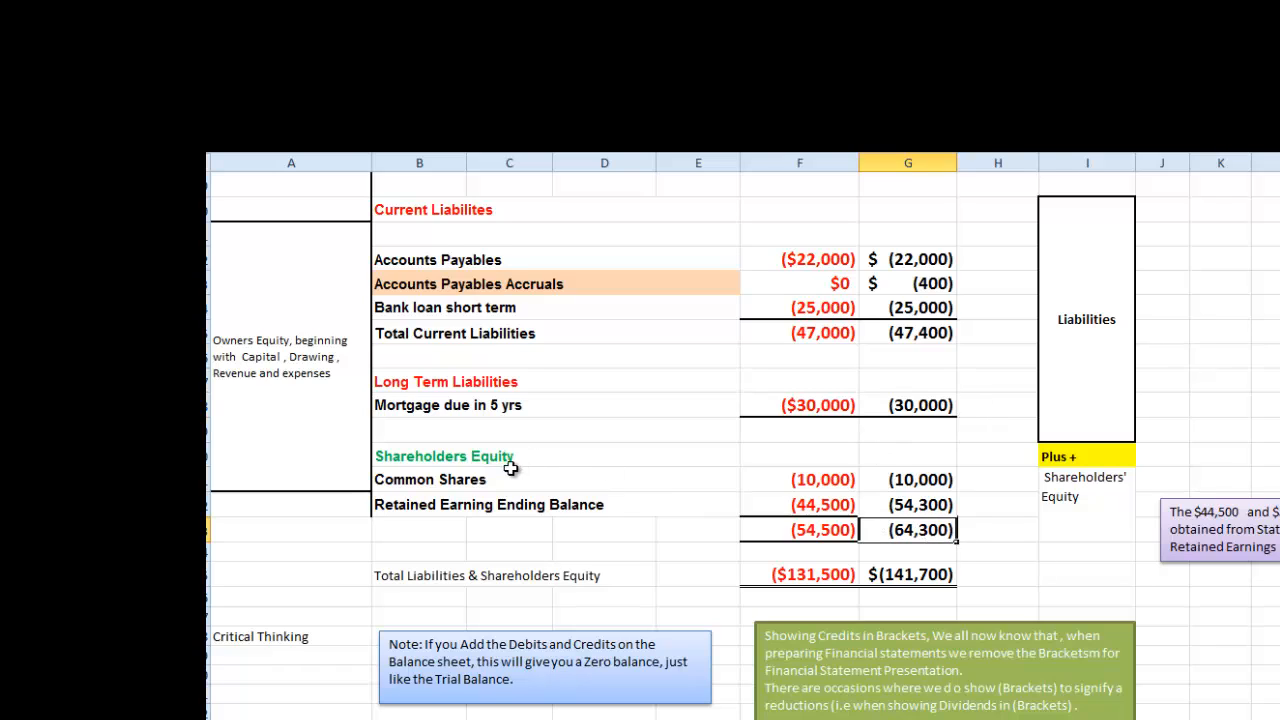
pyautogui.moveTo(920, 530)
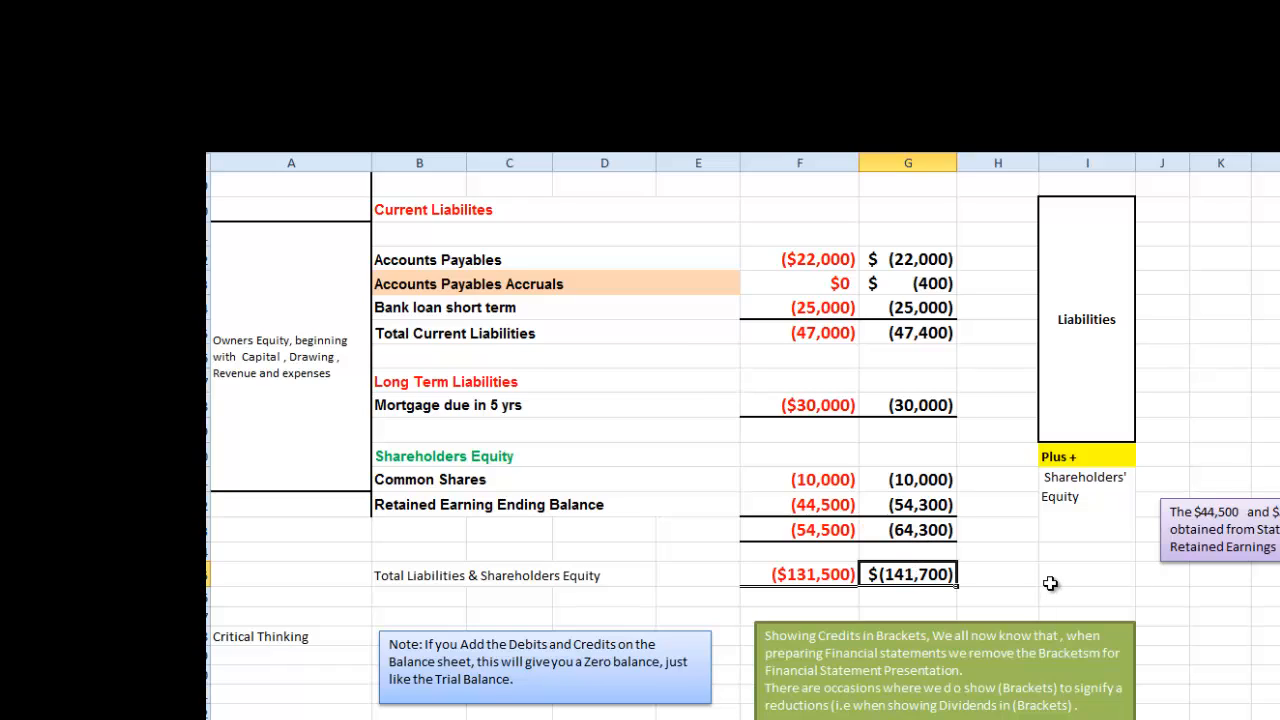
pyautogui.moveTo(1018, 596)
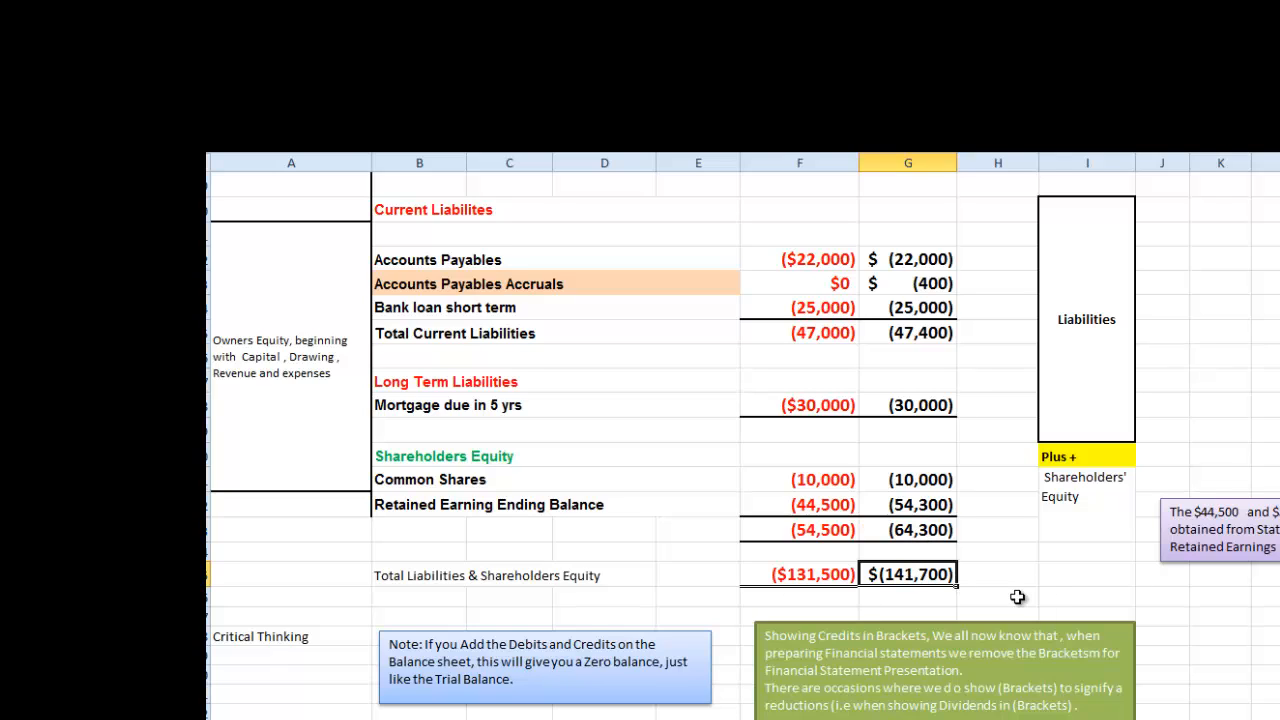
pyautogui.moveTo(1024, 570)
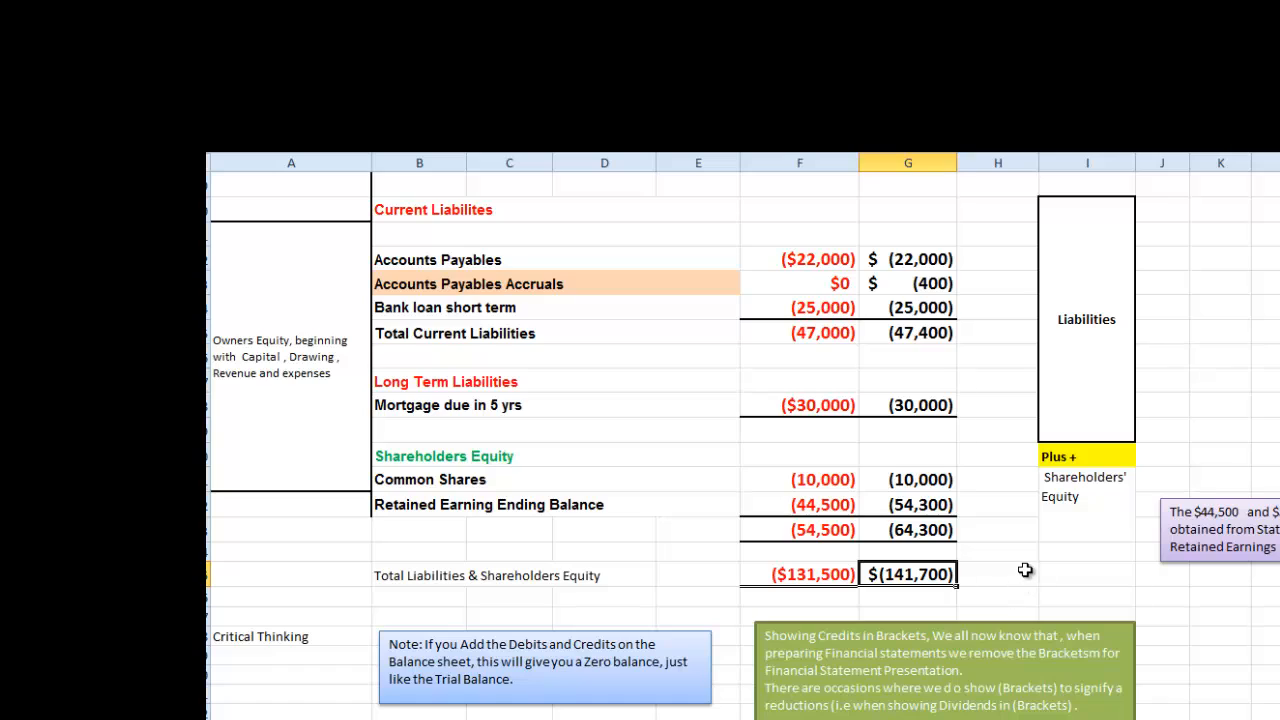
pyautogui.click(996, 572)
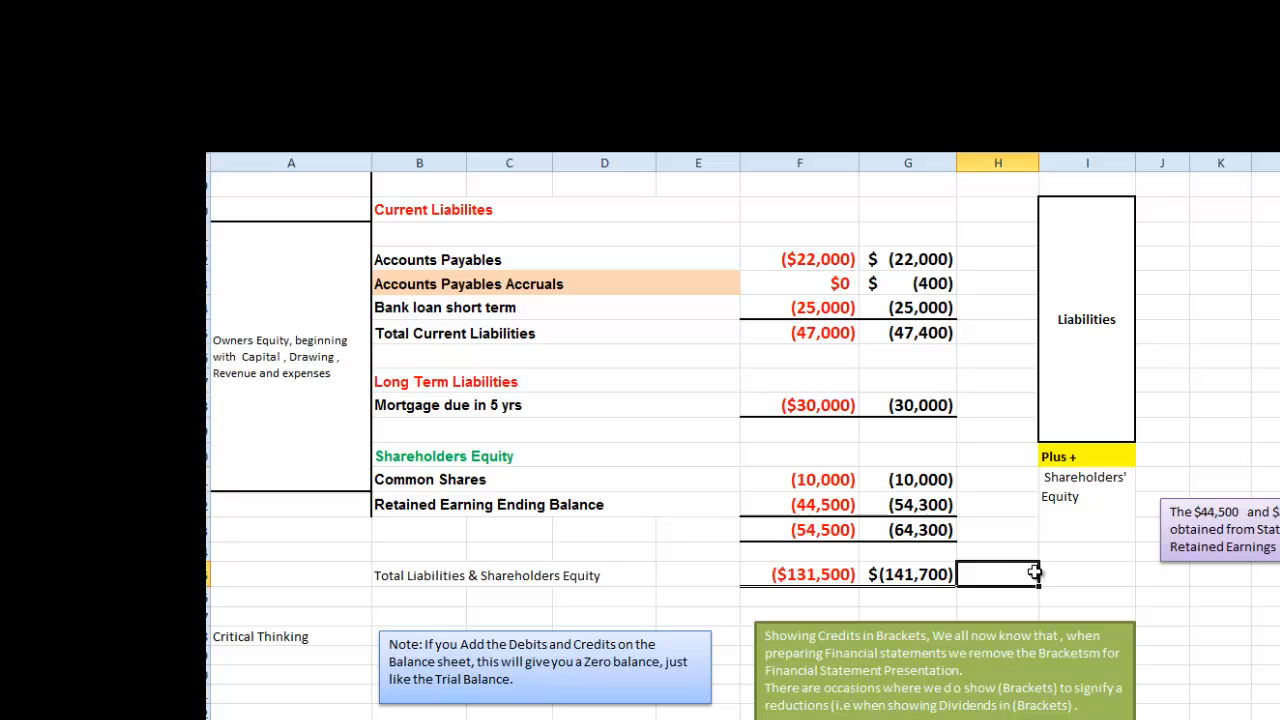
pyautogui.scroll(-3)
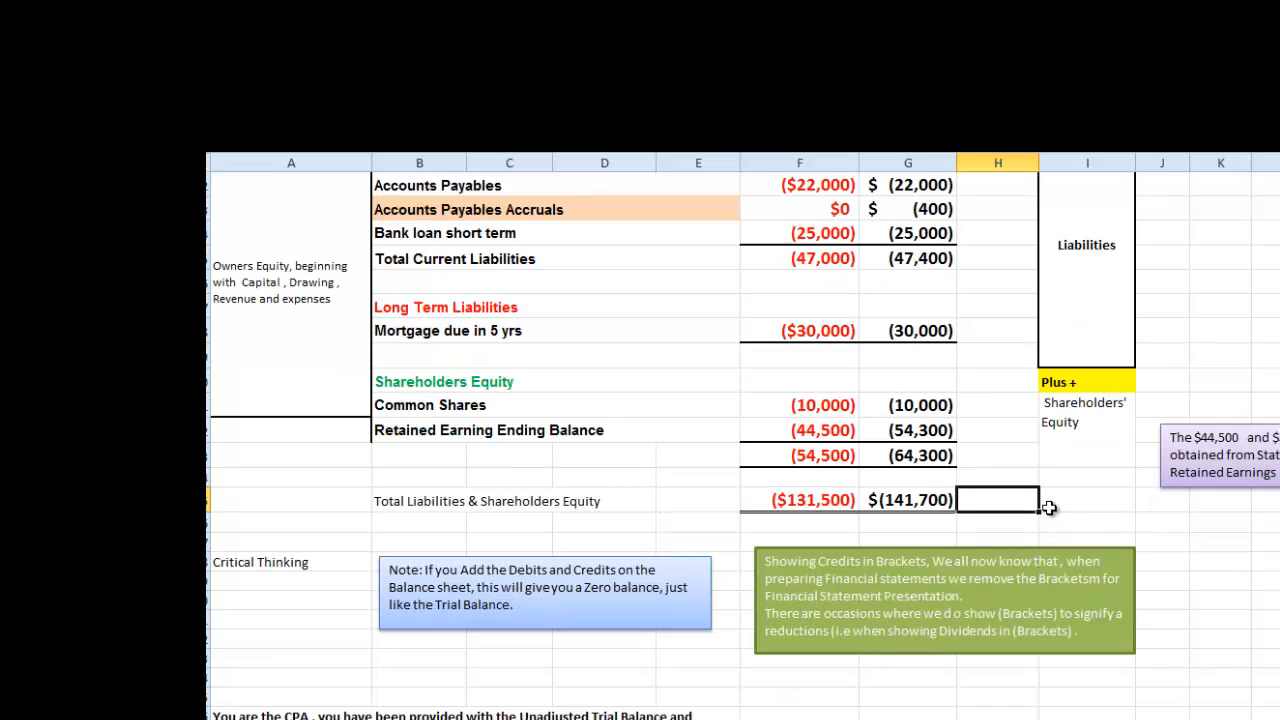
pyautogui.scroll(-3)
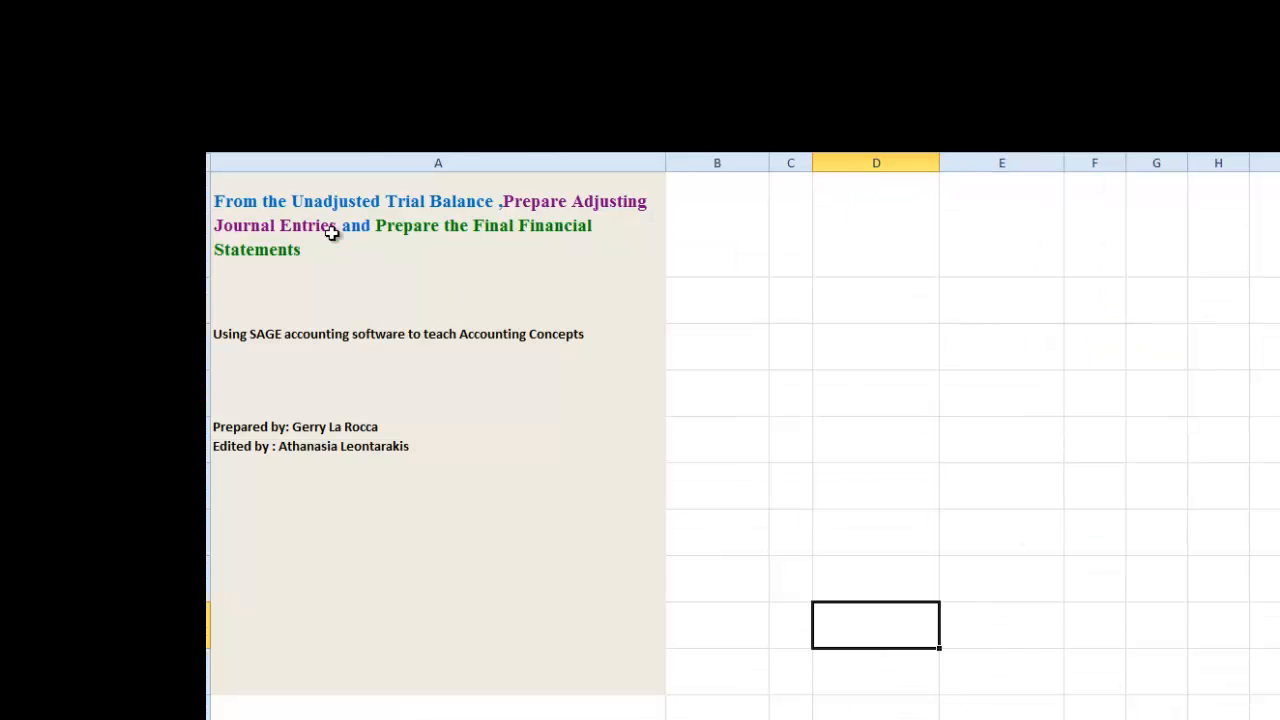
pyautogui.moveTo(272, 264)
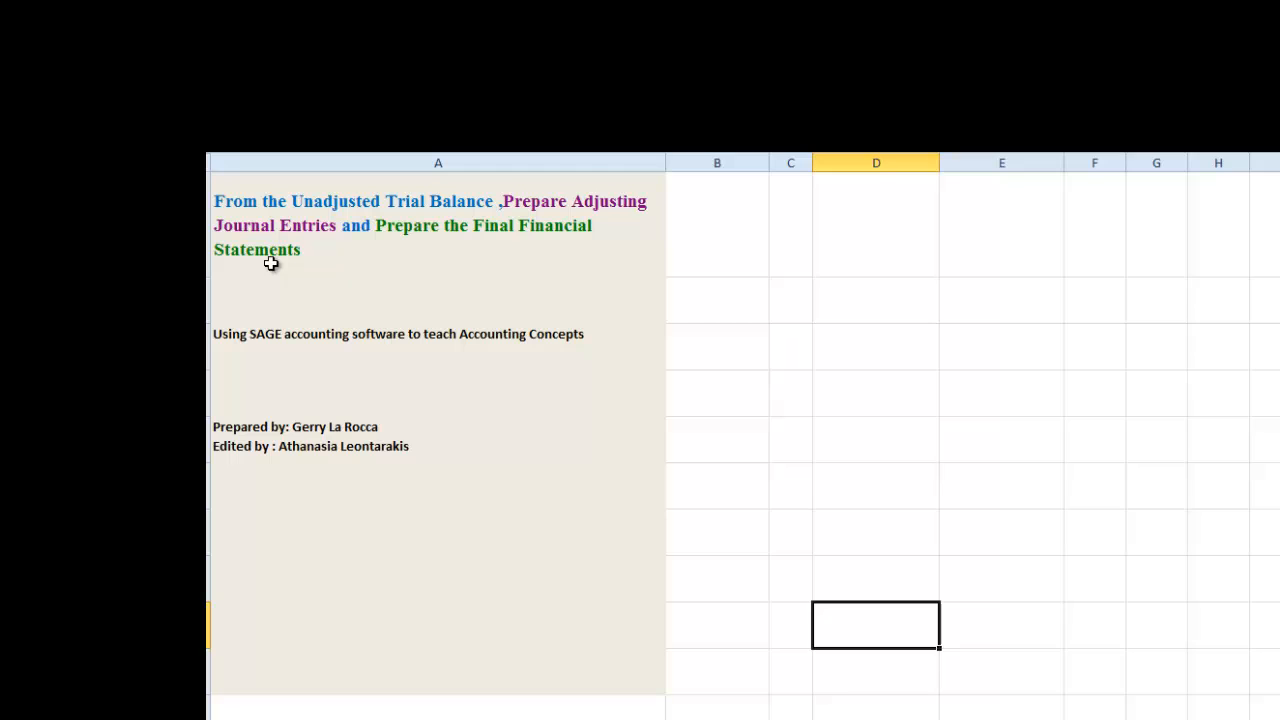
pyautogui.moveTo(236, 204)
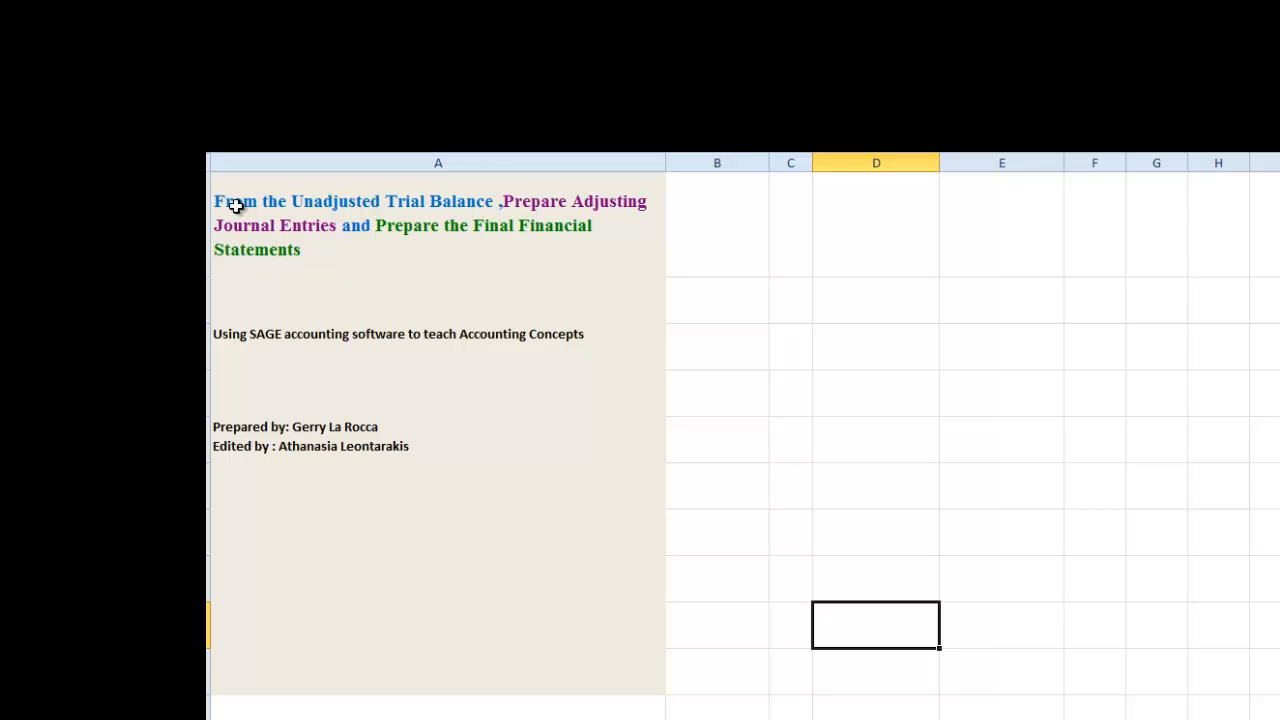
# - Select the title cell about adjusting entries and final financial statements
pyautogui.click(436, 224)
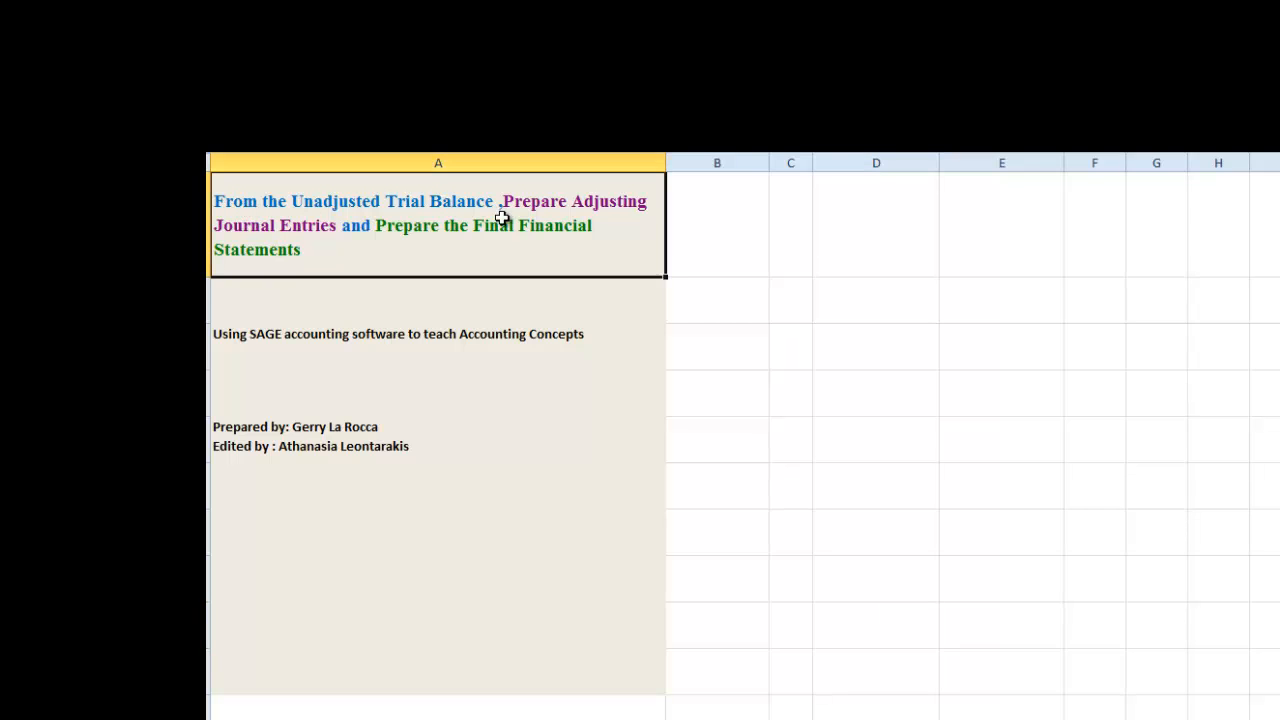
pyautogui.moveTo(368, 236)
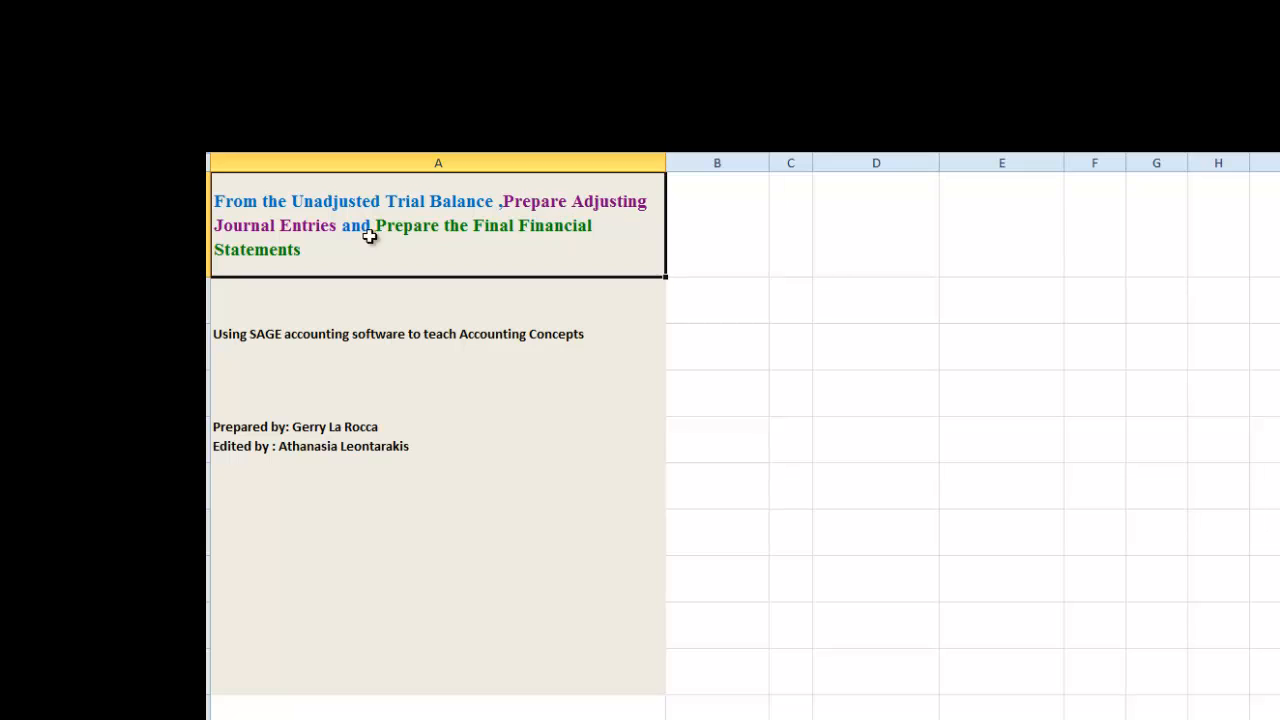
pyautogui.moveTo(362, 228)
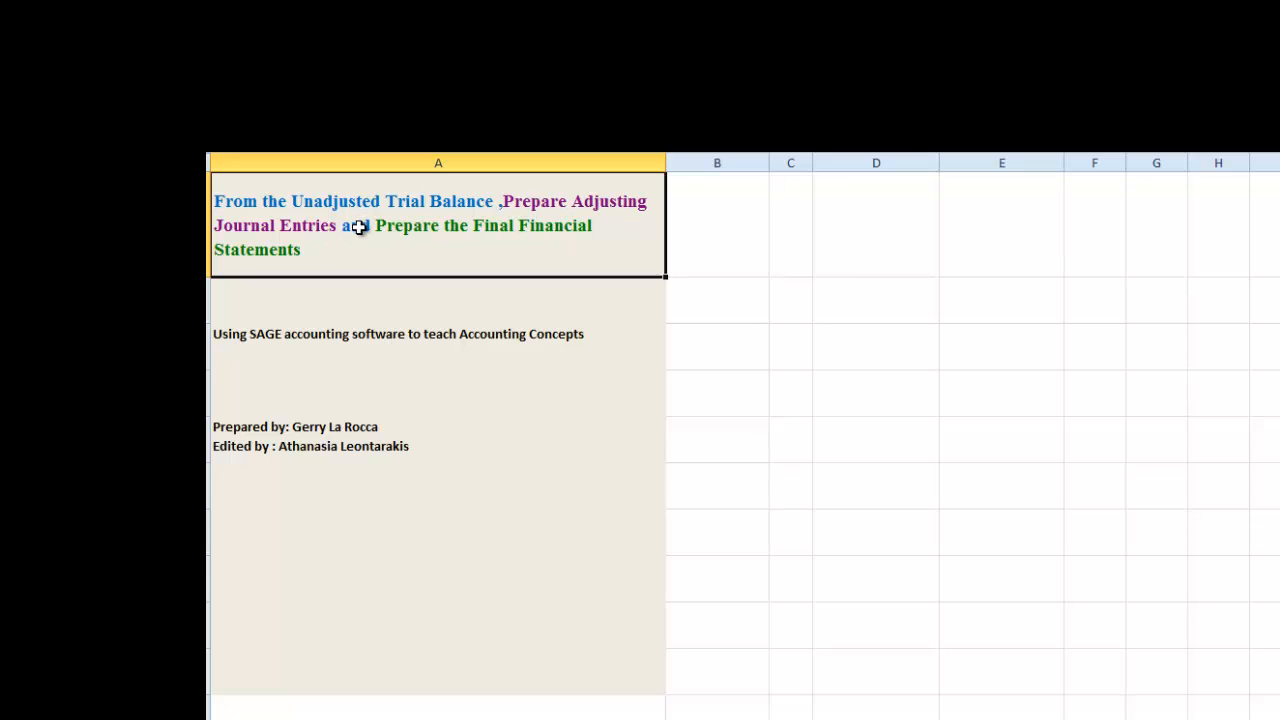
pyautogui.moveTo(450, 236)
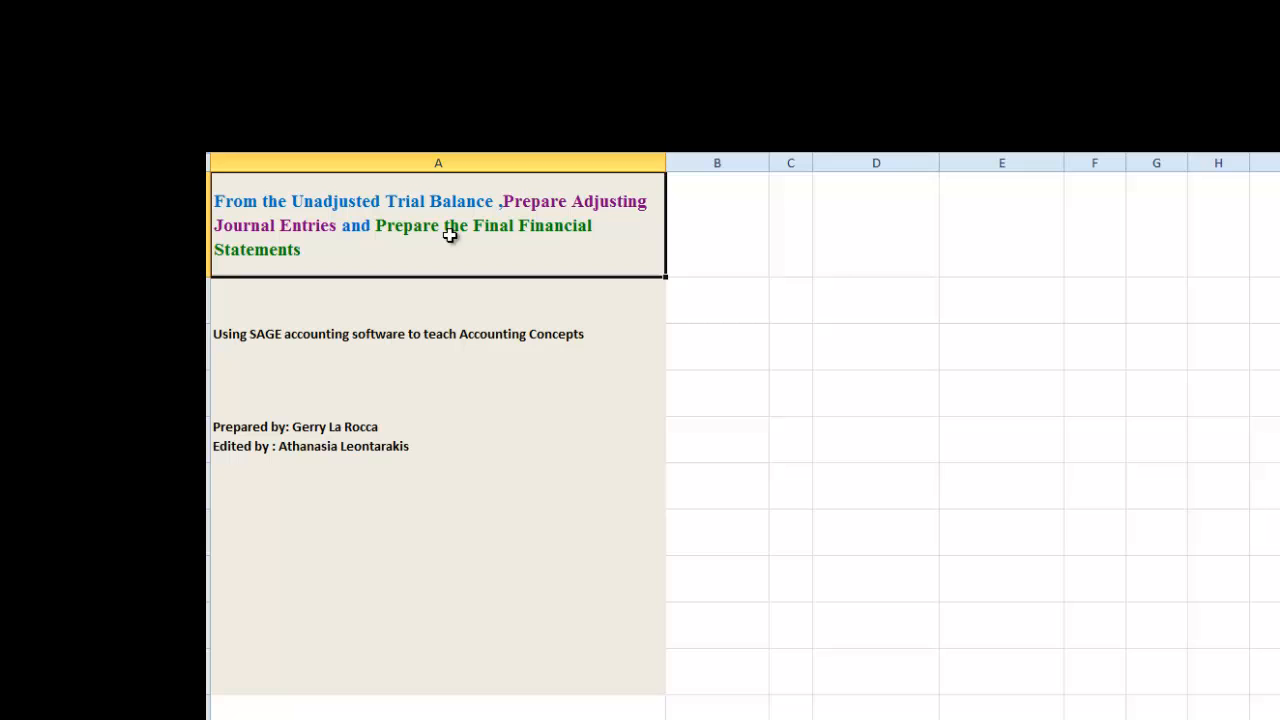
pyautogui.moveTo(316, 260)
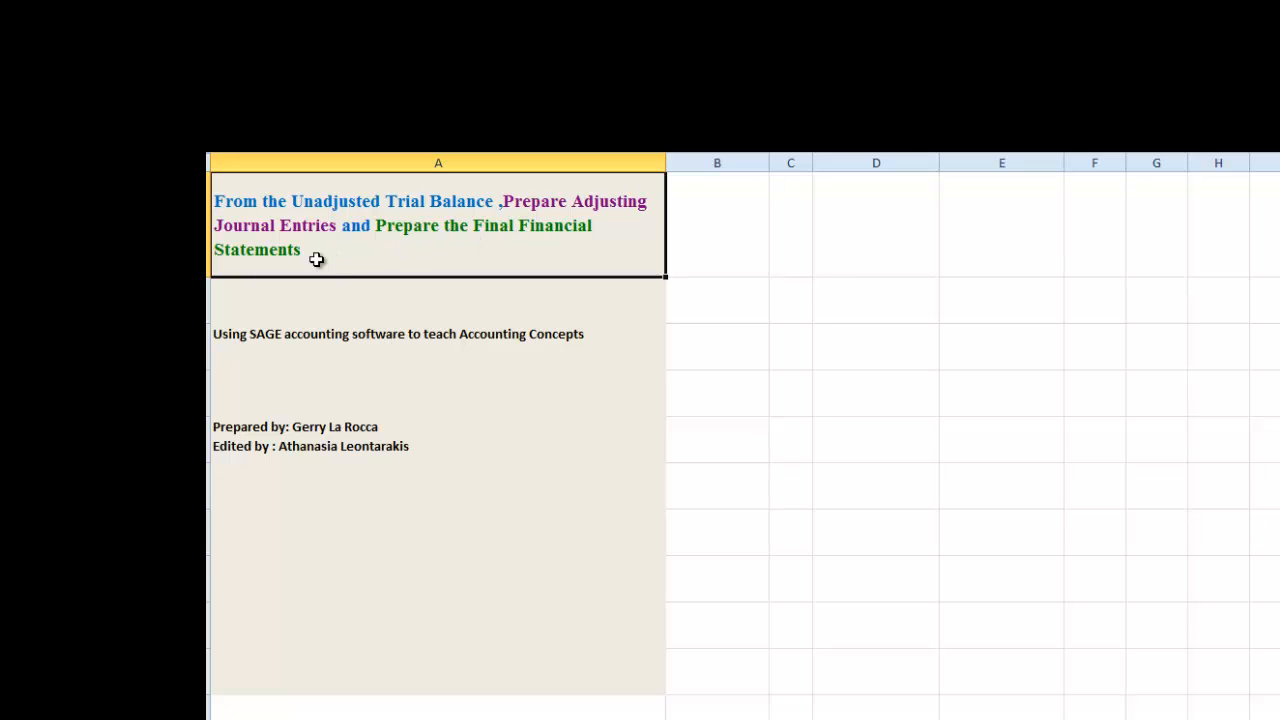
pyautogui.moveTo(408, 392)
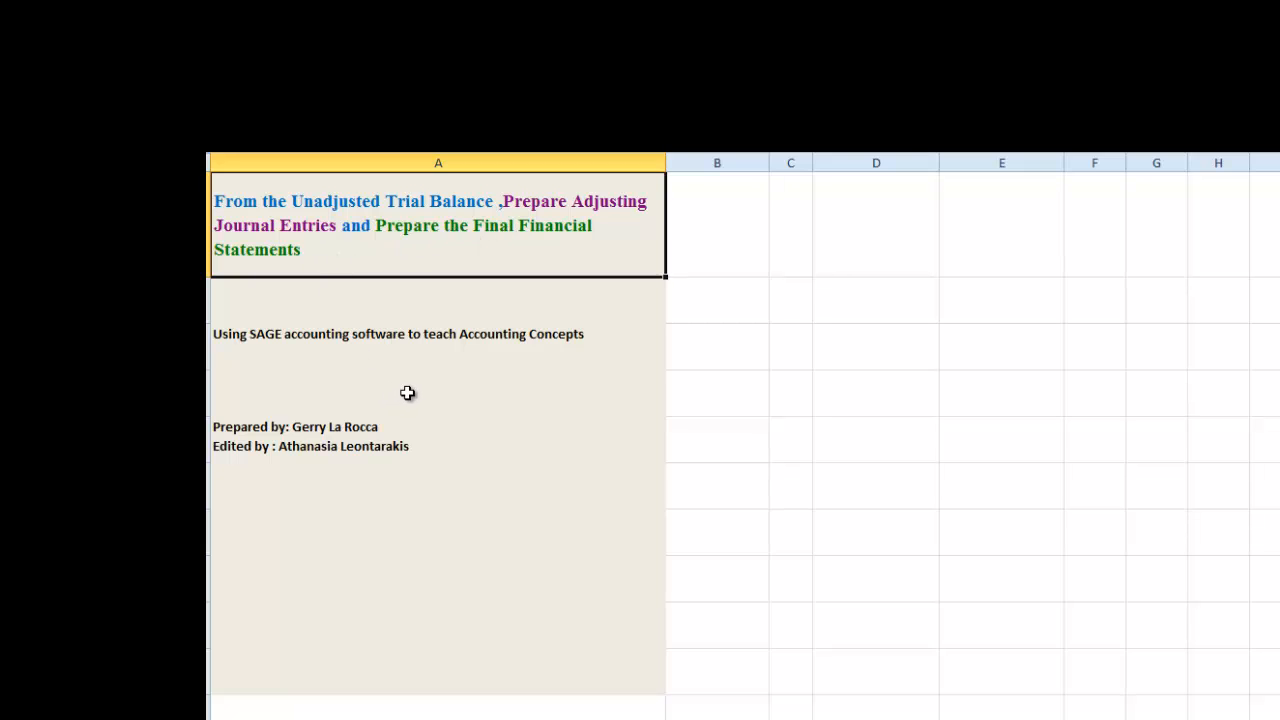
pyautogui.moveTo(416, 390)
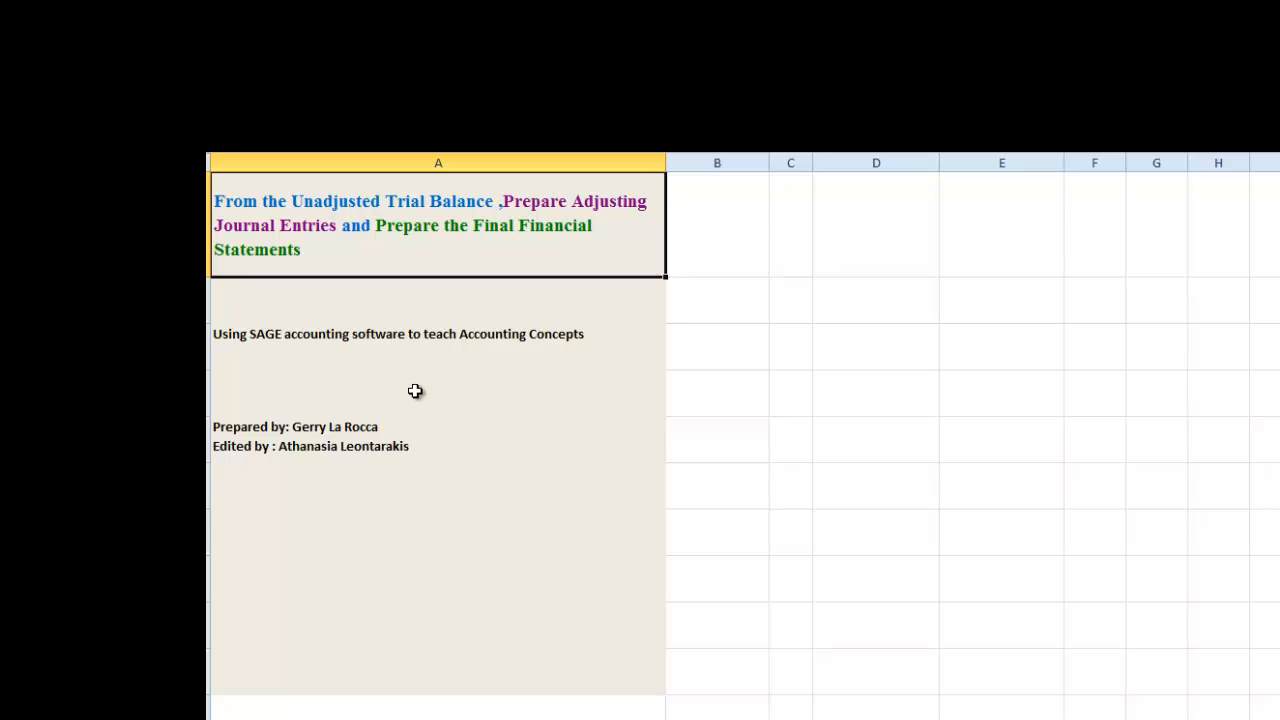